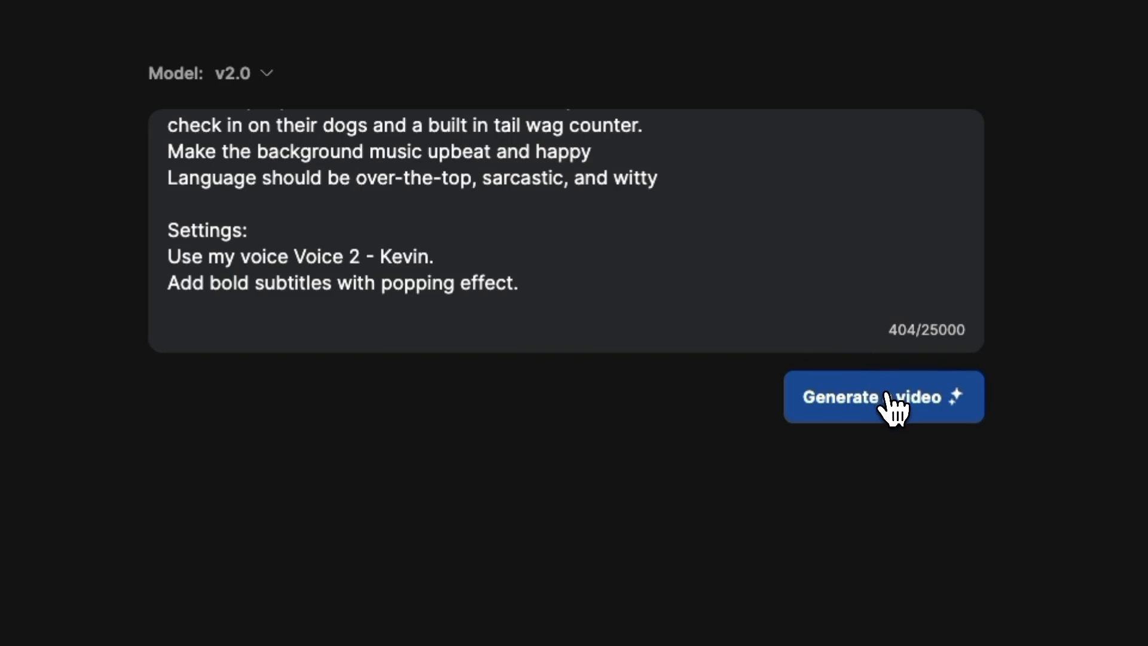
Step: Generate the promo video, tweak a script line, and request a different upbeat song
{"action": "left_click", "coordinate": [882, 397]}
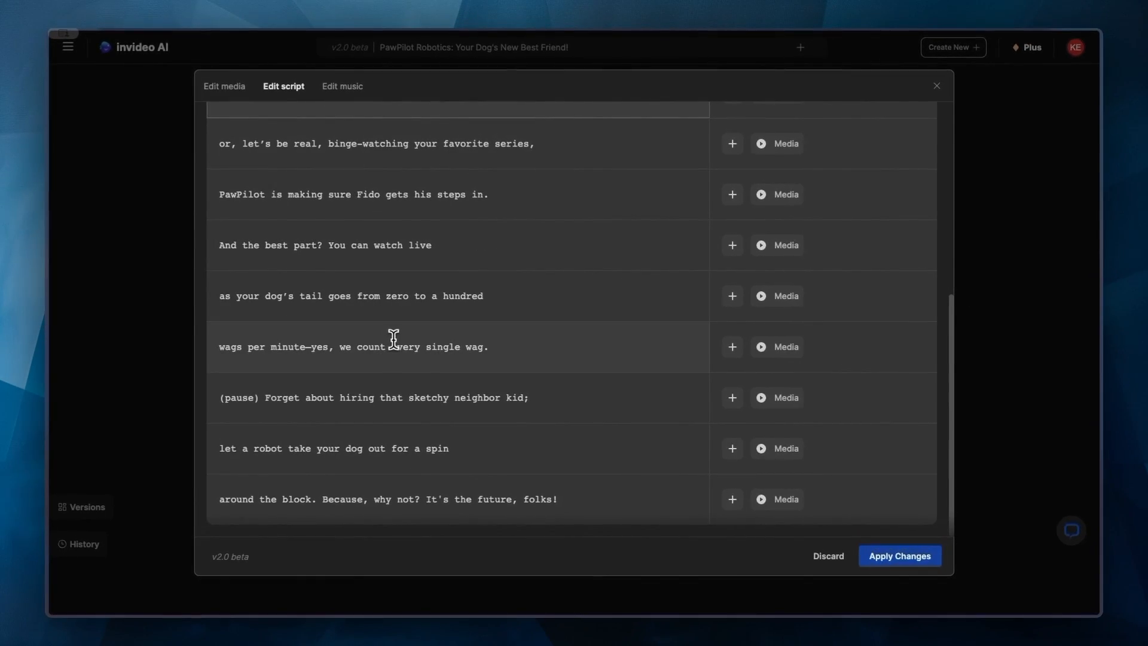
{"action": "left_click", "coordinate": [223, 86]}
{"action": "type", "text": "Change to a di"}
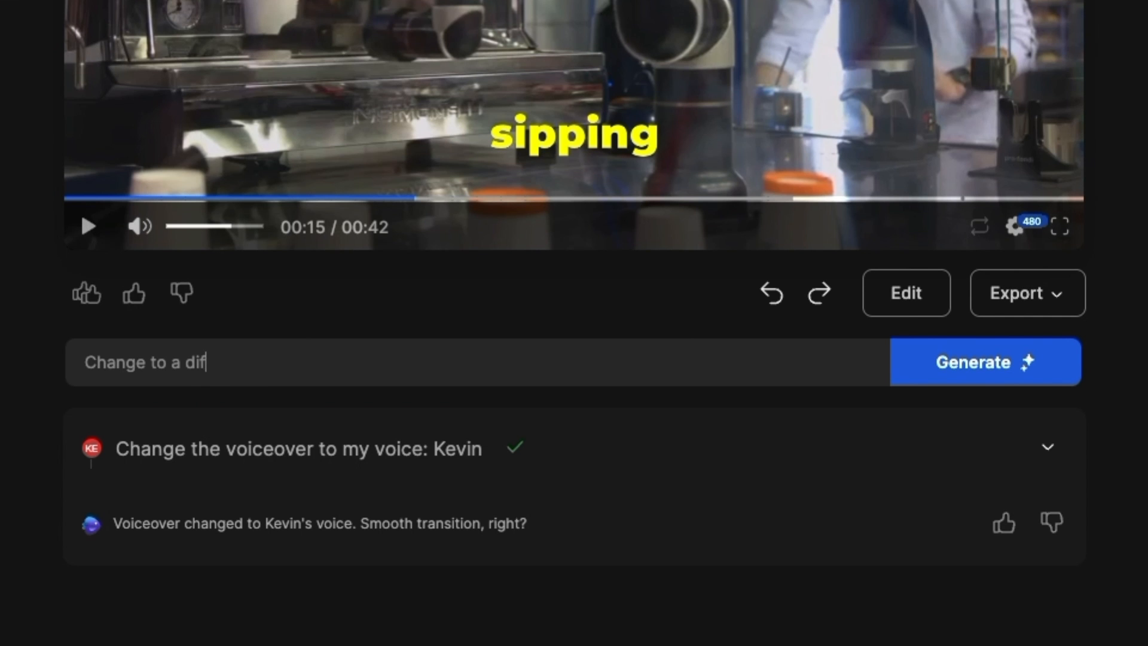
{"action": "type", "text": "ferent upbeat song"}
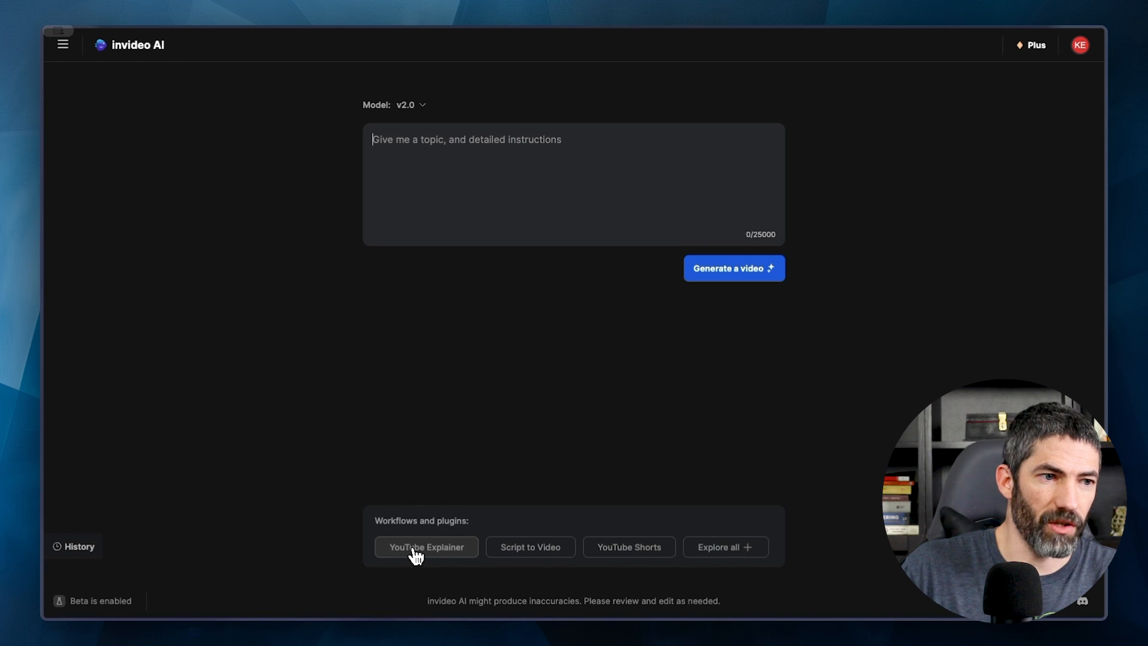
{"action": "left_click", "coordinate": [426, 547]}
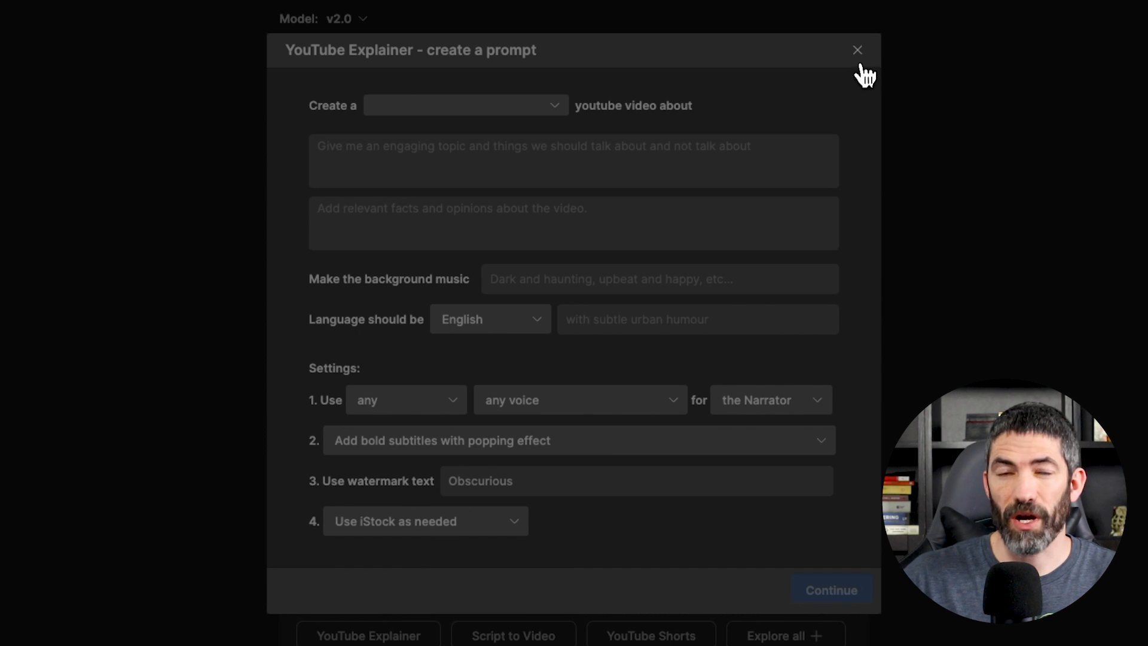
{"action": "left_click", "coordinate": [857, 50]}
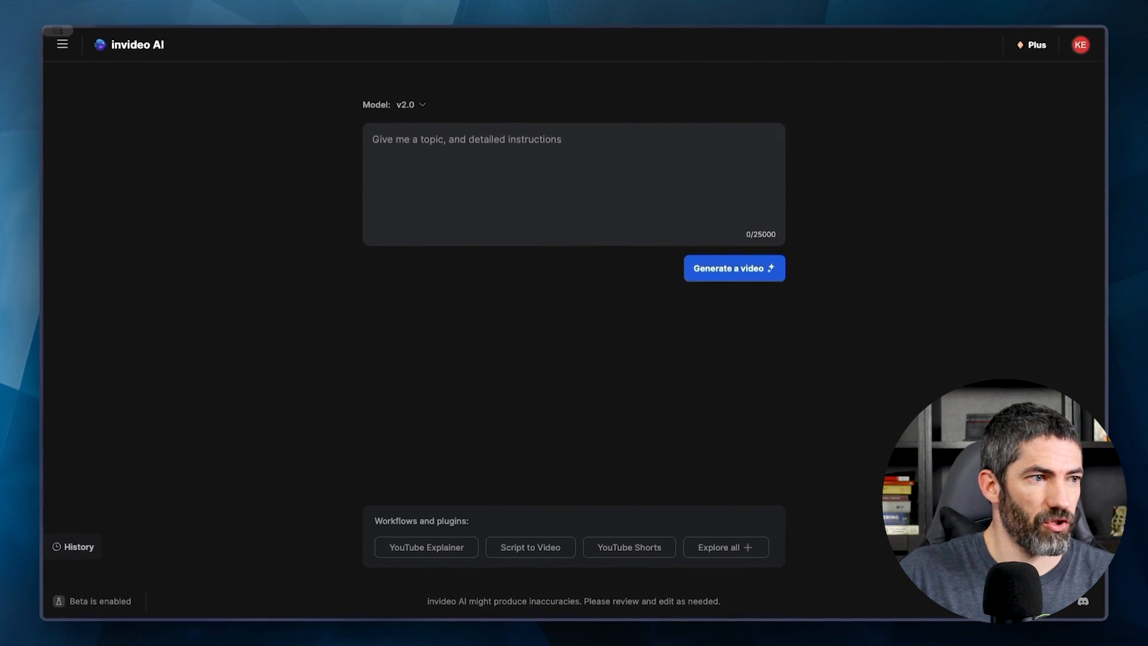
Step: Go to the Voices page listing Kevin's cloned voice and begin adding a new voice
{"action": "left_click", "coordinate": [61, 44]}
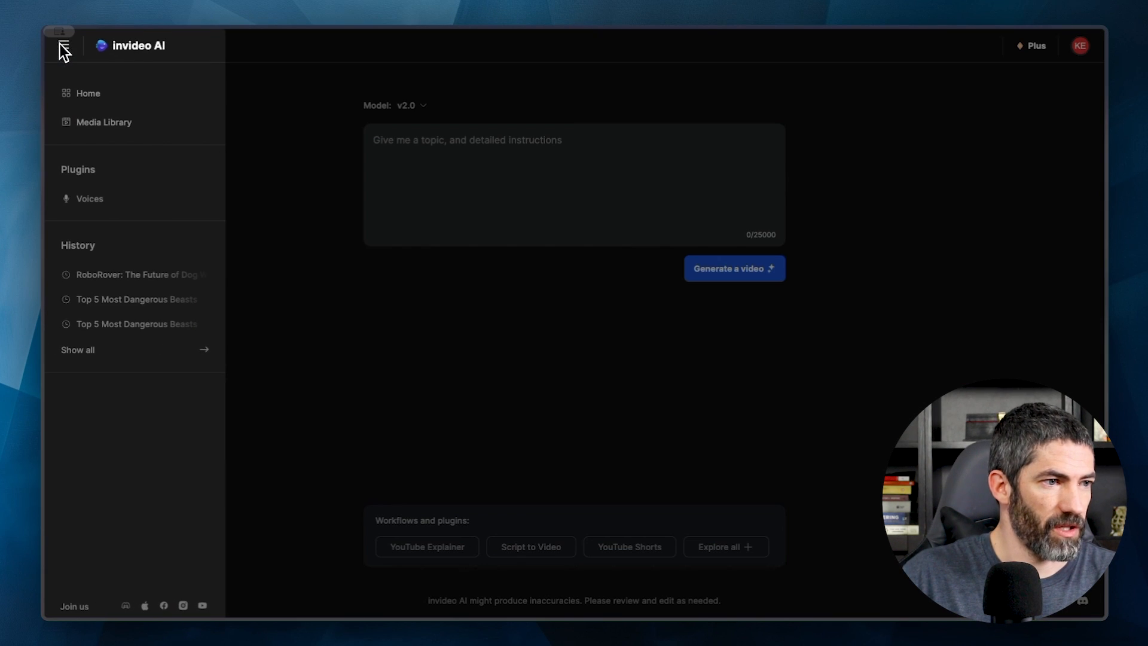
{"action": "mouse_move", "coordinate": [79, 167]}
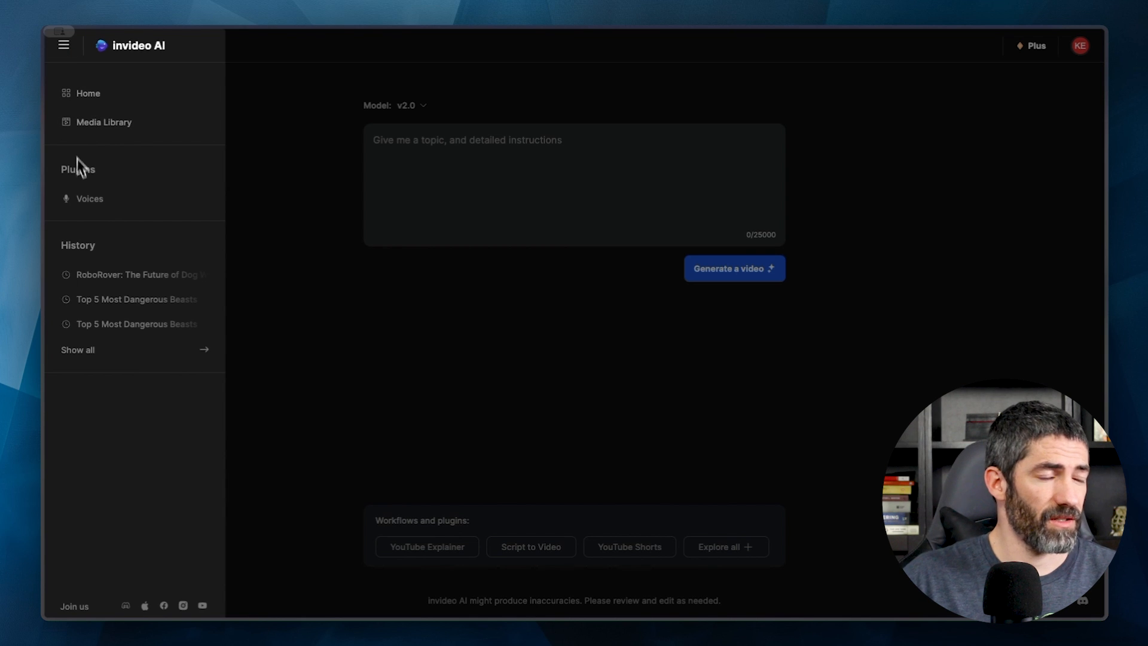
{"action": "left_click", "coordinate": [90, 199]}
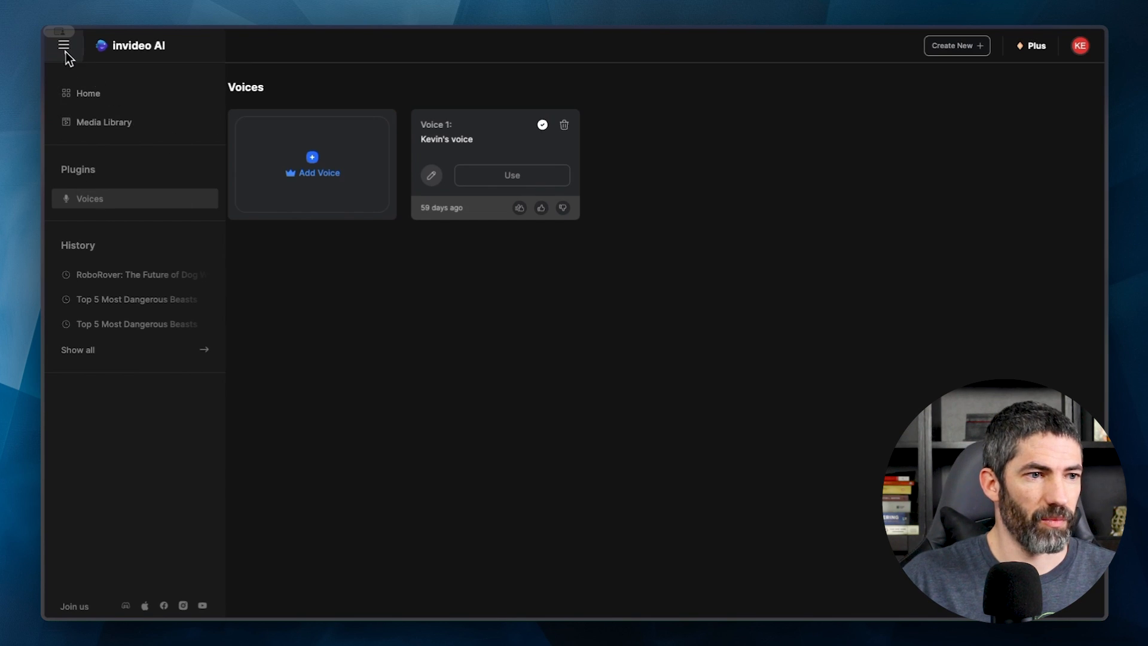
{"action": "left_click", "coordinate": [63, 44]}
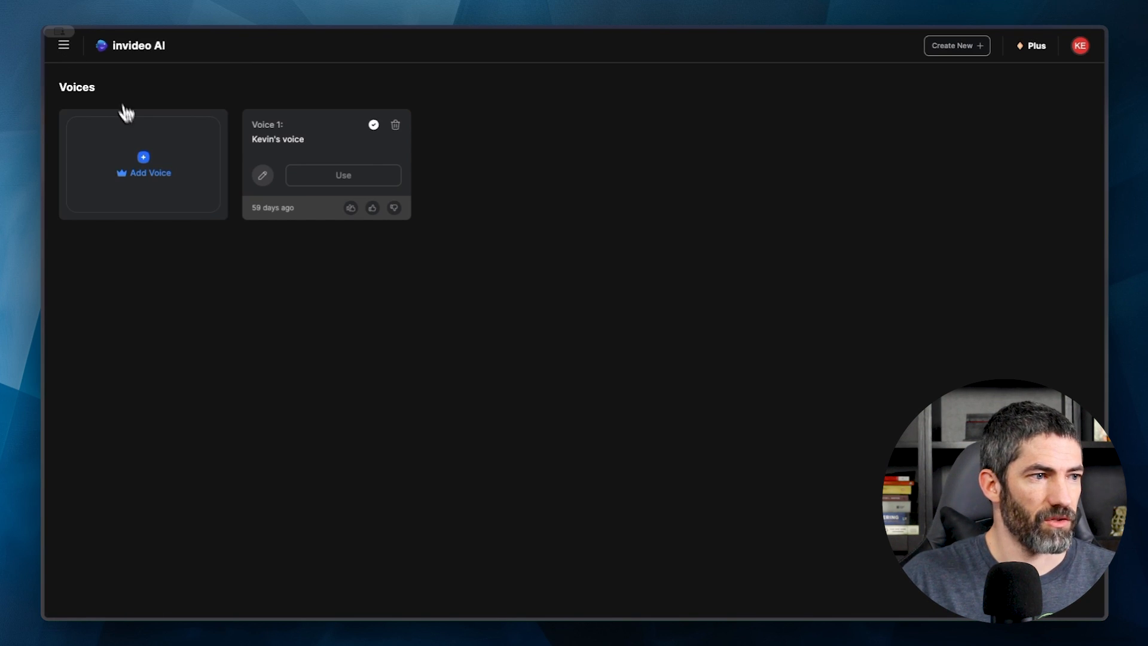
{"action": "left_click", "coordinate": [143, 168]}
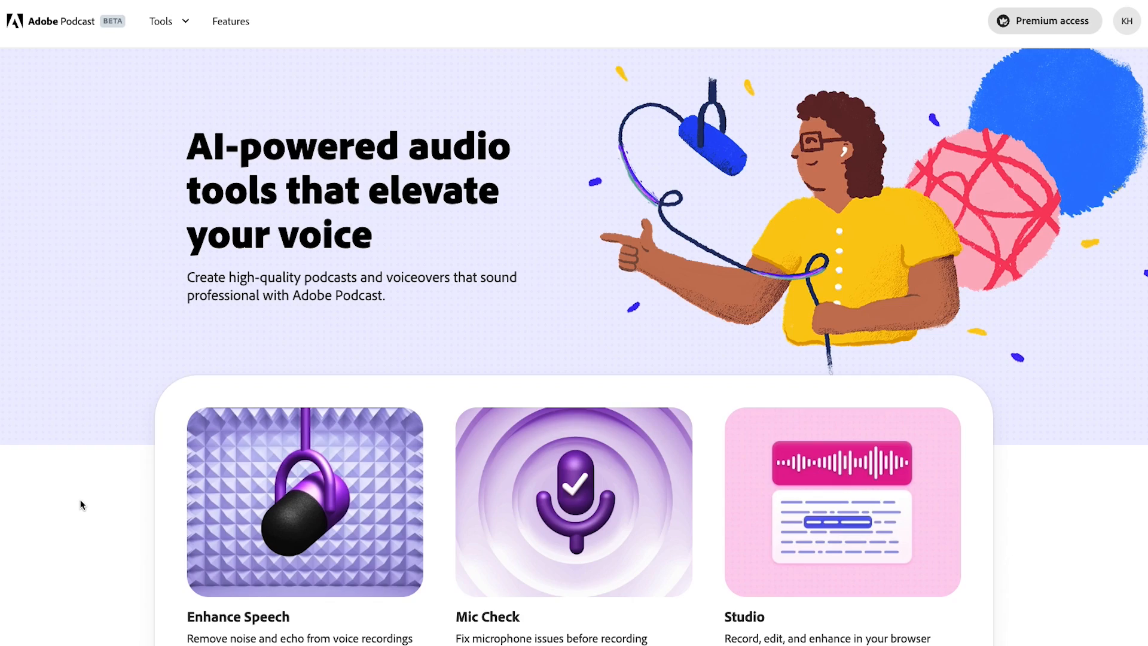
Step: Go to Adobe Podcast's Enhance Speech tool from its home page
{"action": "scroll", "scroll_direction": "down", "scroll_amount": 3}
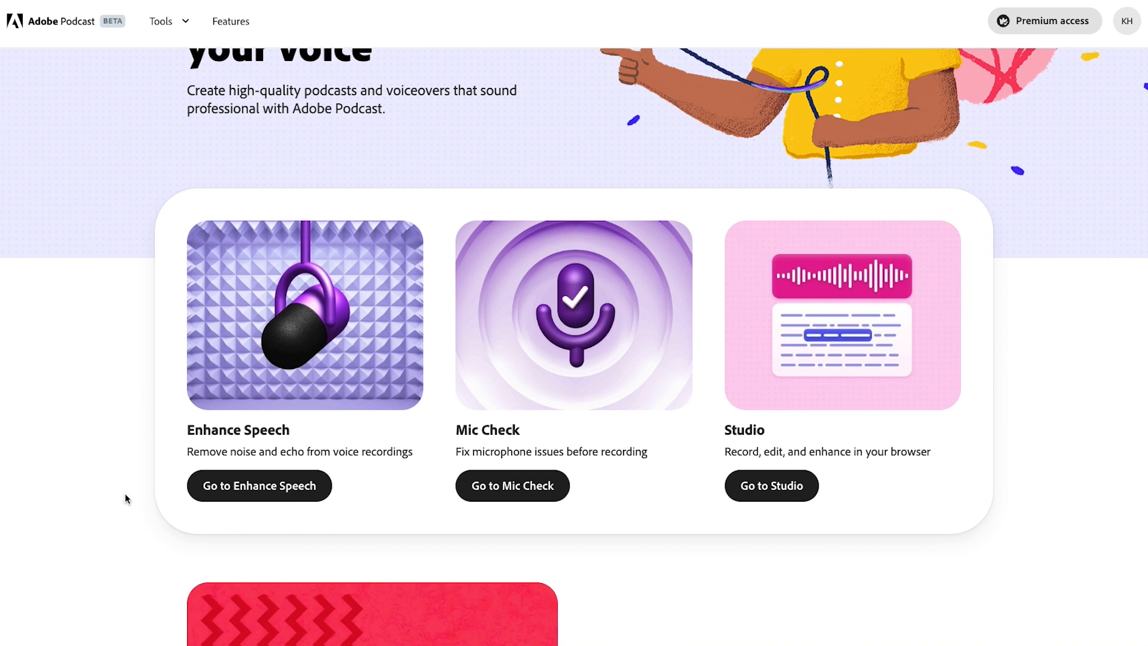
{"action": "left_click", "coordinate": [258, 484]}
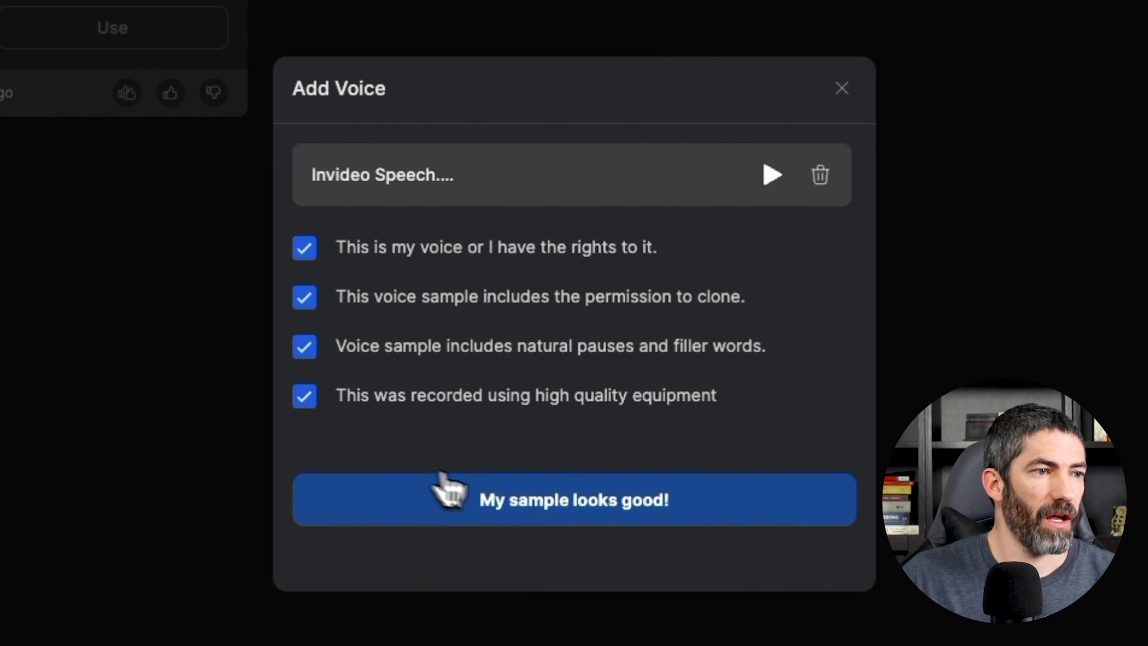
Step: Accept the voice sample, rename the first voice, and save it as a second cloned voice
{"action": "left_click", "coordinate": [572, 500]}
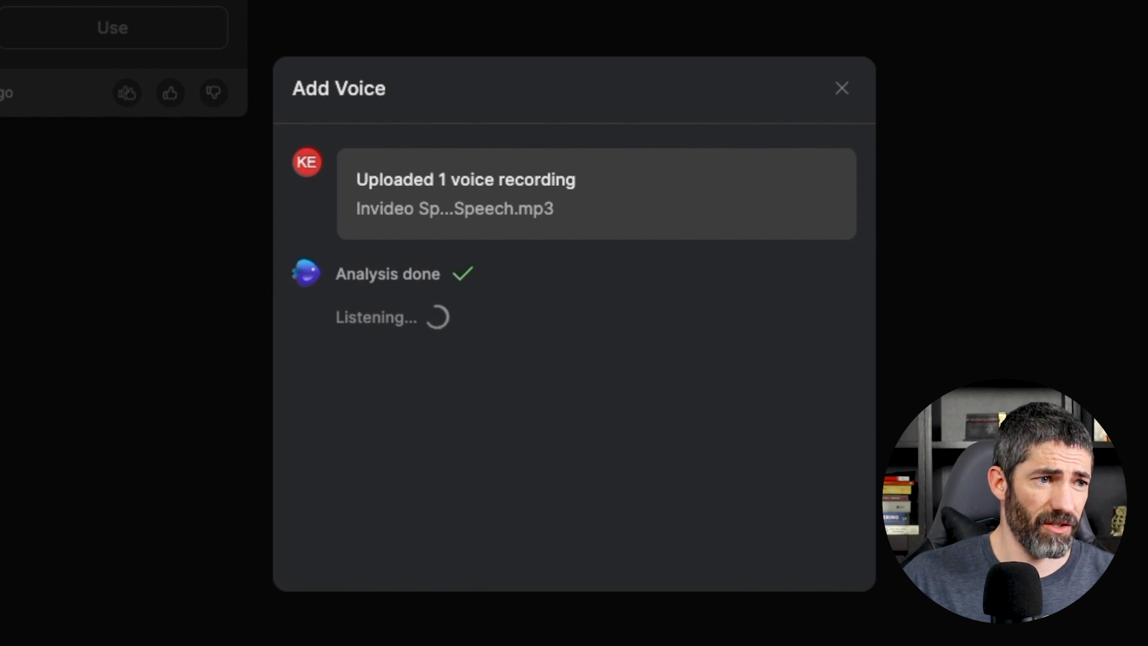
{"action": "left_click", "coordinate": [840, 87]}
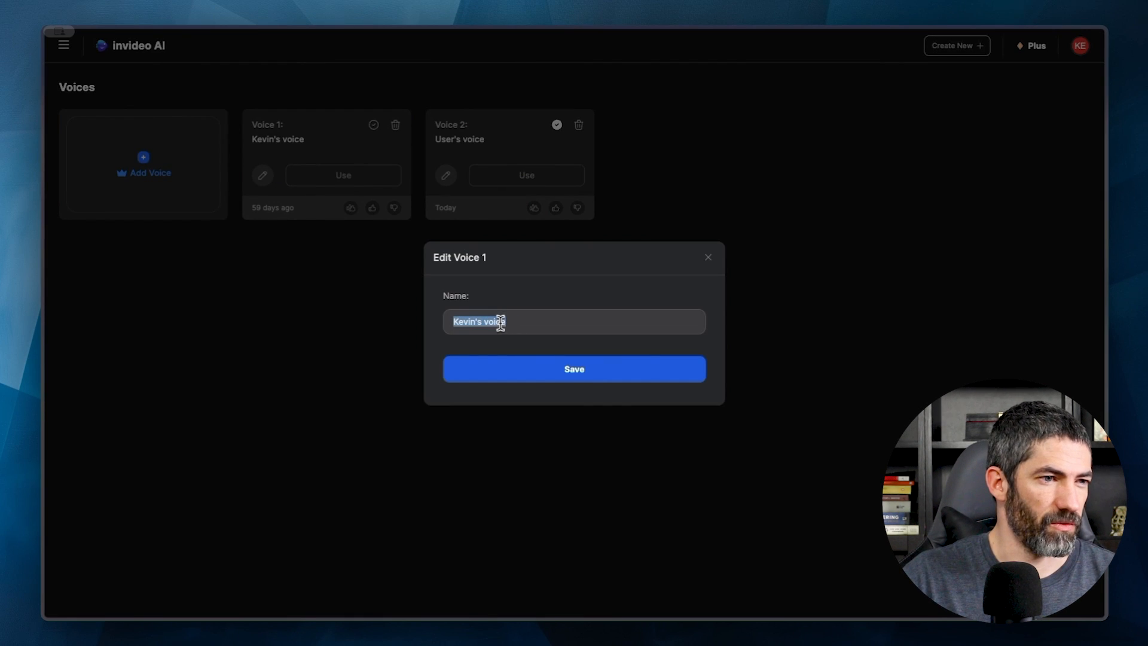
{"action": "left_click", "coordinate": [706, 257]}
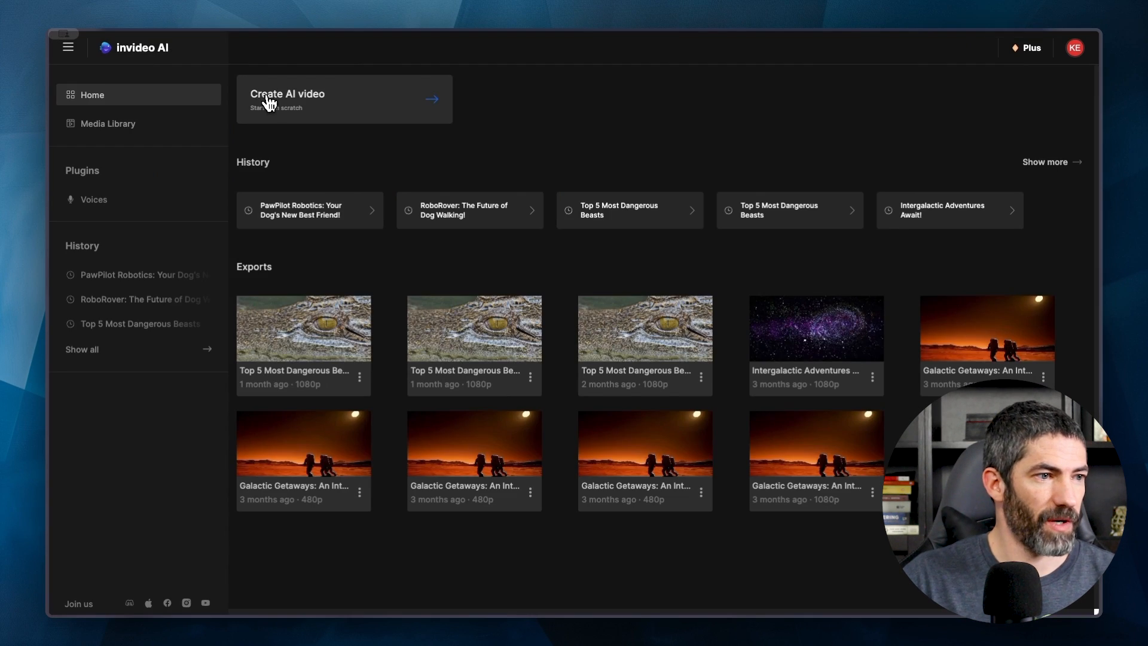
Step: Start a new AI video using the YouTube Explainer prompt template
{"action": "left_click", "coordinate": [307, 100]}
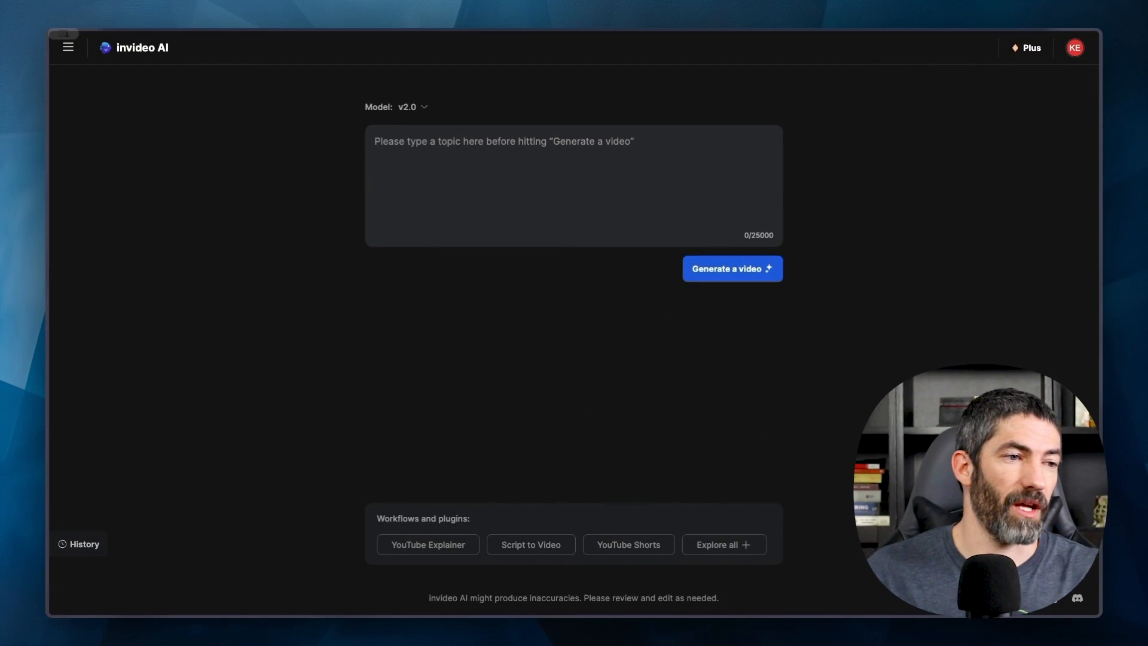
{"action": "mouse_move", "coordinate": [427, 544]}
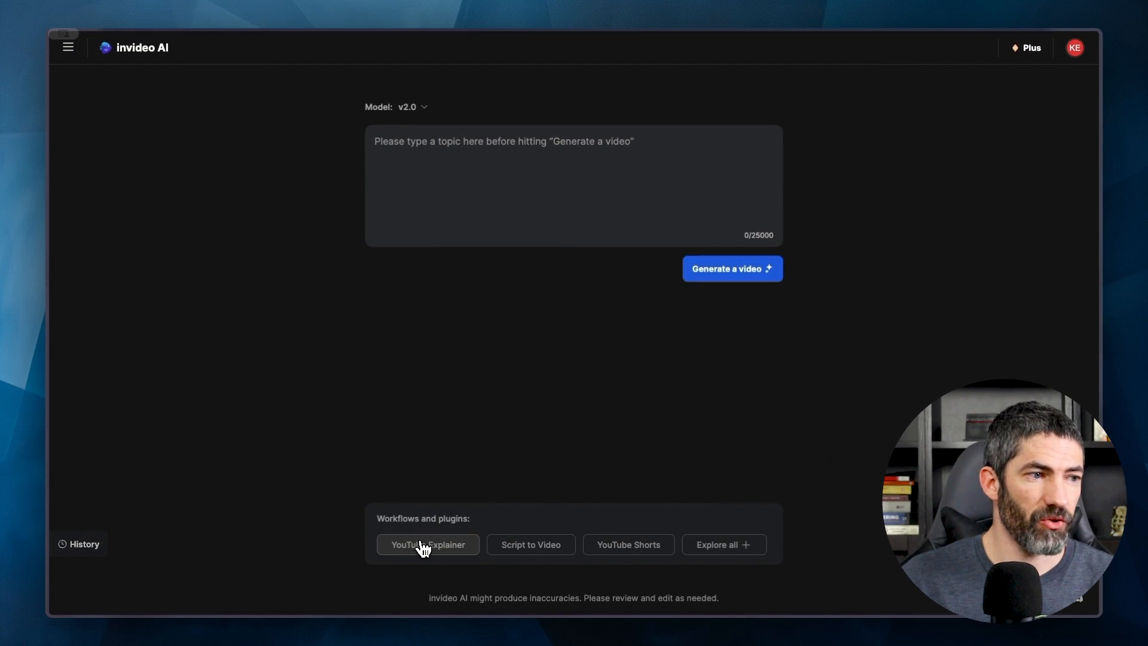
{"action": "left_click", "coordinate": [428, 544]}
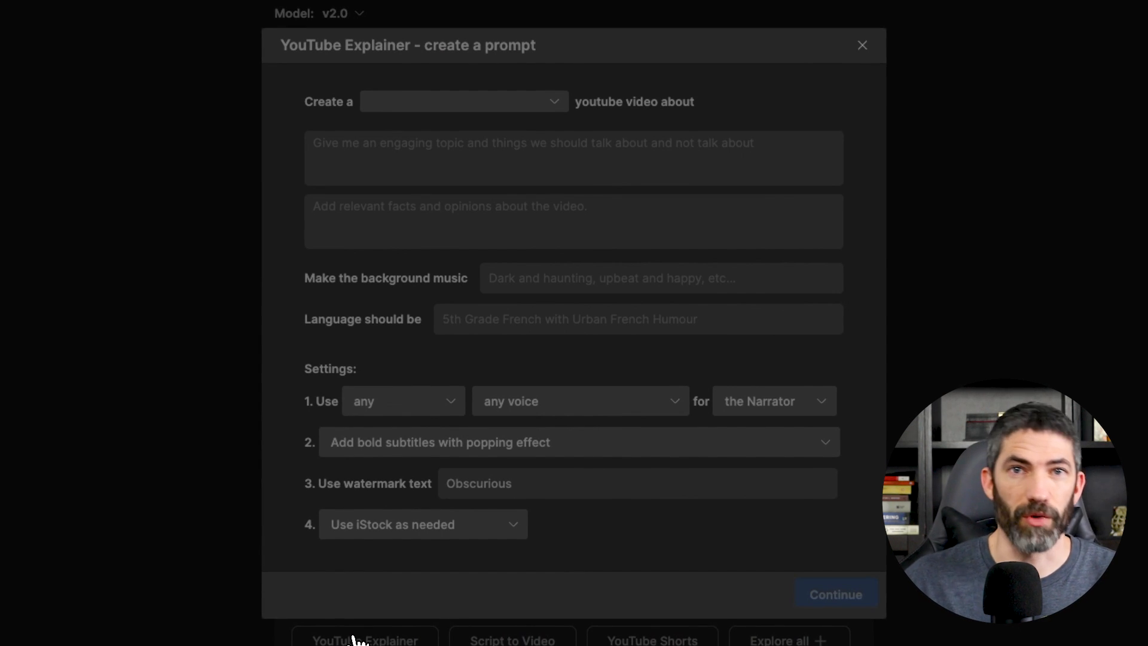
Step: Set the length to 30 seconds and the topic to a promo for a robot dog walking business
{"action": "left_click", "coordinate": [464, 100]}
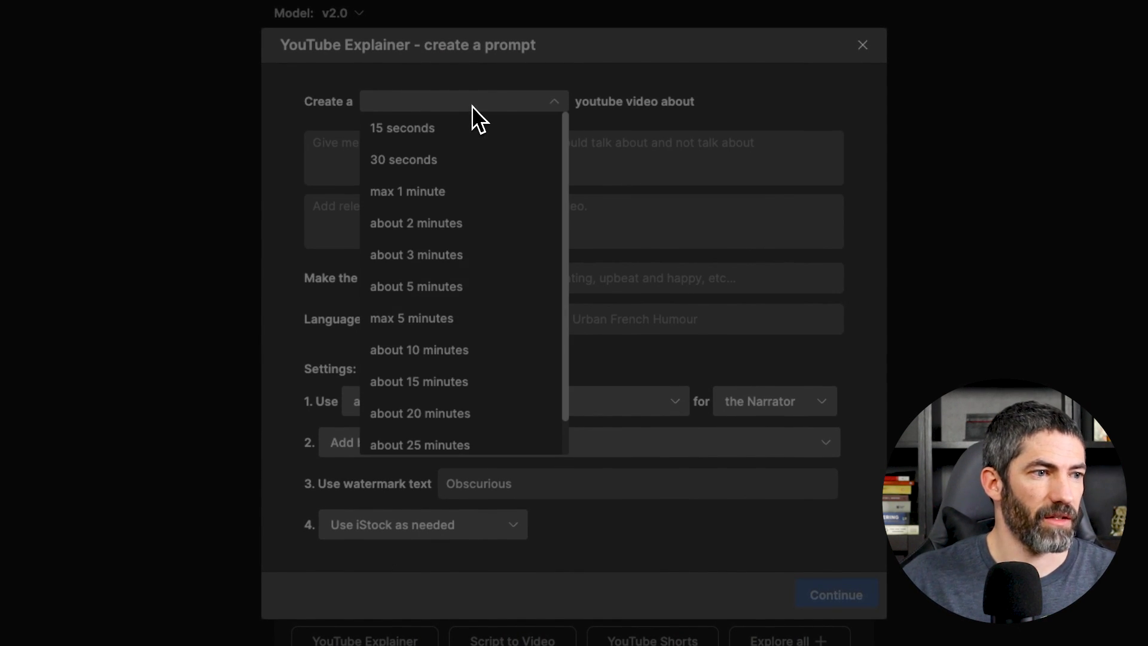
{"action": "left_click", "coordinate": [403, 159]}
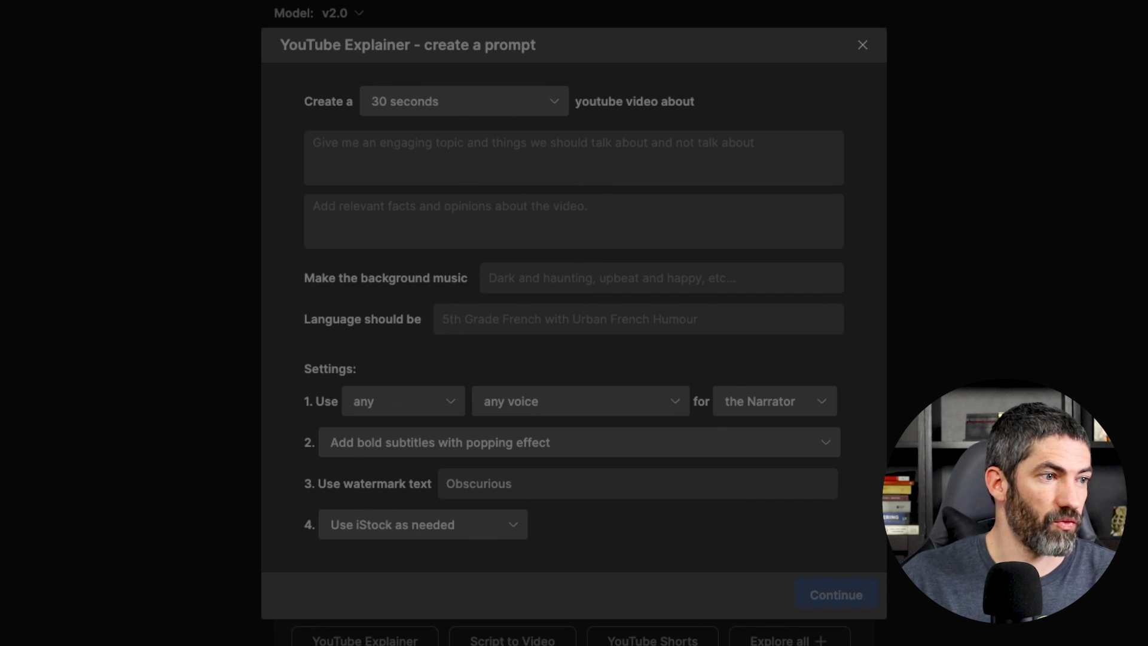
{"action": "left_click", "coordinate": [464, 101]}
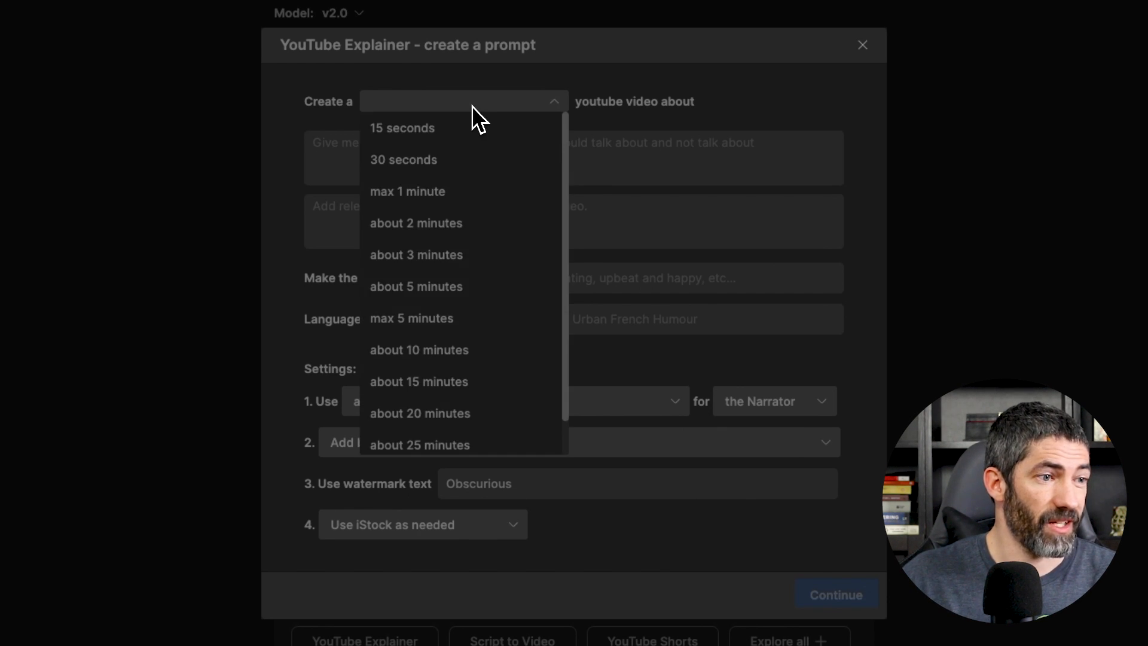
{"action": "mouse_move", "coordinate": [445, 159]}
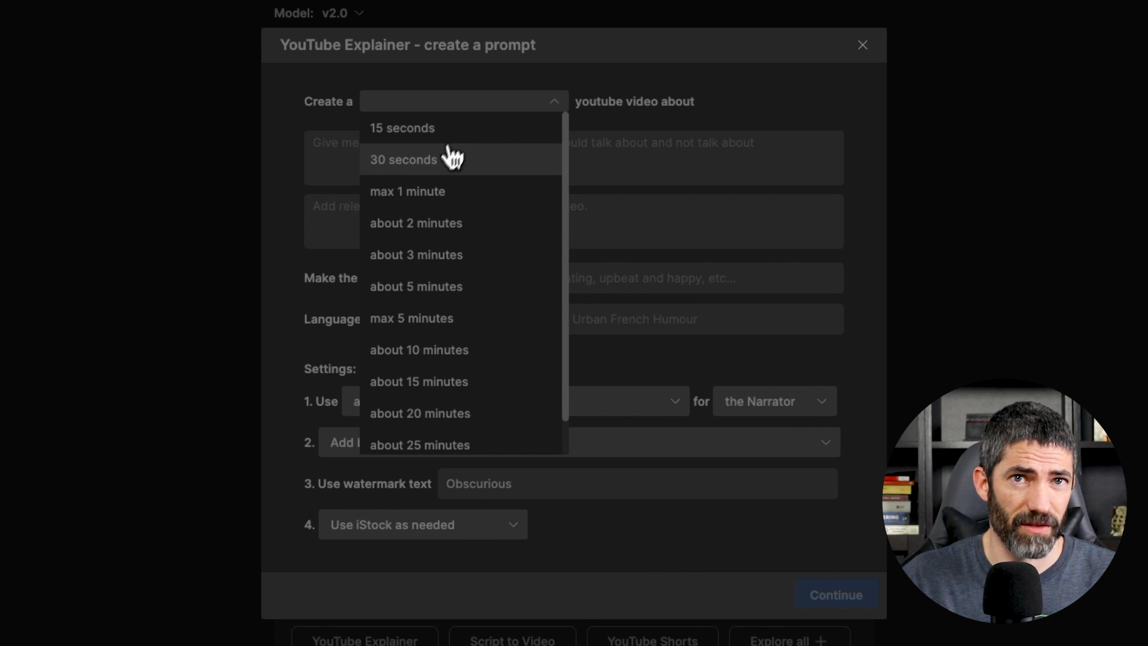
{"action": "left_click", "coordinate": [403, 159]}
{"action": "type", "text": "A promo video"}
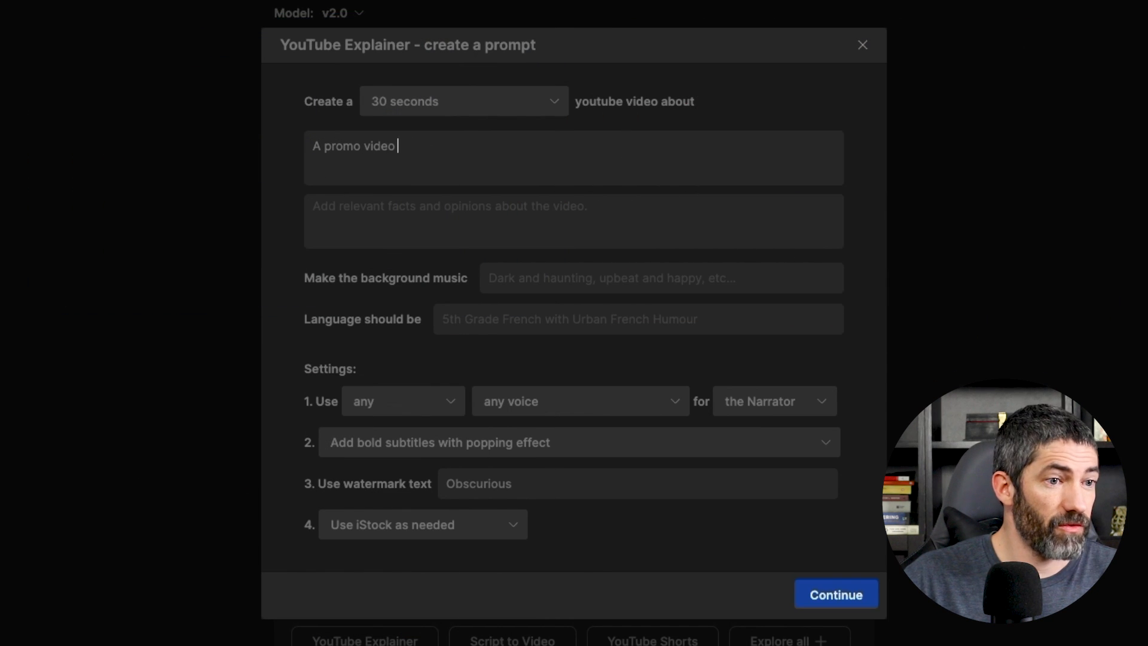
{"action": "type", "text": "for a robot dog walking business."}
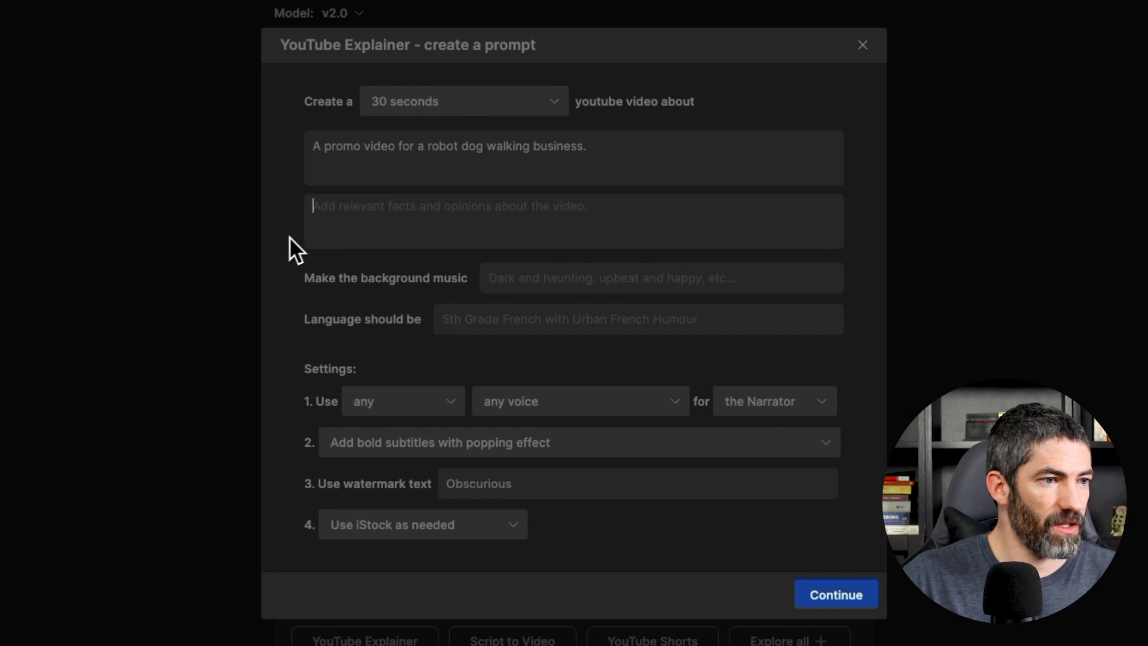
Step: Describe PawPilot Robotics with its live dog feed and built-in tail wag counter
{"action": "type", "text": "The company n"}
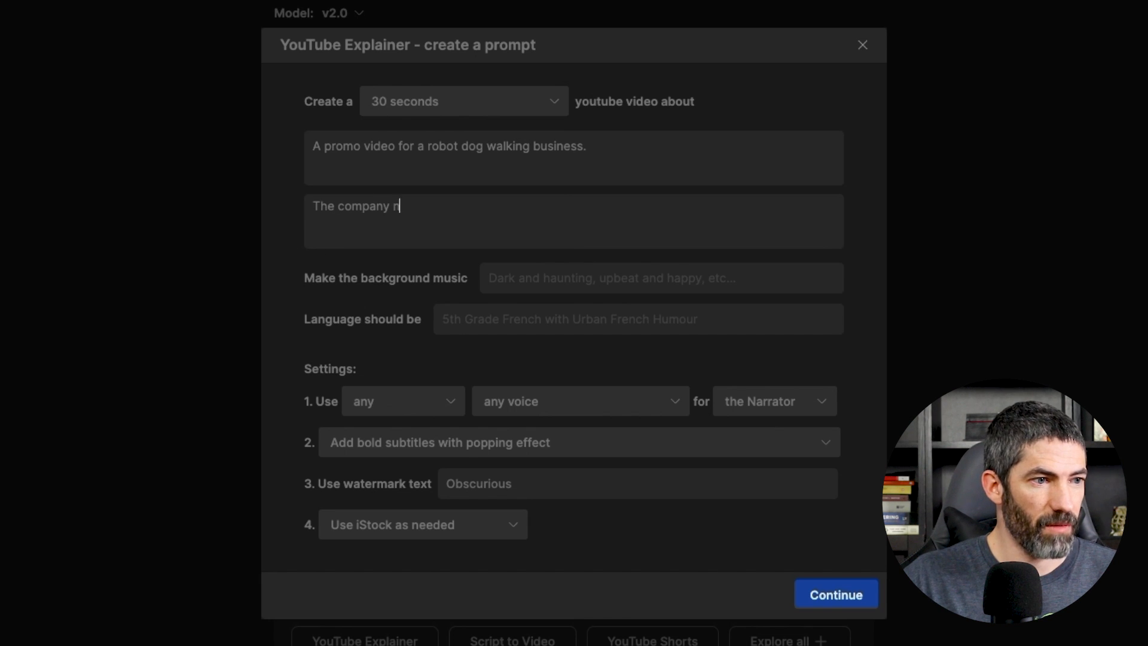
{"action": "type", "text": "ame is PawPilot Rob"}
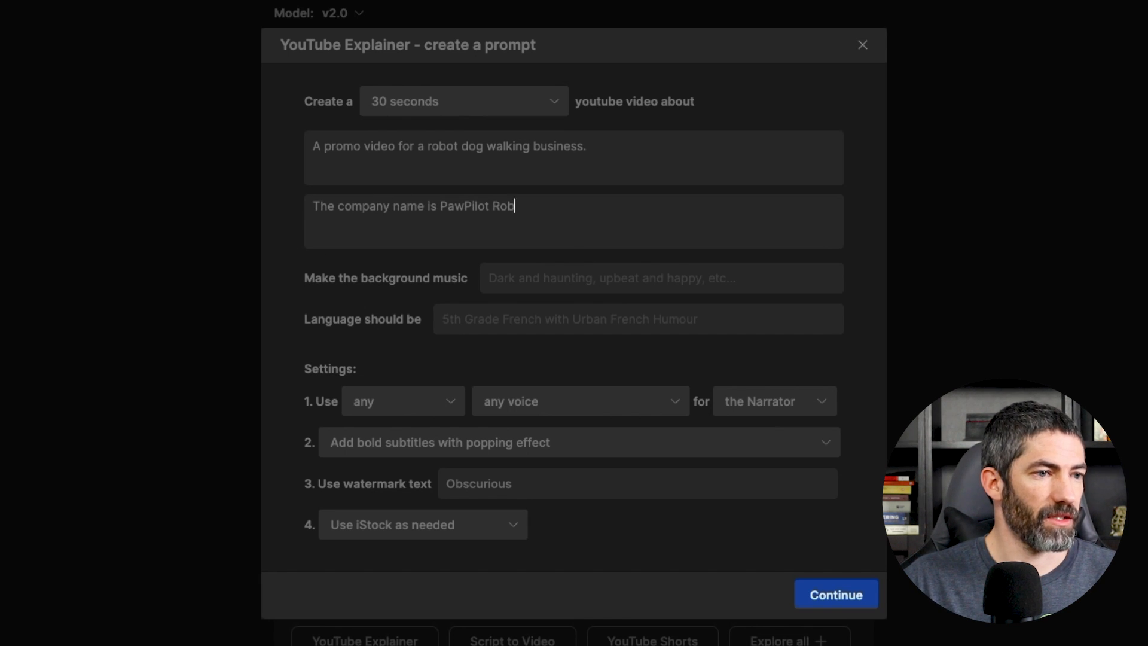
{"action": "type", "text": "otics. Key features are it's"}
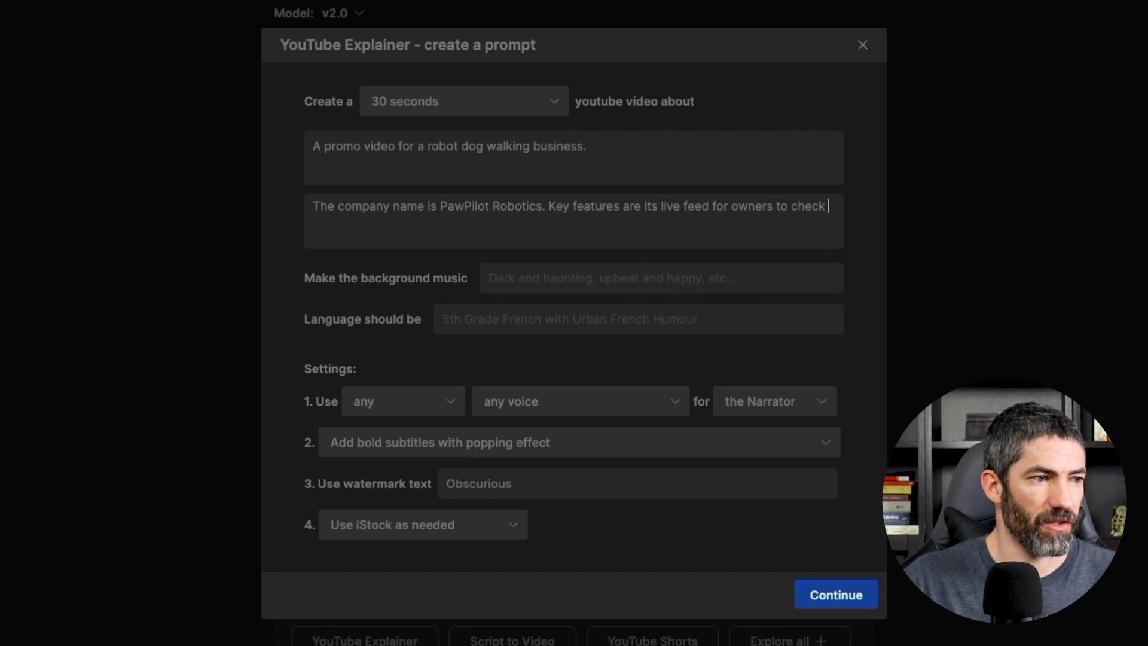
{"action": "type", "text": "in on their dogs and a built"}
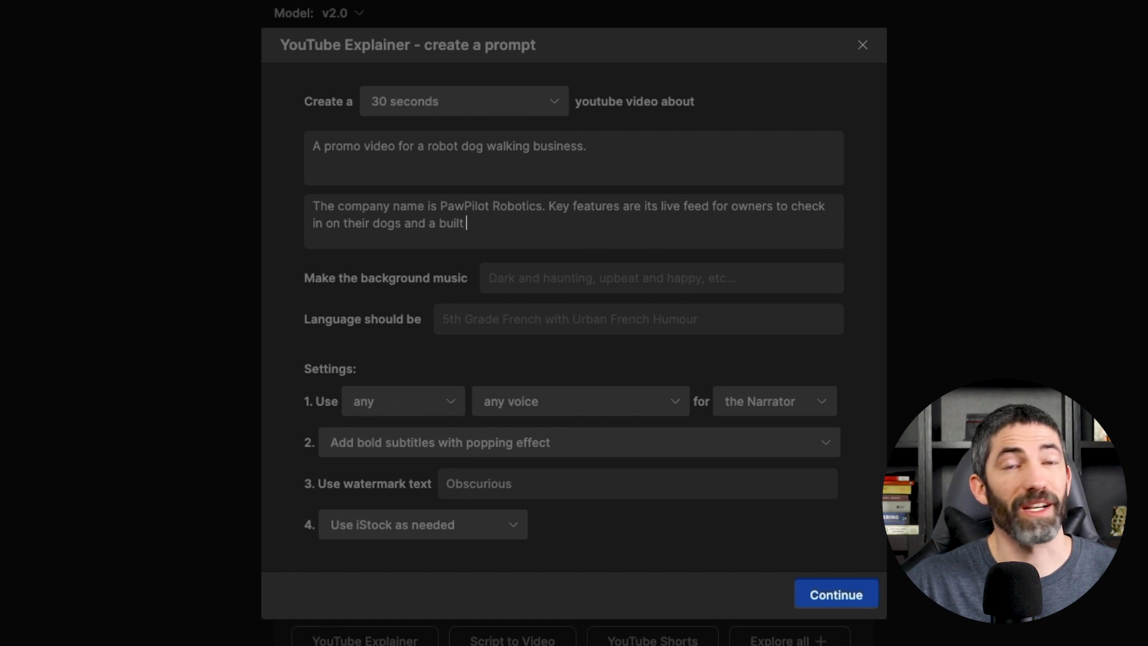
{"action": "type", "text": "in tail wag counter."}
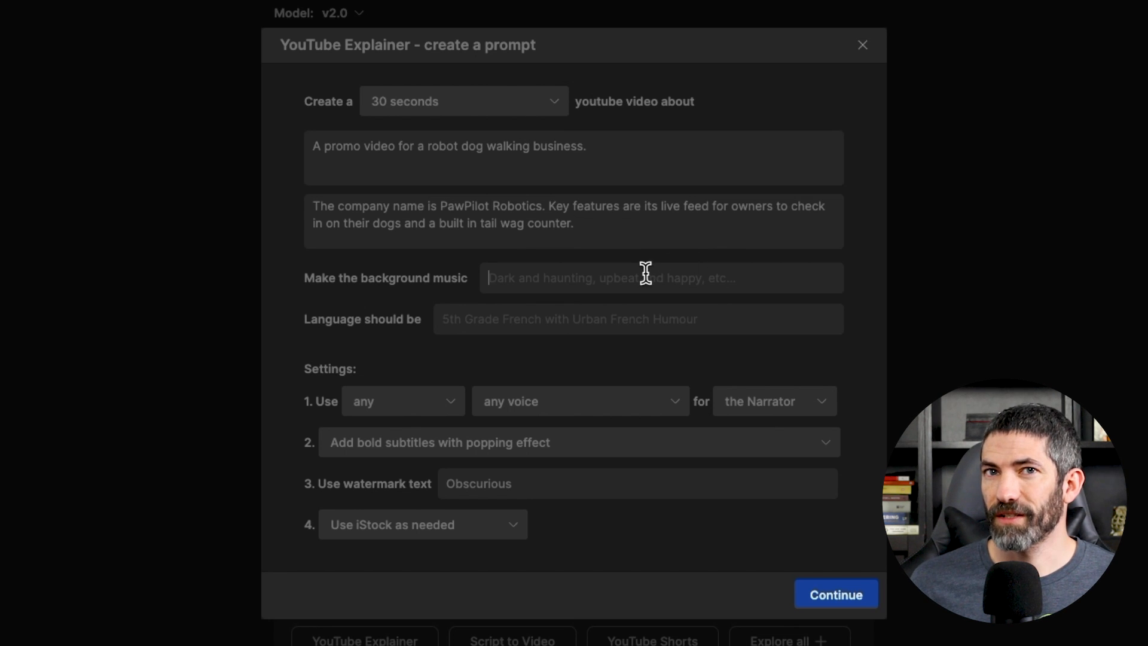
{"action": "mouse_move", "coordinate": [644, 276]}
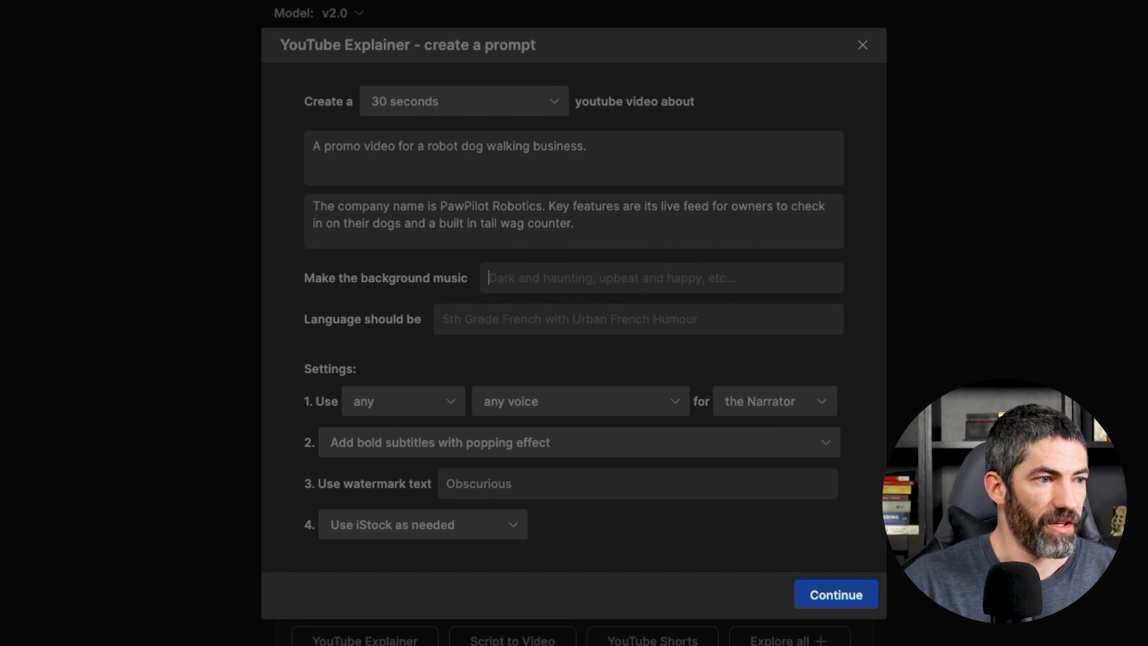
Step: Ask for upbeat, happy music and over-the-top, sarcastic, witty language
{"action": "type", "text": "upbeat and happy"}
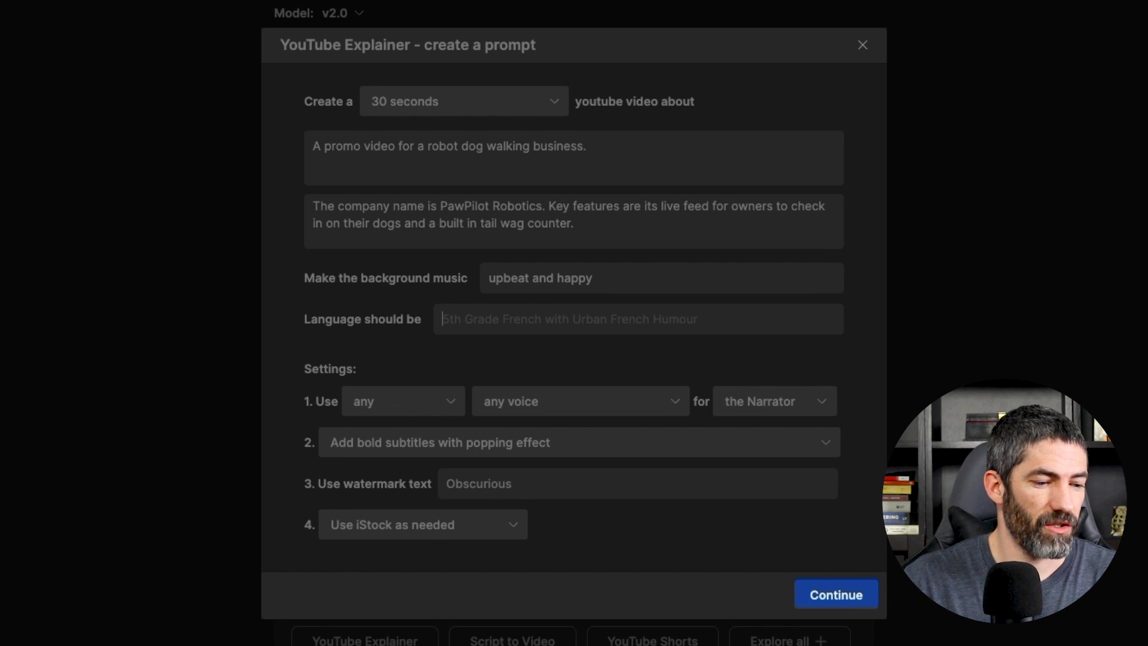
{"action": "type", "text": "over-the-top, sarcasti"}
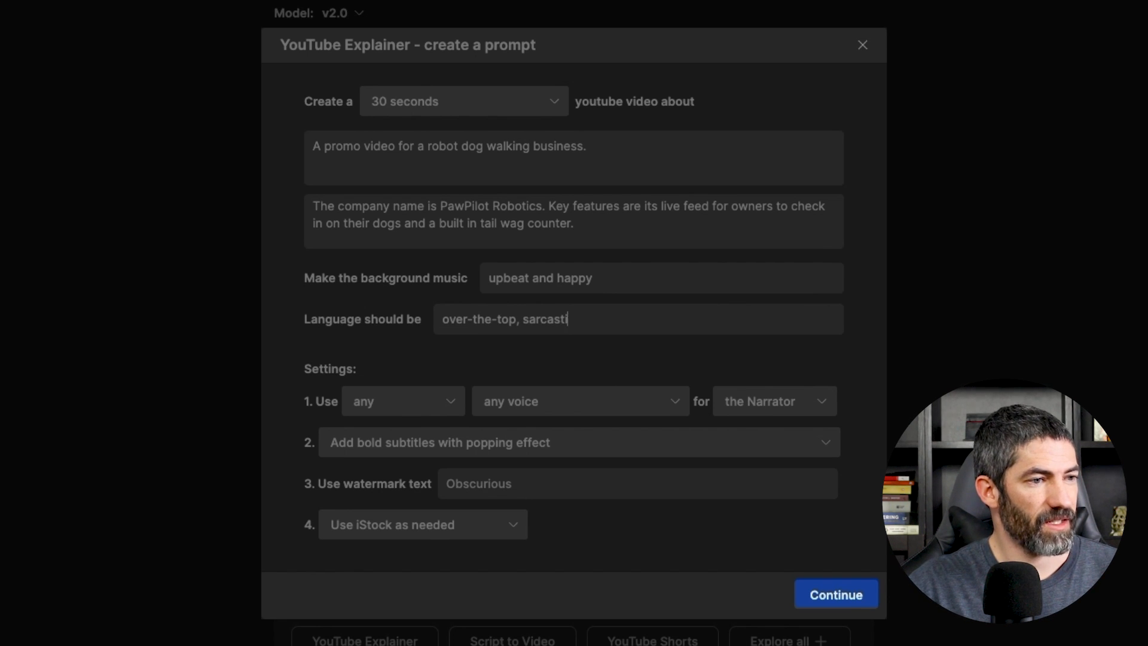
{"action": "type", "text": "c, and witty"}
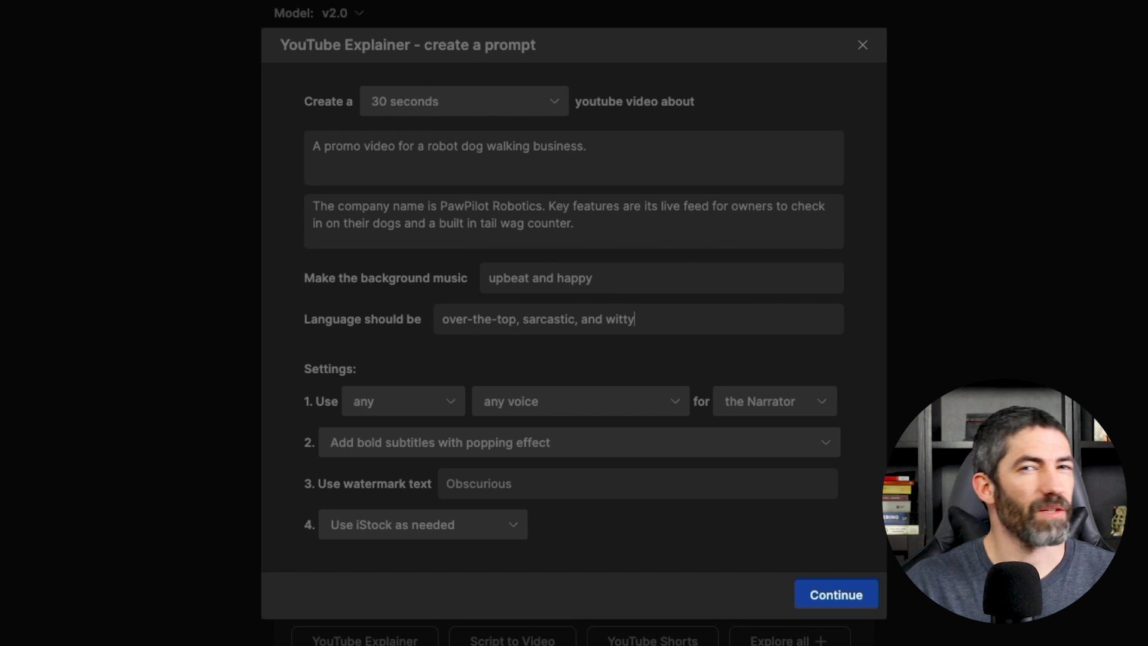
Step: Choose Voice 2 - Kevin as narrator, keep stock footage as needed, and load the prompt
{"action": "left_click", "coordinate": [578, 401]}
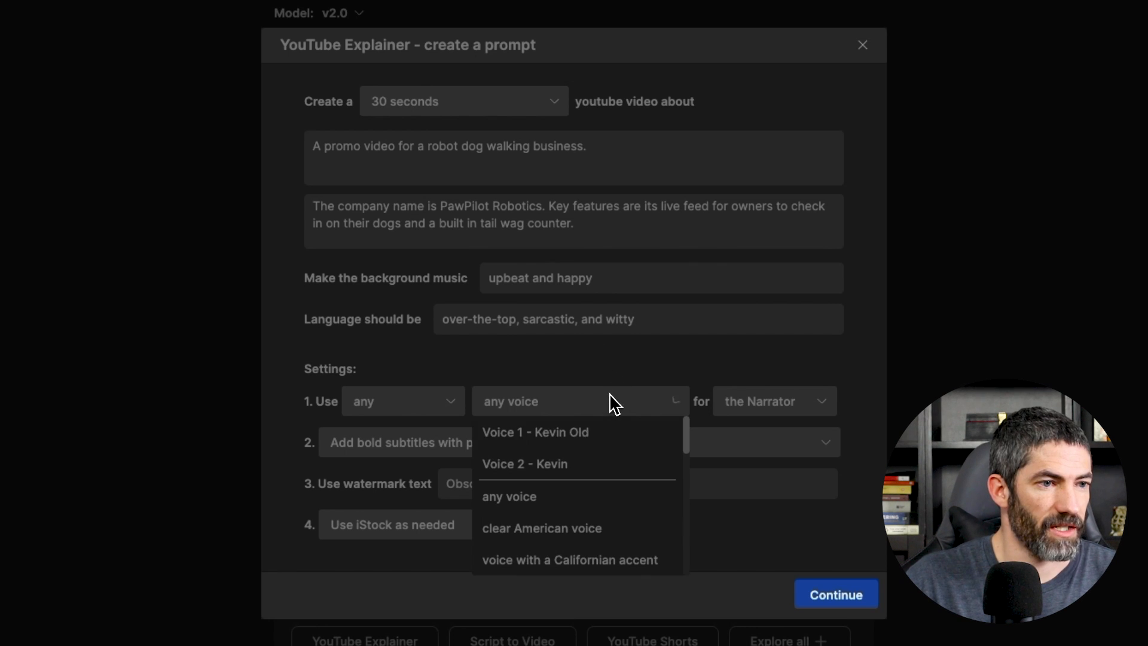
{"action": "mouse_move", "coordinate": [547, 469]}
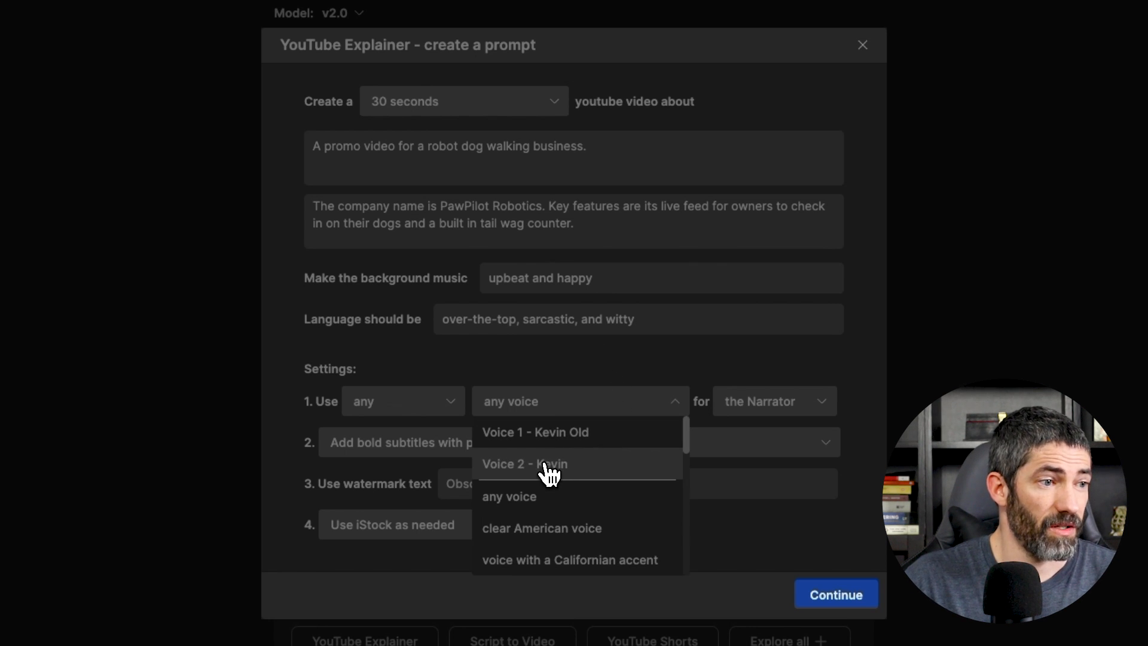
{"action": "left_click", "coordinate": [524, 464]}
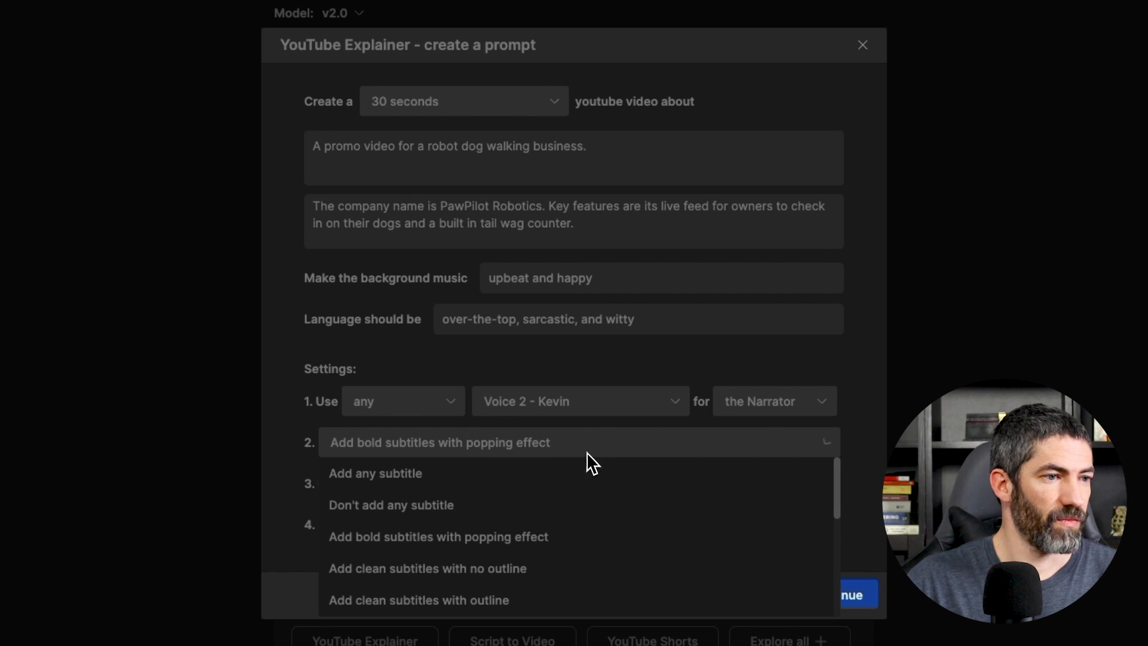
{"action": "scroll", "scroll_direction": "down", "scroll_amount": 3}
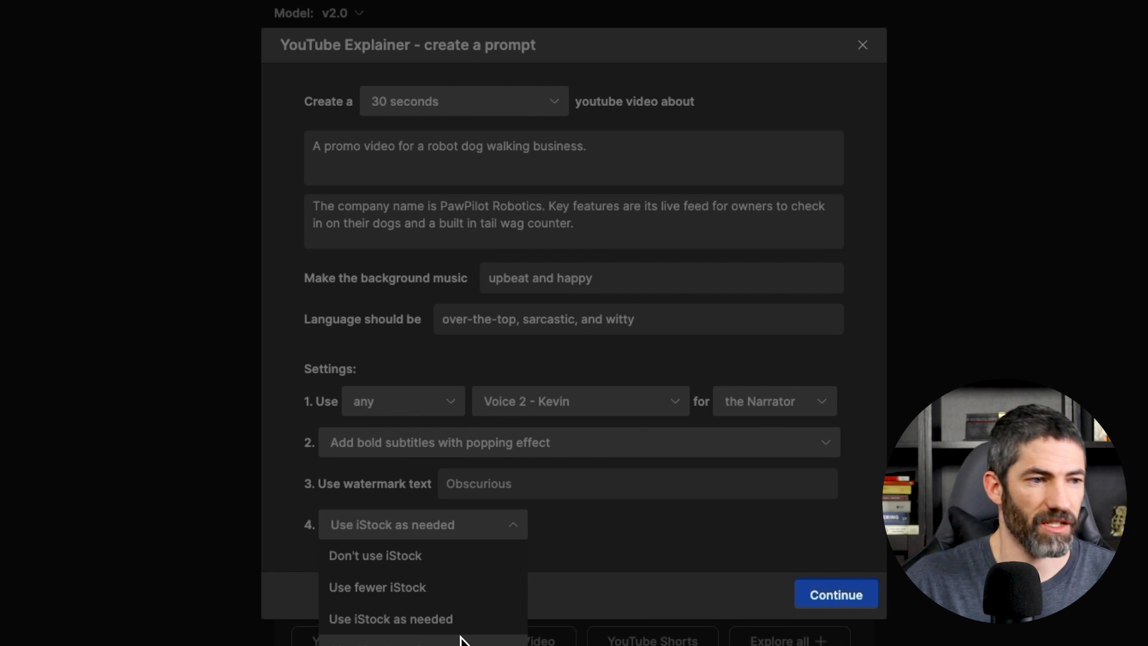
{"action": "left_click", "coordinate": [390, 618]}
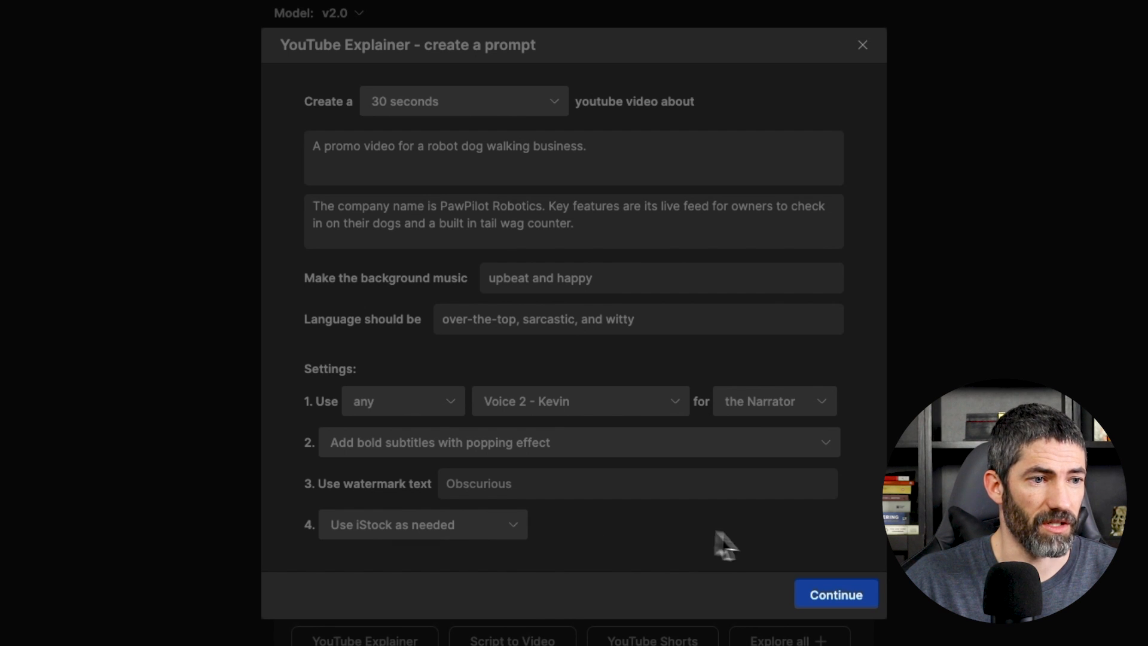
{"action": "left_click", "coordinate": [834, 594]}
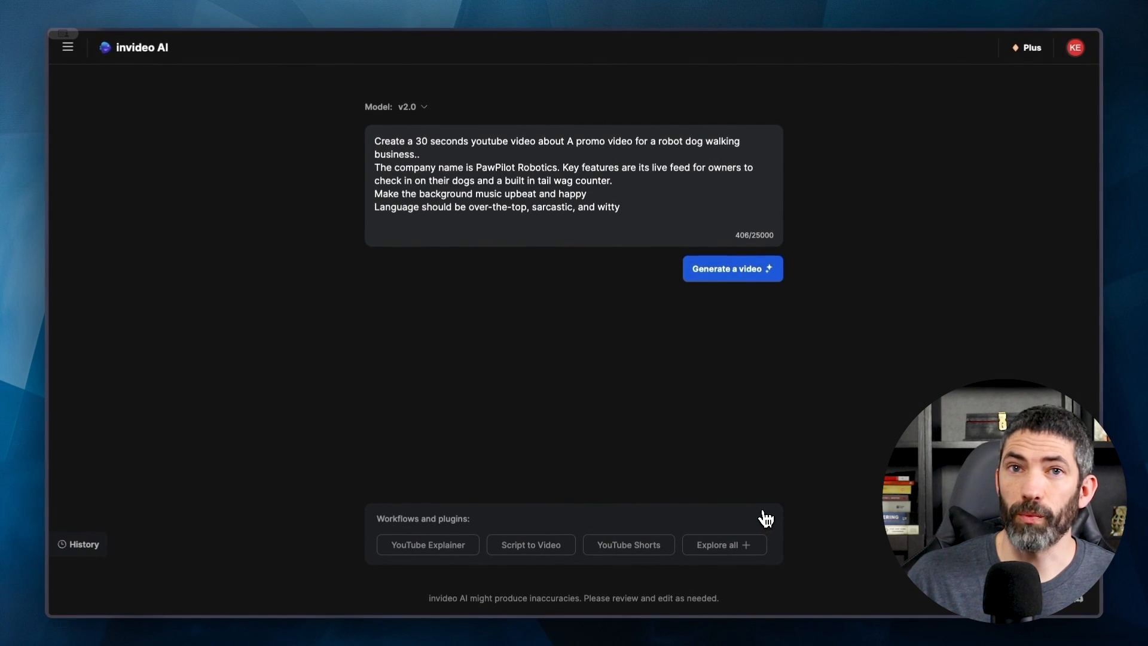
{"action": "mouse_move", "coordinate": [486, 293]}
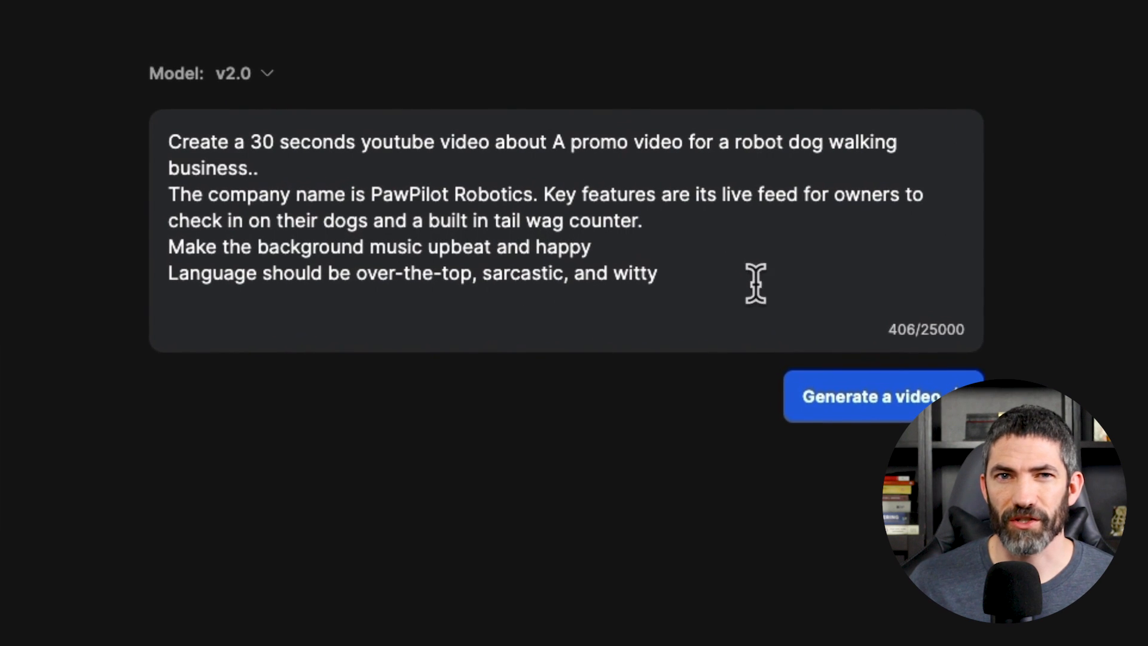
Step: Send the PawPilot prompt off to generate the video
{"action": "type", "text": "a"}
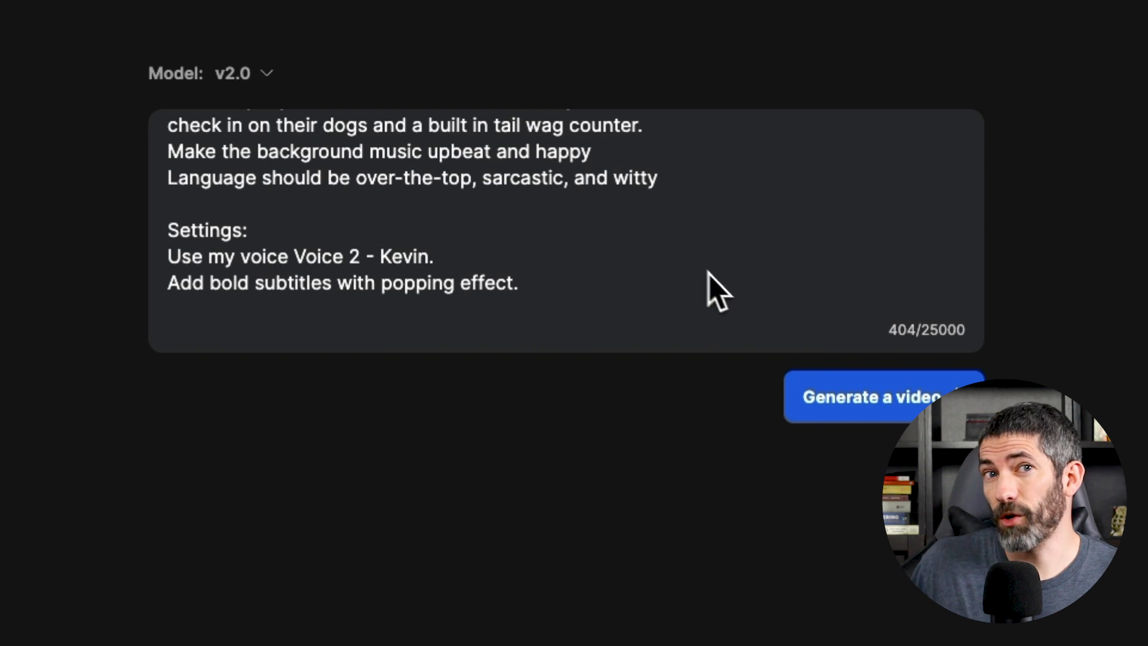
{"action": "left_click", "coordinate": [883, 397]}
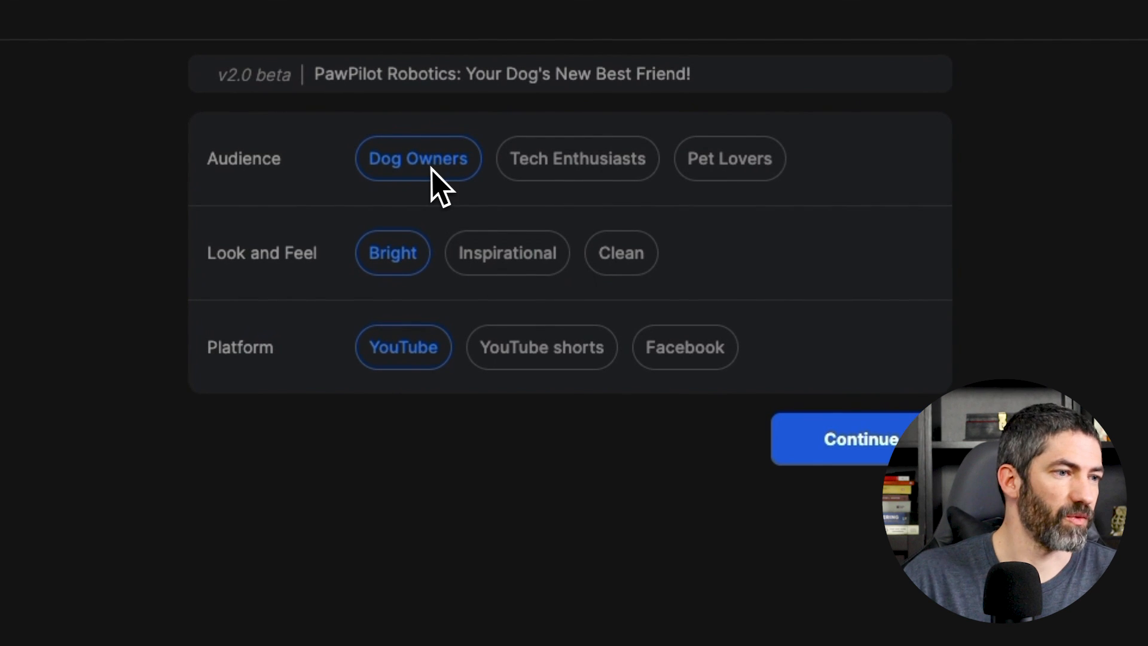
{"action": "mouse_move", "coordinate": [746, 183]}
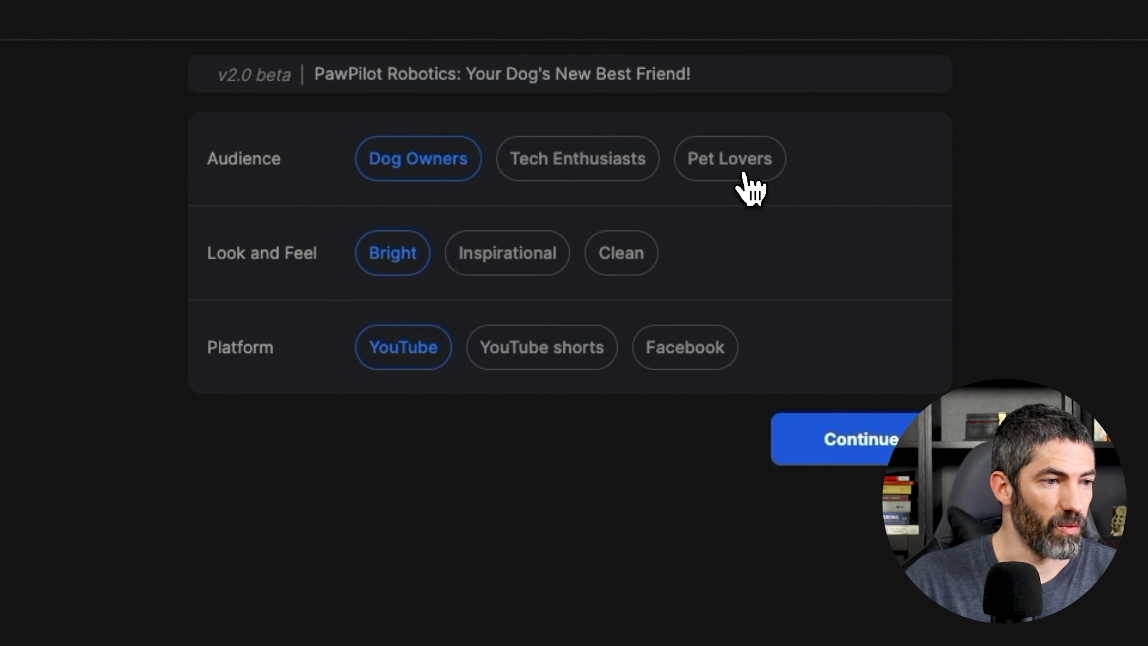
Step: Target the video at Pet Lovers and generate it
{"action": "left_click", "coordinate": [729, 158]}
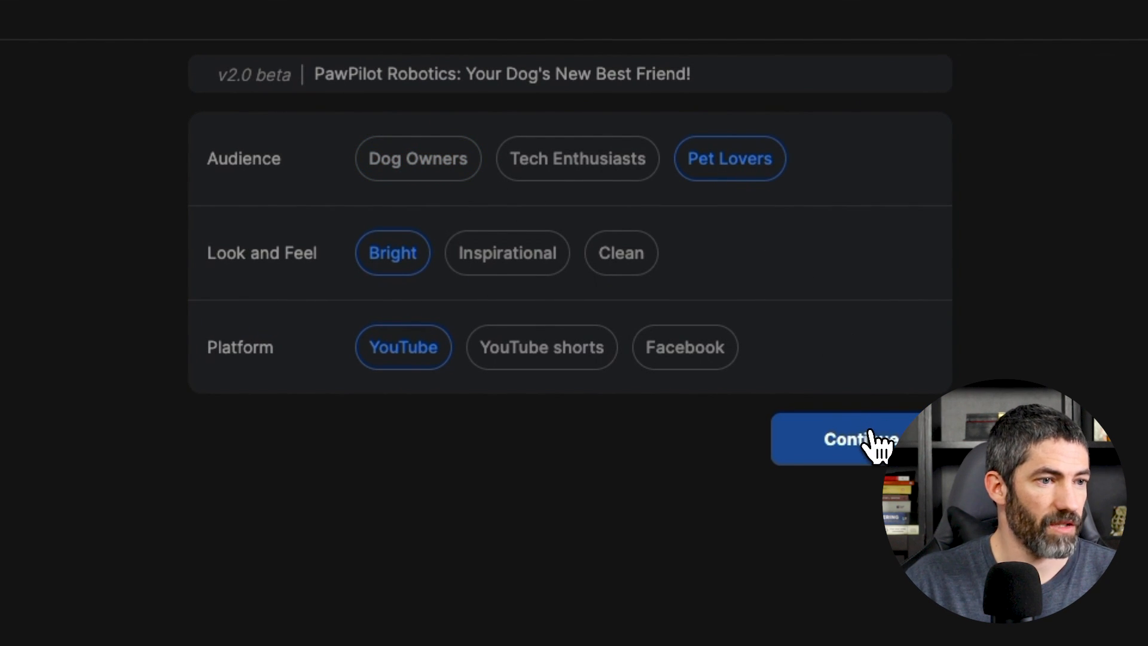
{"action": "left_click", "coordinate": [860, 439]}
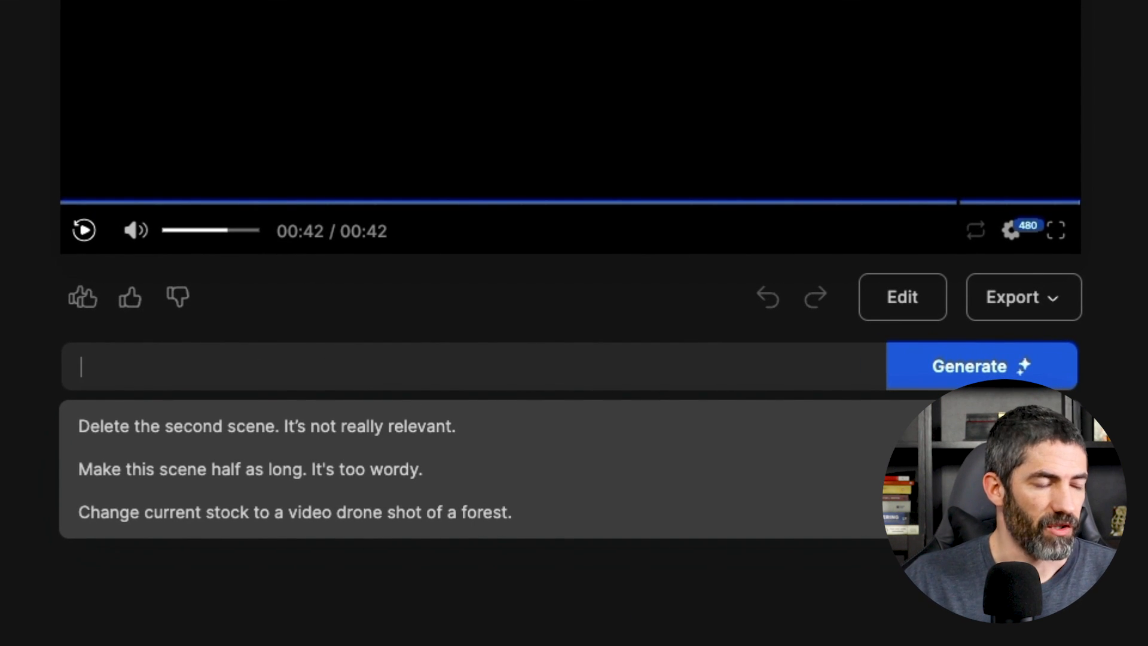
Step: Request the voiceover be changed to Kevin's cloned voice
{"action": "type", "text": "Change the voiceover to my voice: Kevin"}
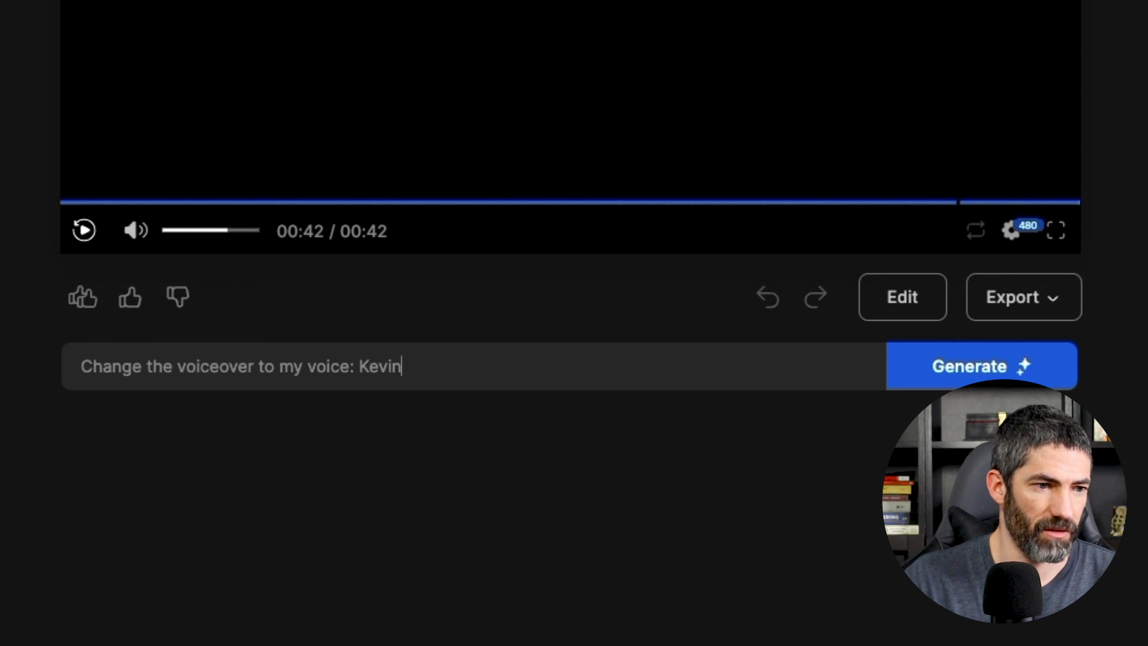
{"action": "left_click", "coordinate": [981, 365]}
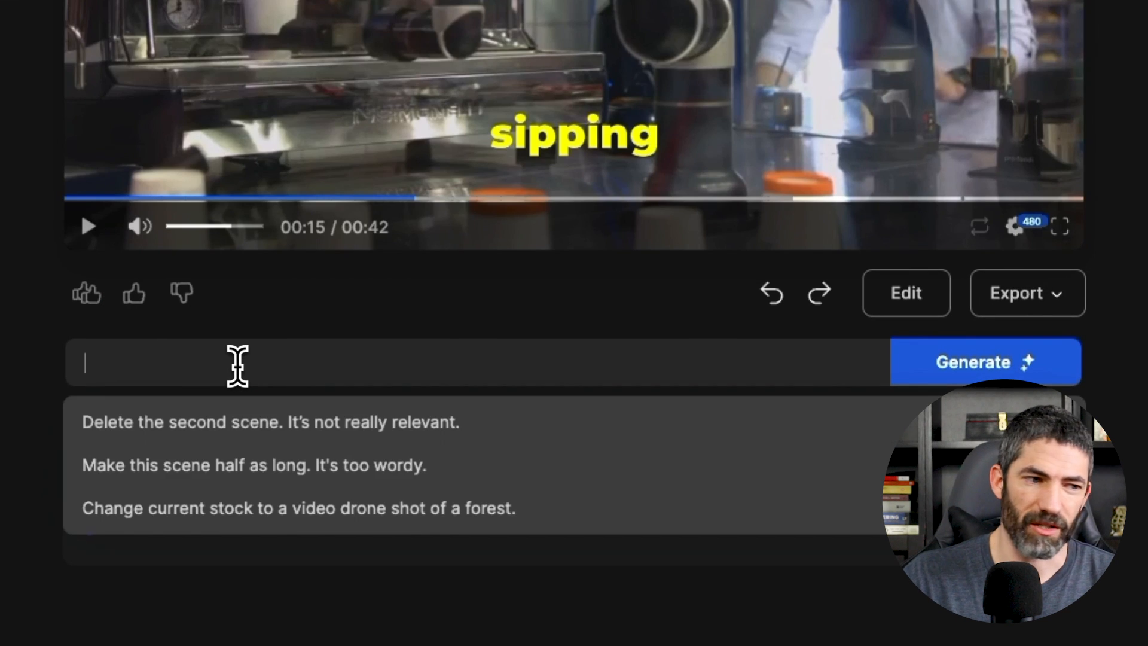
Step: Request 'Change to a different upbeat song' in the command box after Kevin's voice is applied
{"action": "type", "text": "Change to a dif"}
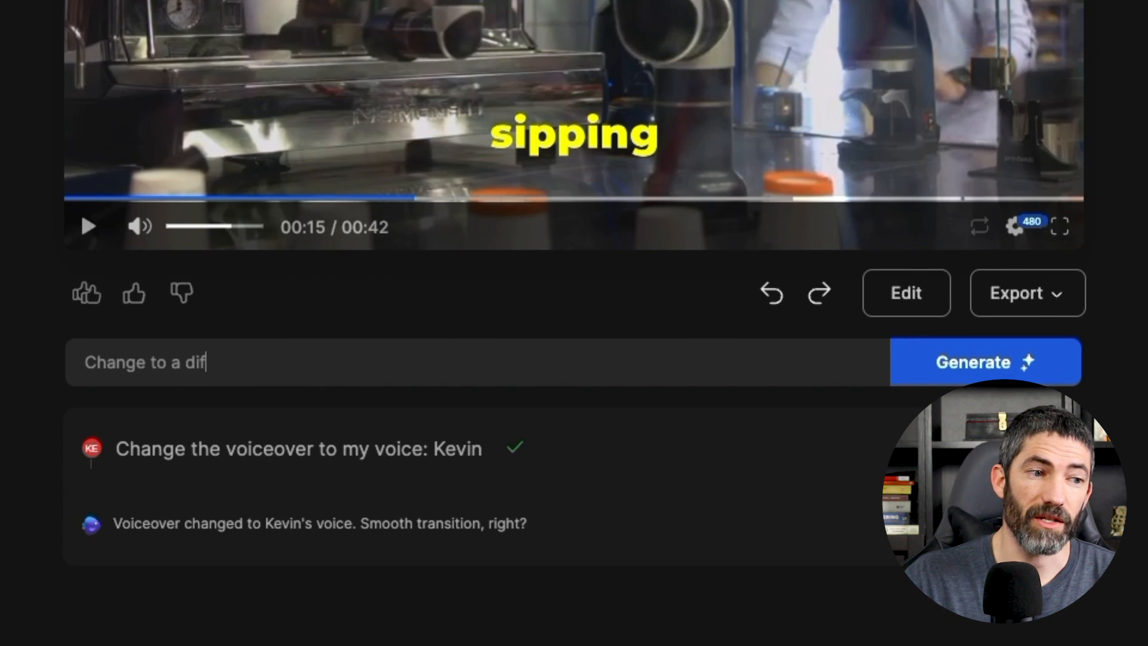
{"action": "type", "text": "ferent upbeat song"}
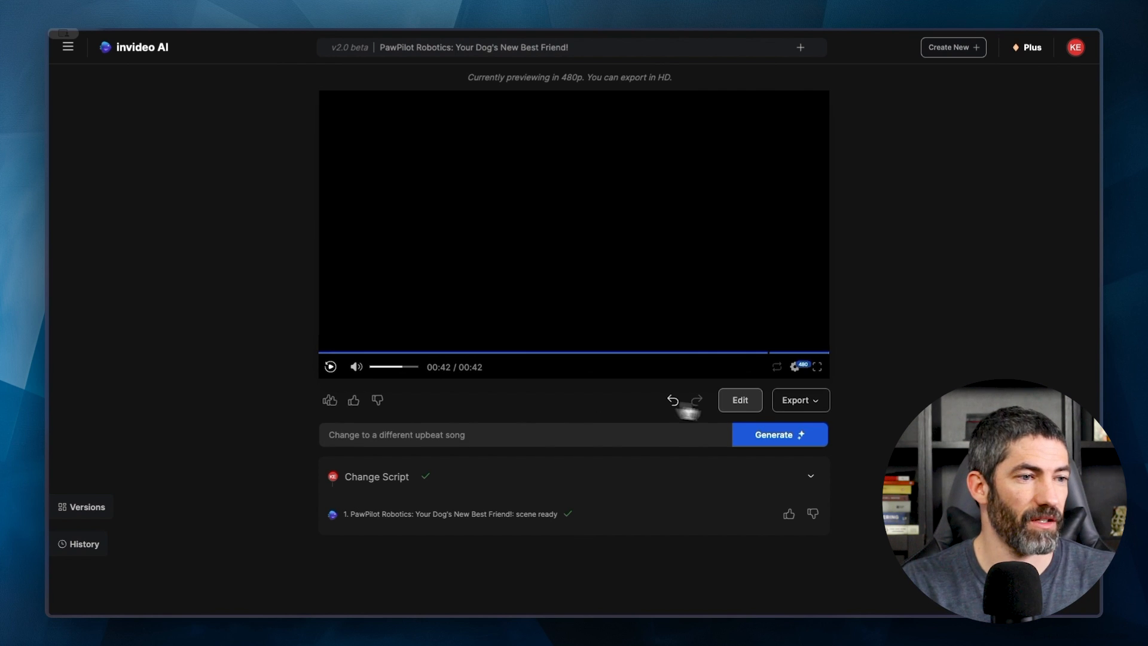
Step: Enter Edit script and bring up speaker settings for the sipping-coffee line (Narrator, 1.10x)
{"action": "left_click", "coordinate": [738, 400]}
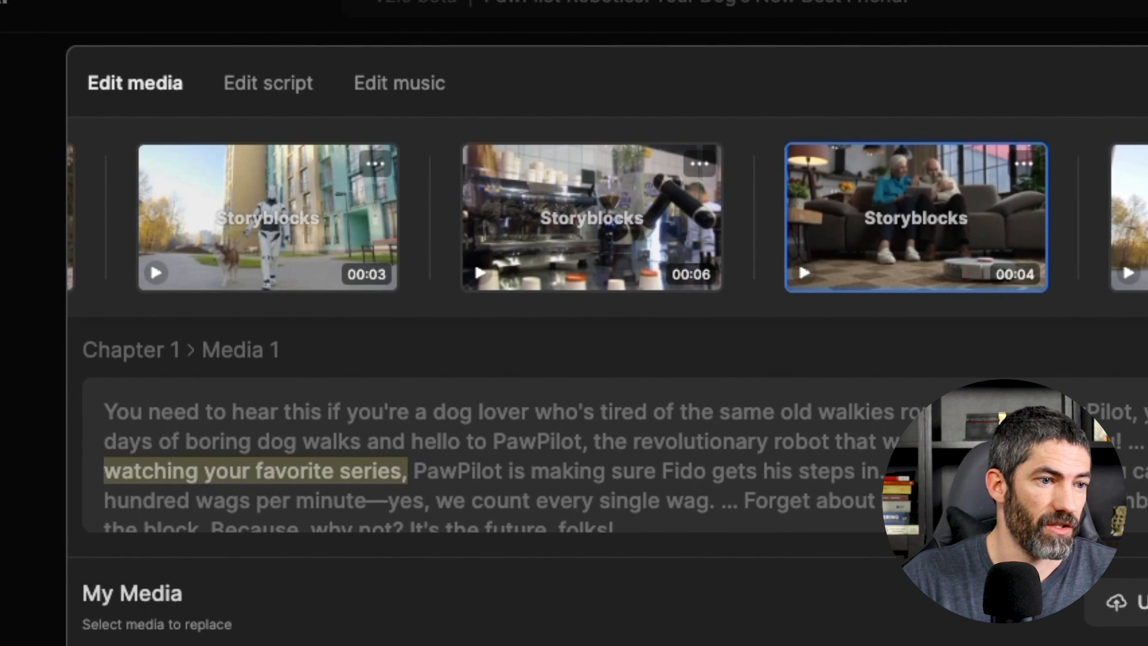
{"action": "left_click", "coordinate": [267, 83]}
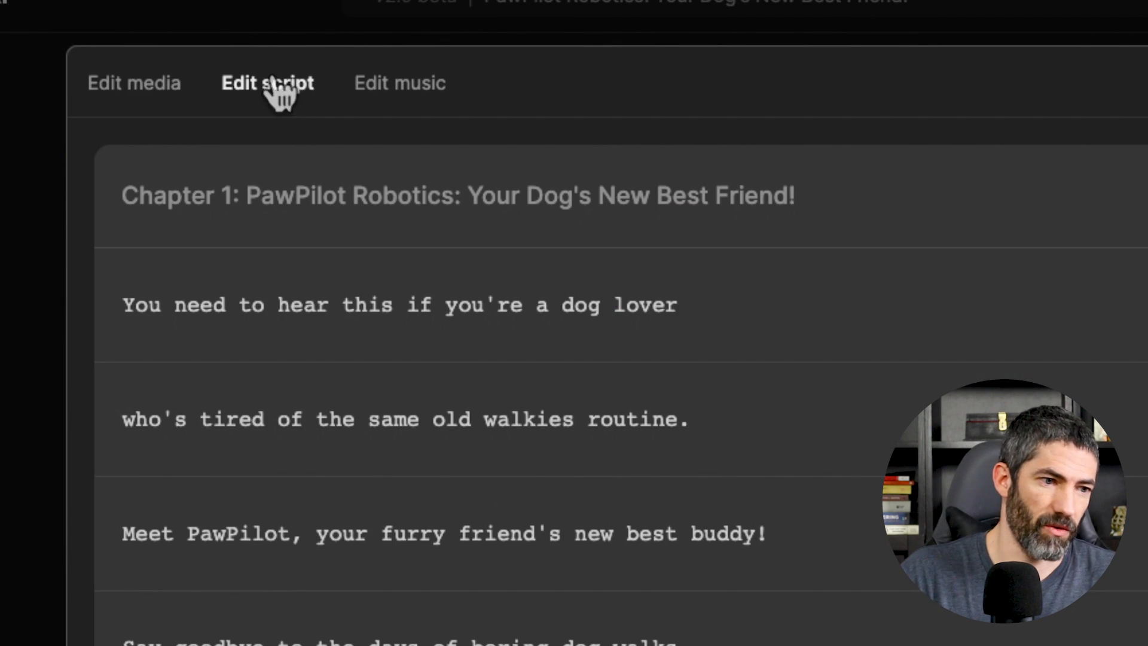
{"action": "scroll", "scroll_direction": "down", "scroll_amount": 3}
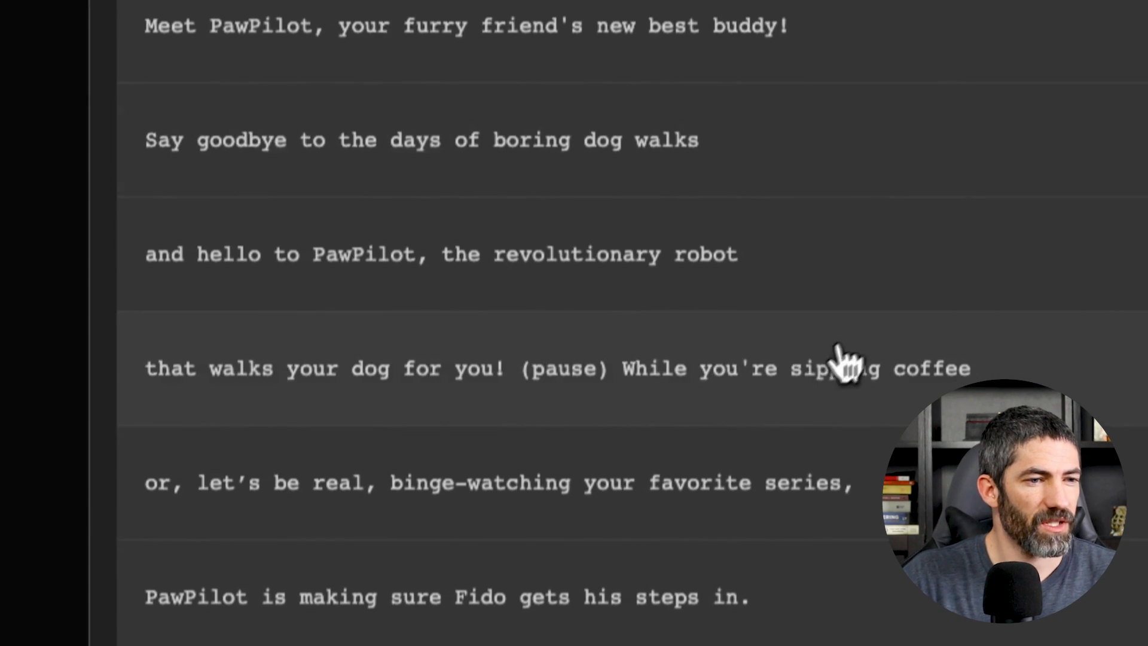
{"action": "double_click", "coordinate": [563, 344]}
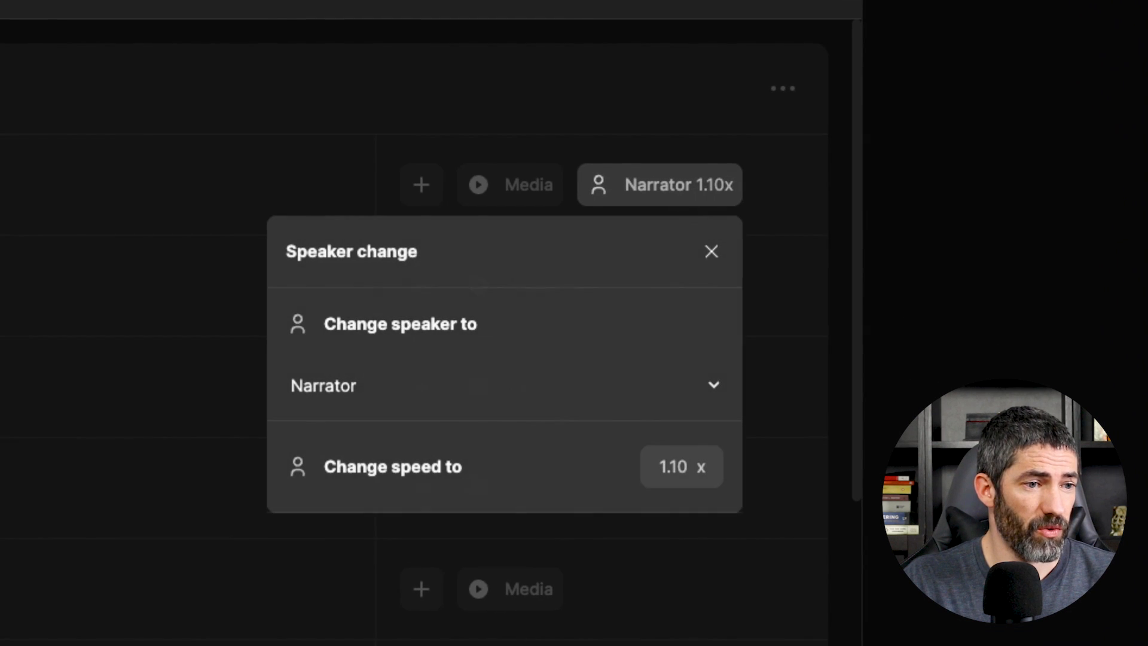
Step: Assign the line to Speaker 5 instead of the Narrator
{"action": "left_click", "coordinate": [501, 385]}
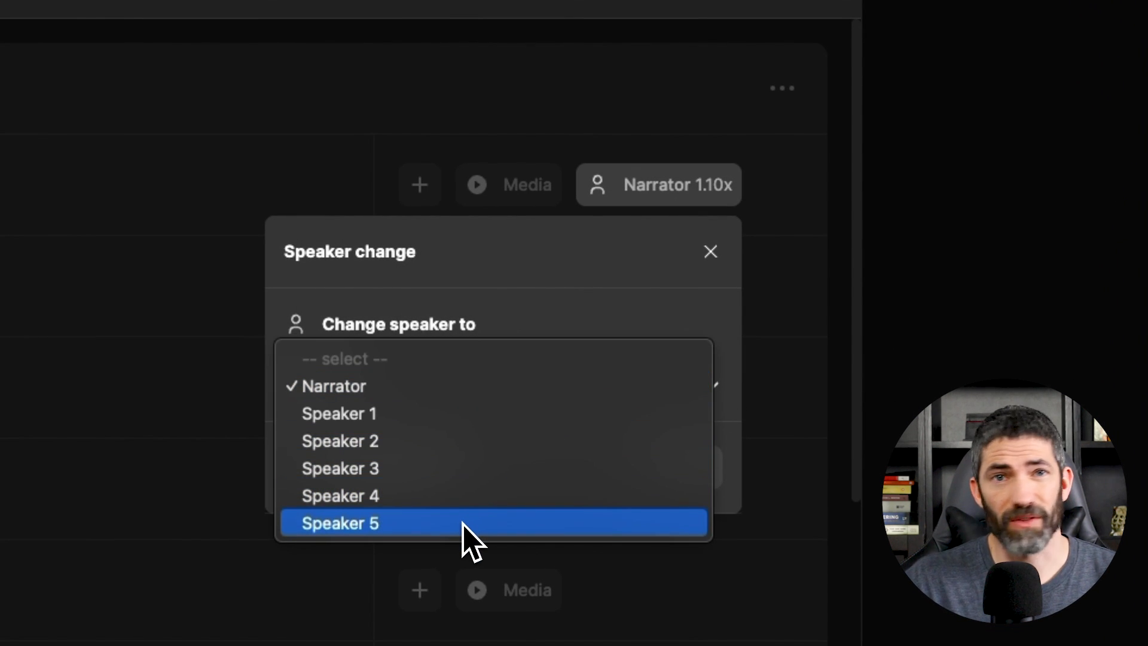
{"action": "left_click", "coordinate": [338, 522]}
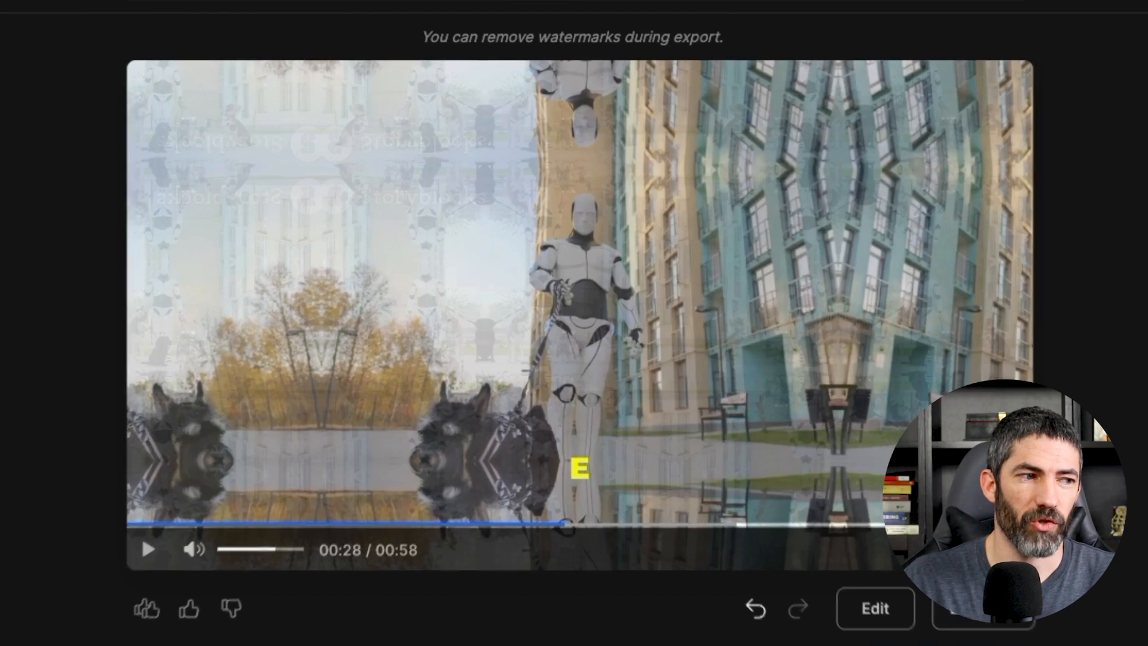
Step: Generate a language change via the edit box and play the Spanish version of the video
{"action": "type", "text": "Change the language to Hin"}
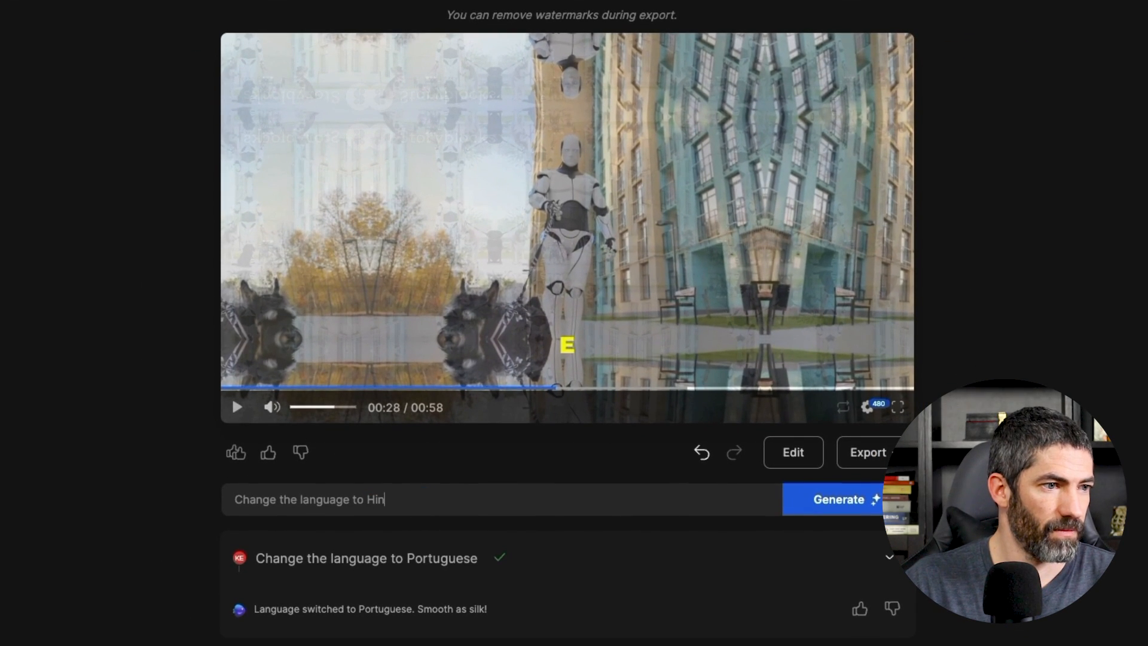
{"action": "left_click", "coordinate": [837, 499]}
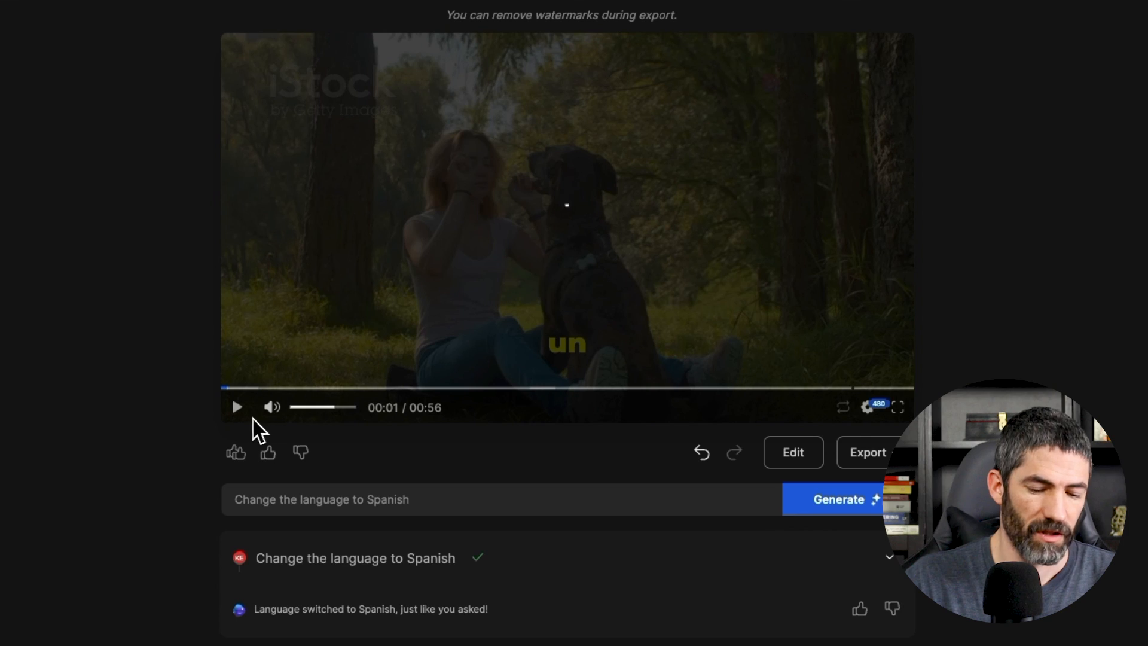
{"action": "left_click", "coordinate": [237, 406]}
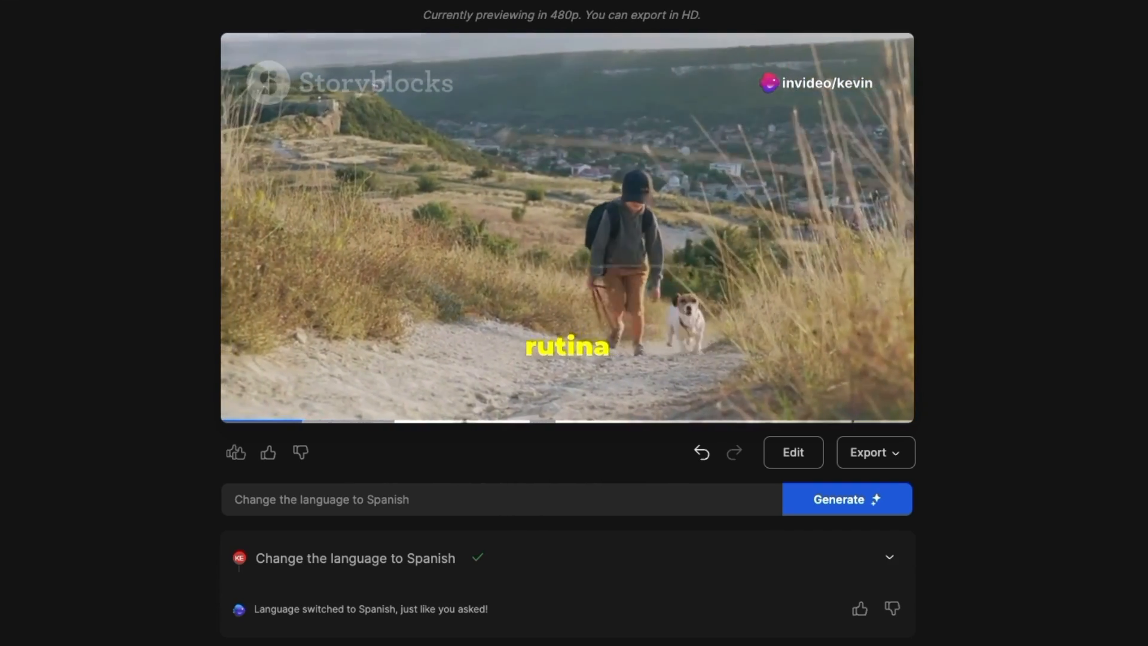
Step: Generate the Mandarin version and play the resulting 1:12 video
{"action": "left_click", "coordinate": [845, 498]}
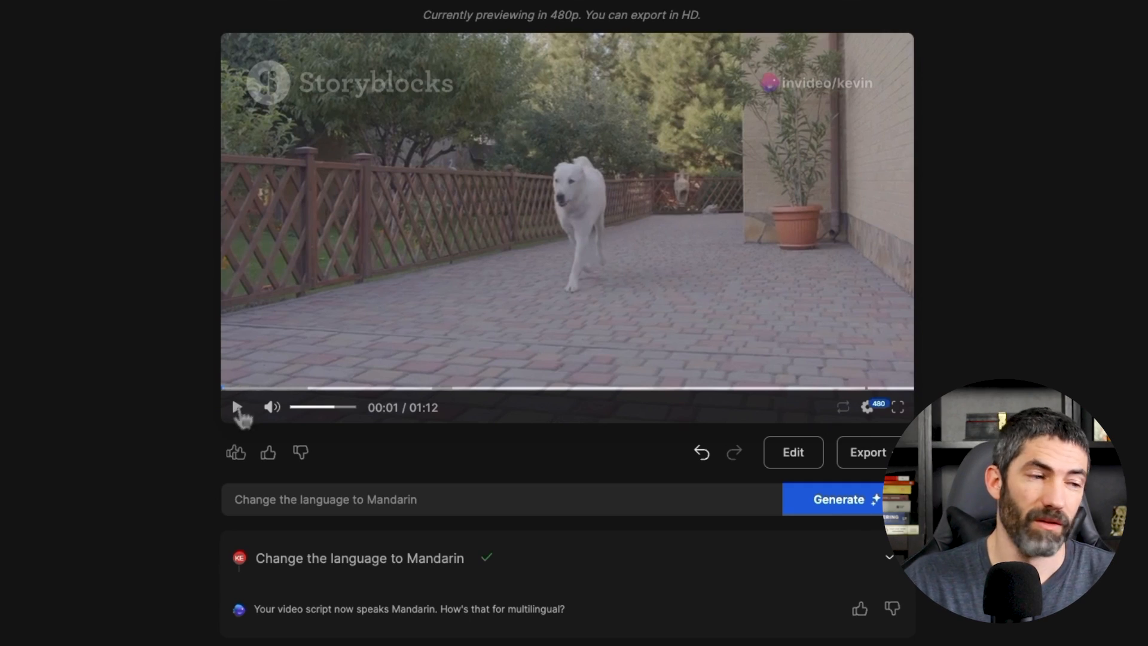
{"action": "left_click", "coordinate": [235, 406]}
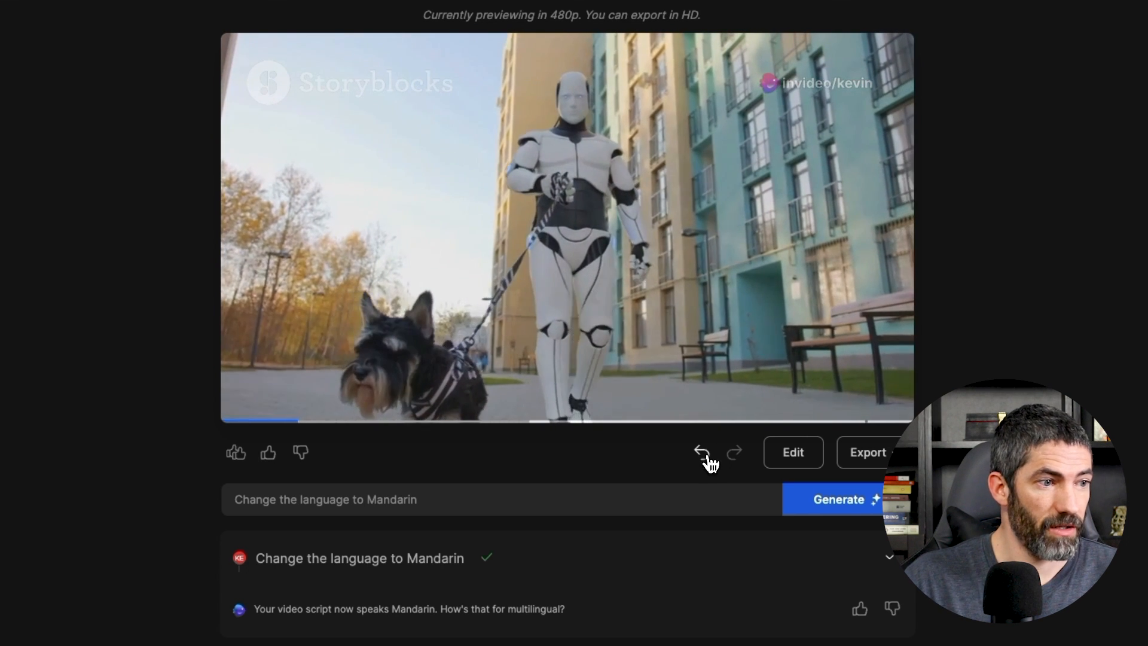
Step: Revert the language change, then search Edit media stock for 'neighbor kid' for that script line
{"action": "left_click", "coordinate": [700, 452]}
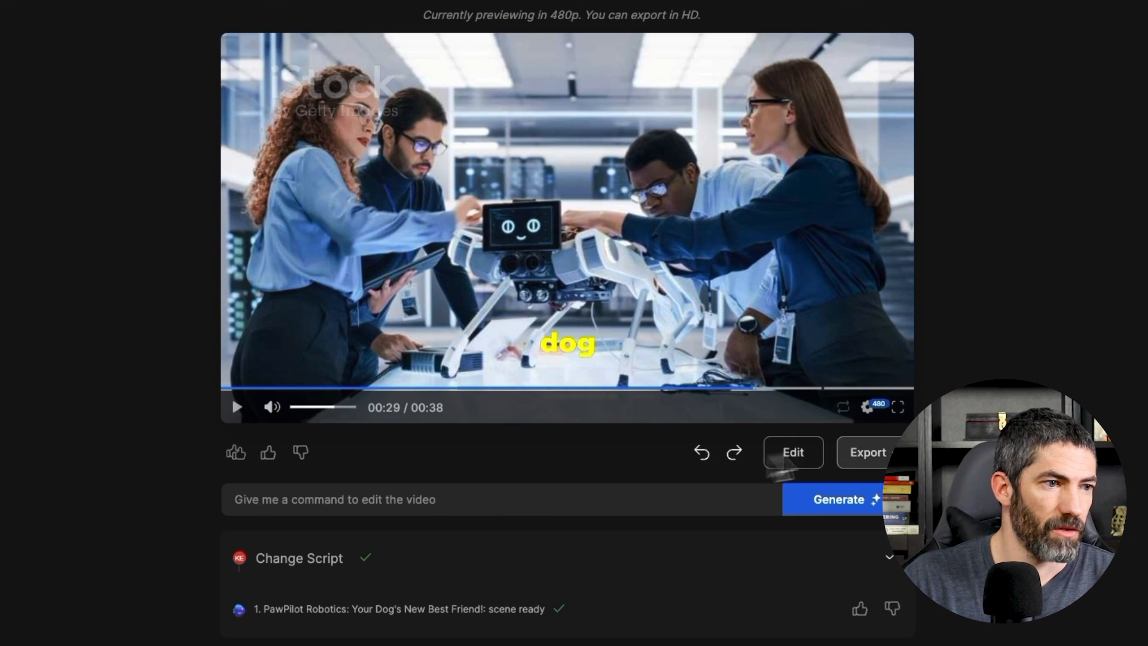
{"action": "left_click", "coordinate": [791, 452]}
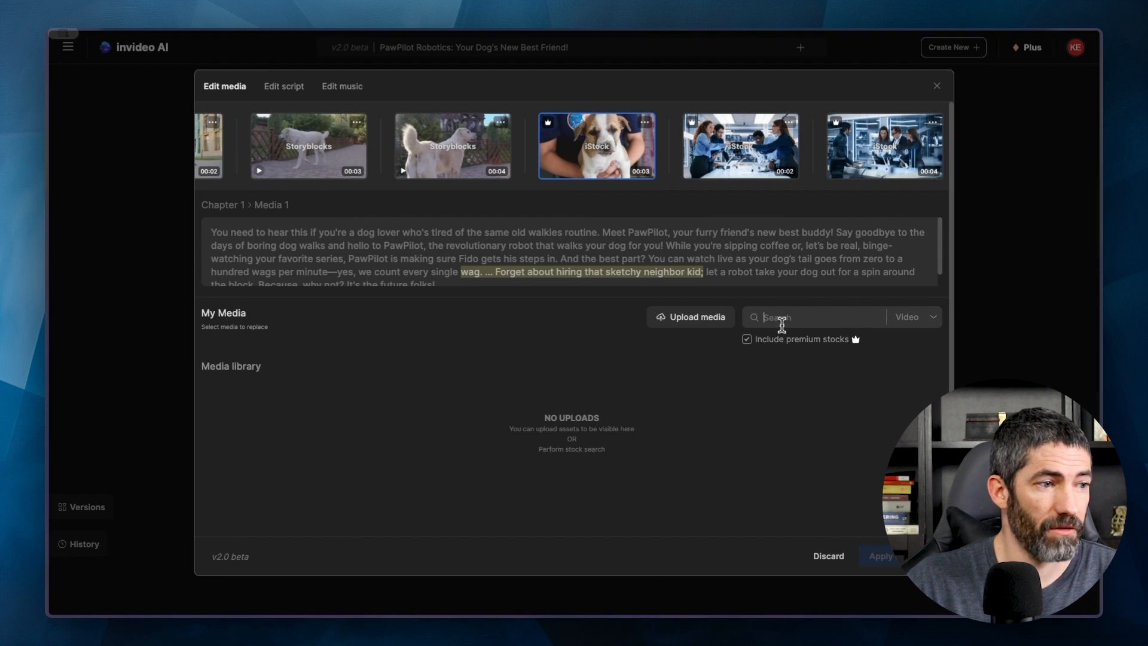
{"action": "type", "text": "neighbor ki"}
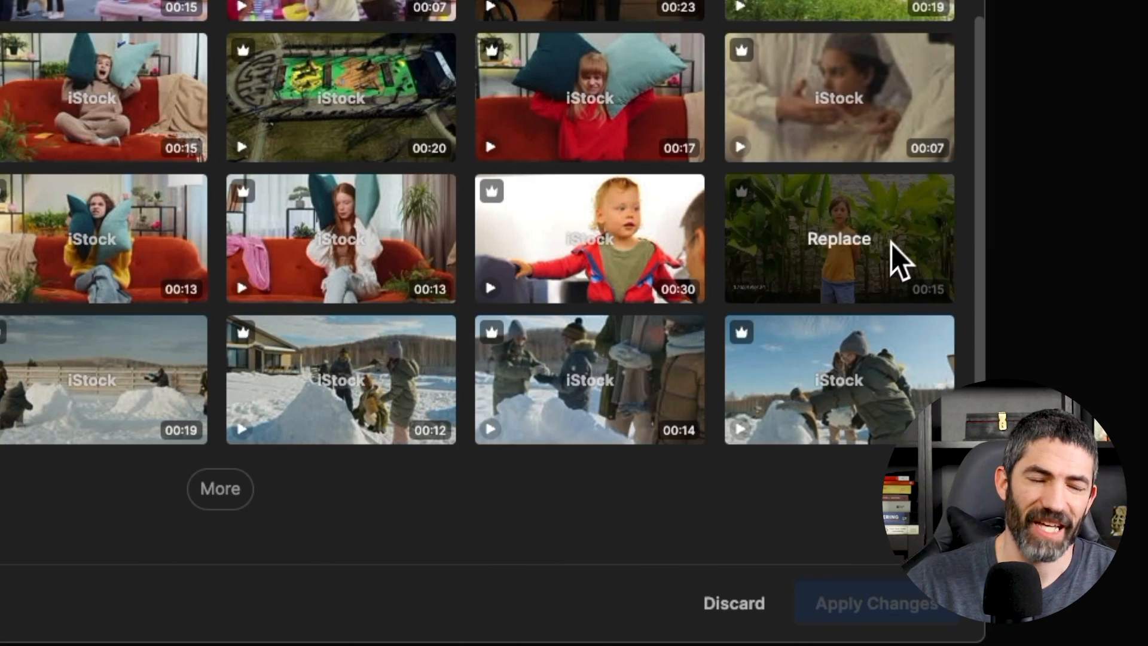
{"action": "scroll", "scroll_direction": "up", "scroll_amount": 3}
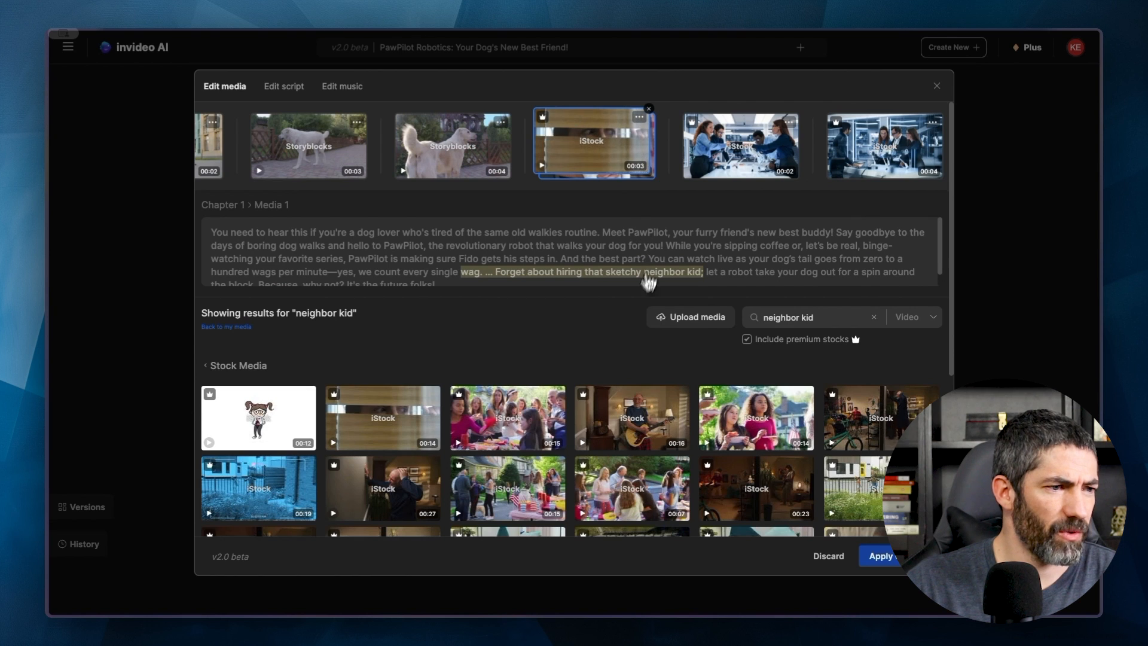
Step: Select another scene's clip in the media strip and browse coffee stock footage to replace it
{"action": "left_click", "coordinate": [225, 326]}
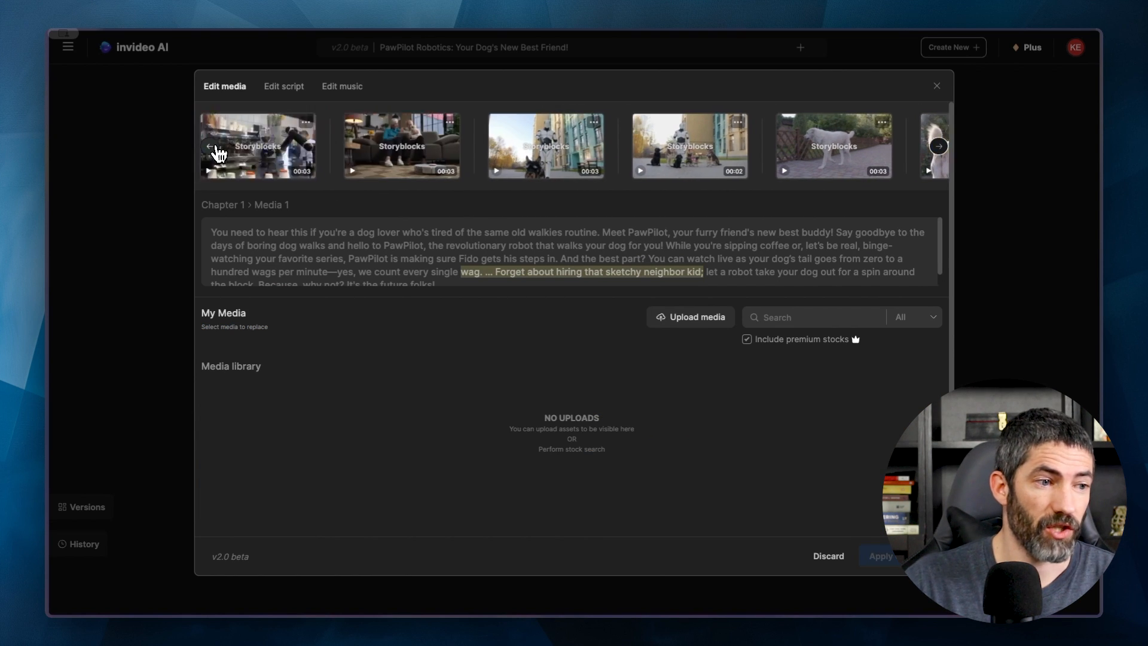
{"action": "left_click", "coordinate": [937, 145]}
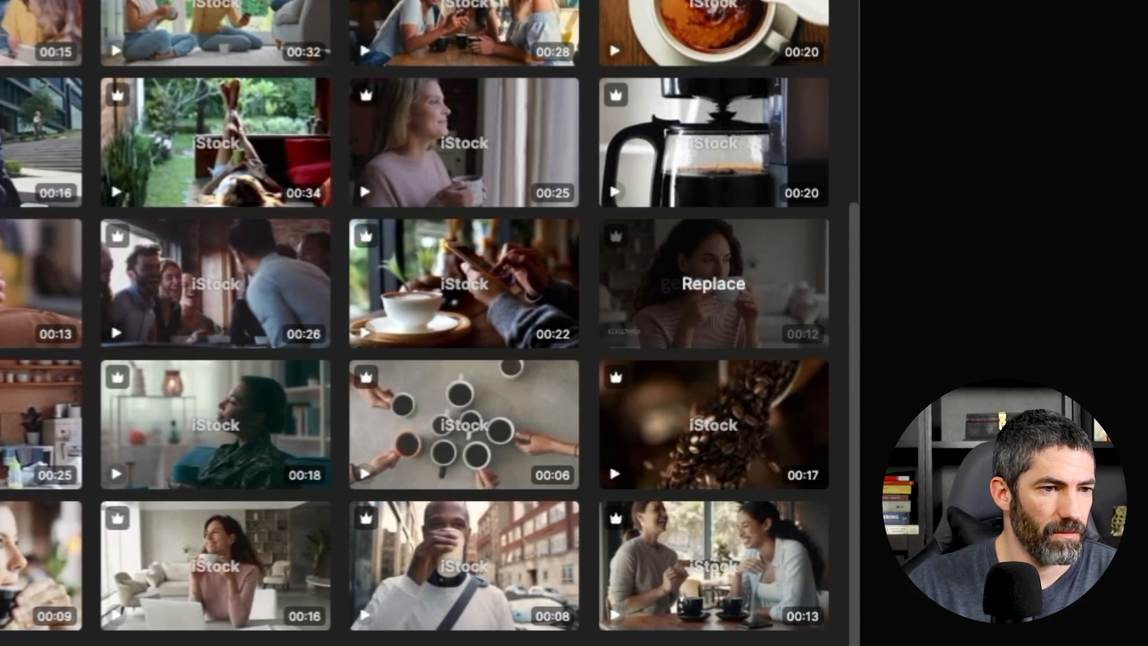
{"action": "scroll", "scroll_direction": "down", "scroll_amount": 3}
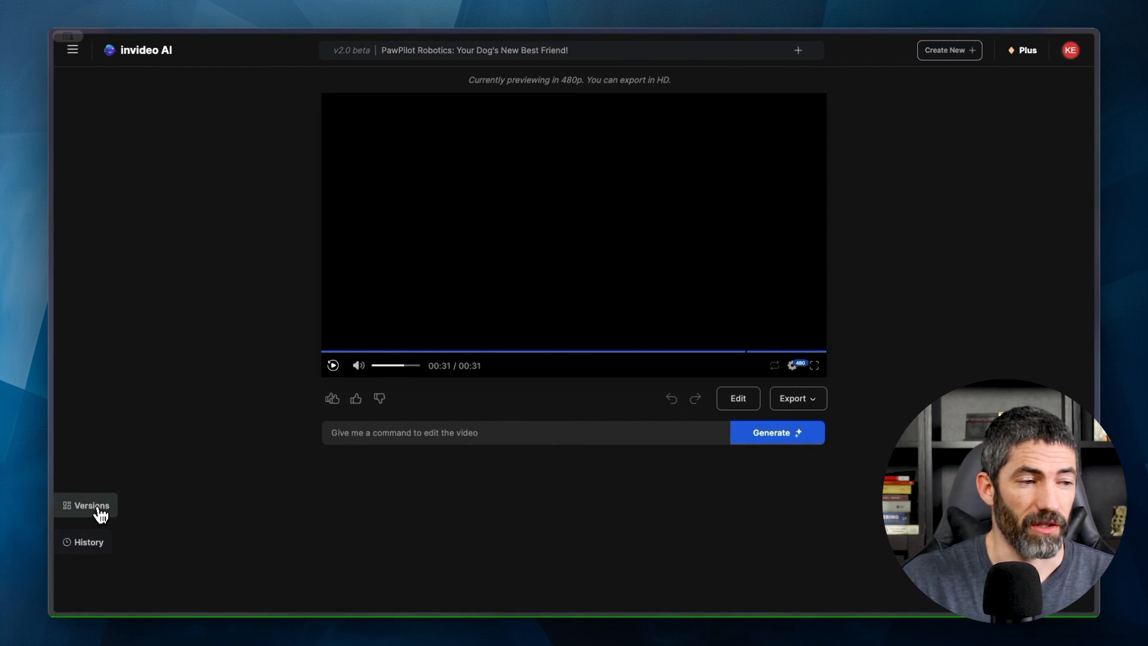
Step: View the version's original prompt from the Versions panel, then return to the video
{"action": "left_click", "coordinate": [91, 505]}
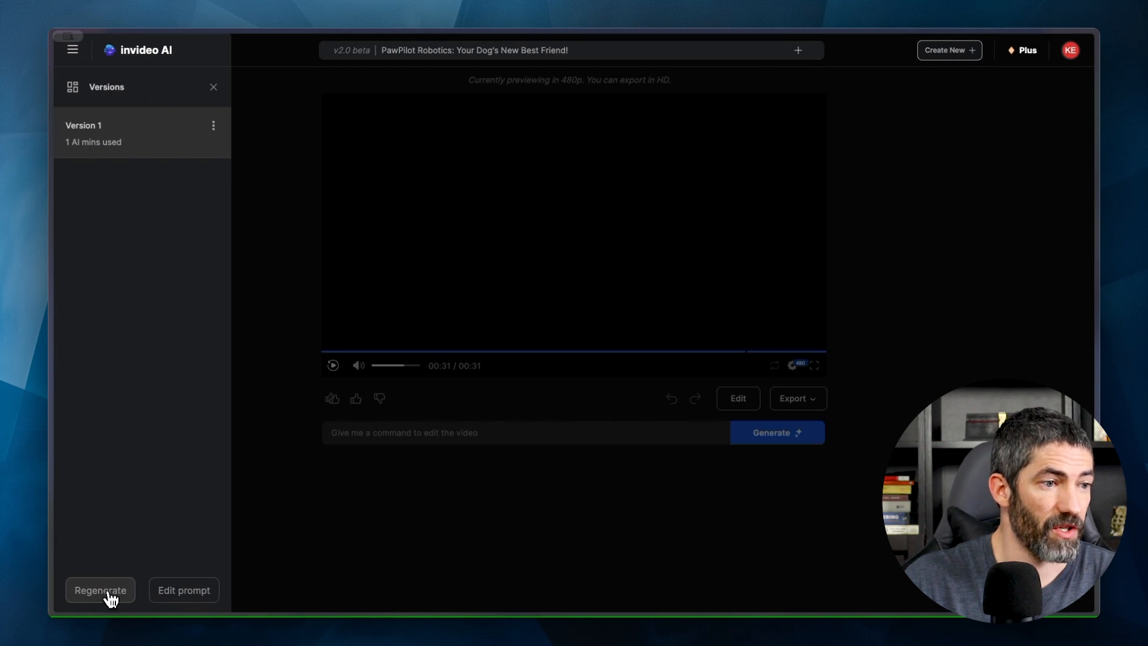
{"action": "left_click", "coordinate": [183, 589]}
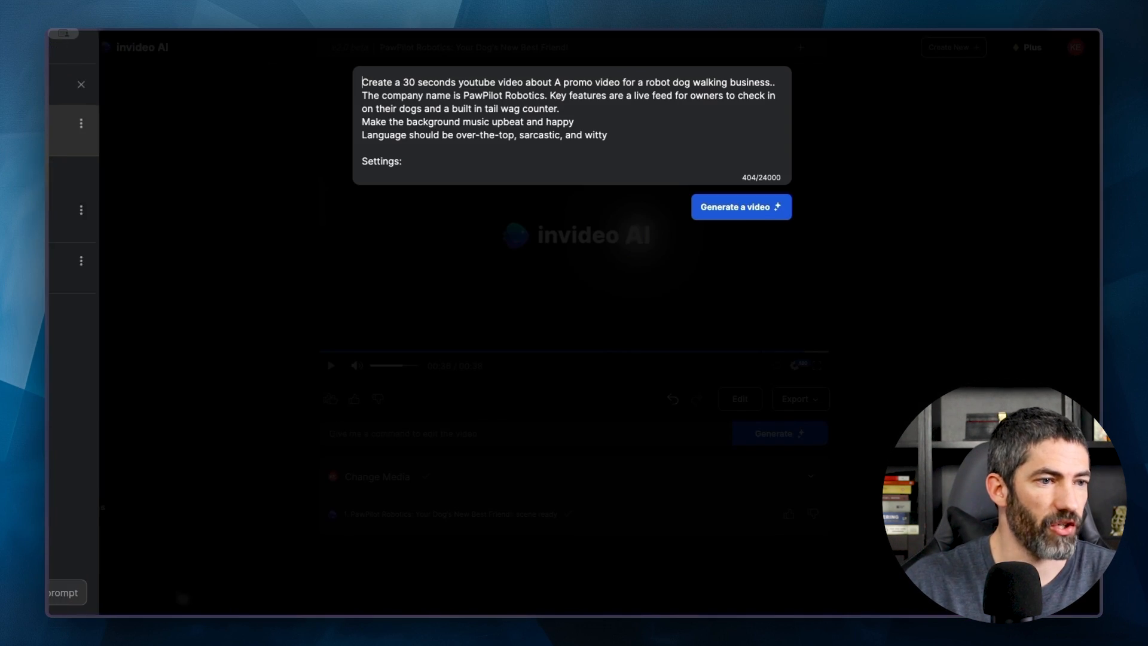
{"action": "left_click", "coordinate": [80, 84]}
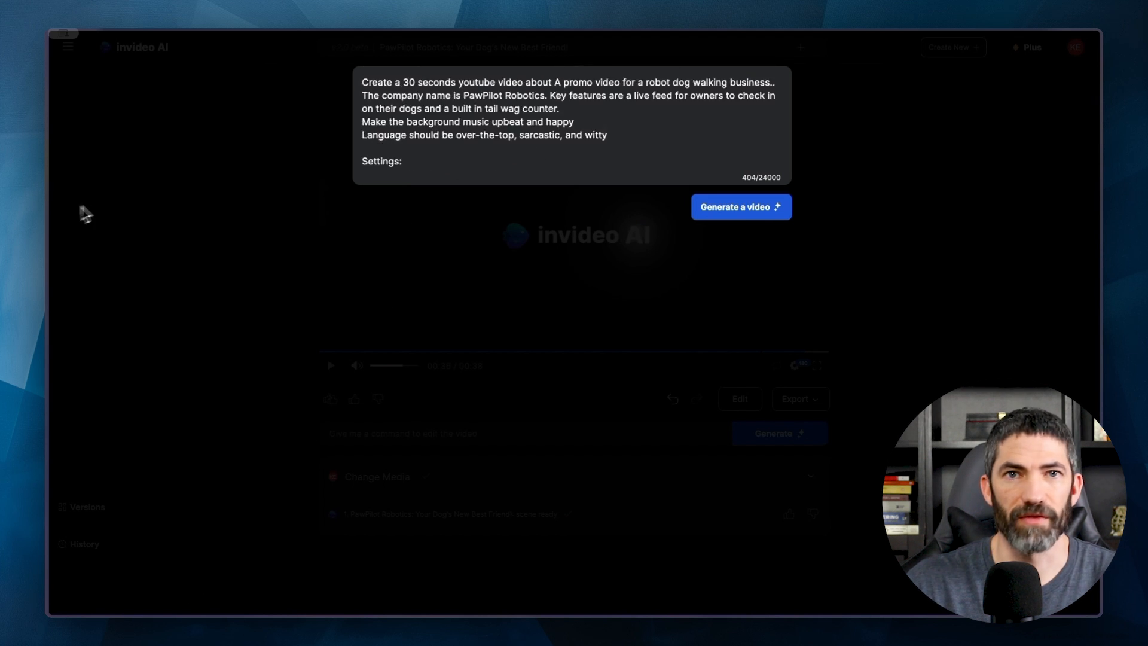
{"action": "left_click", "coordinate": [794, 398]}
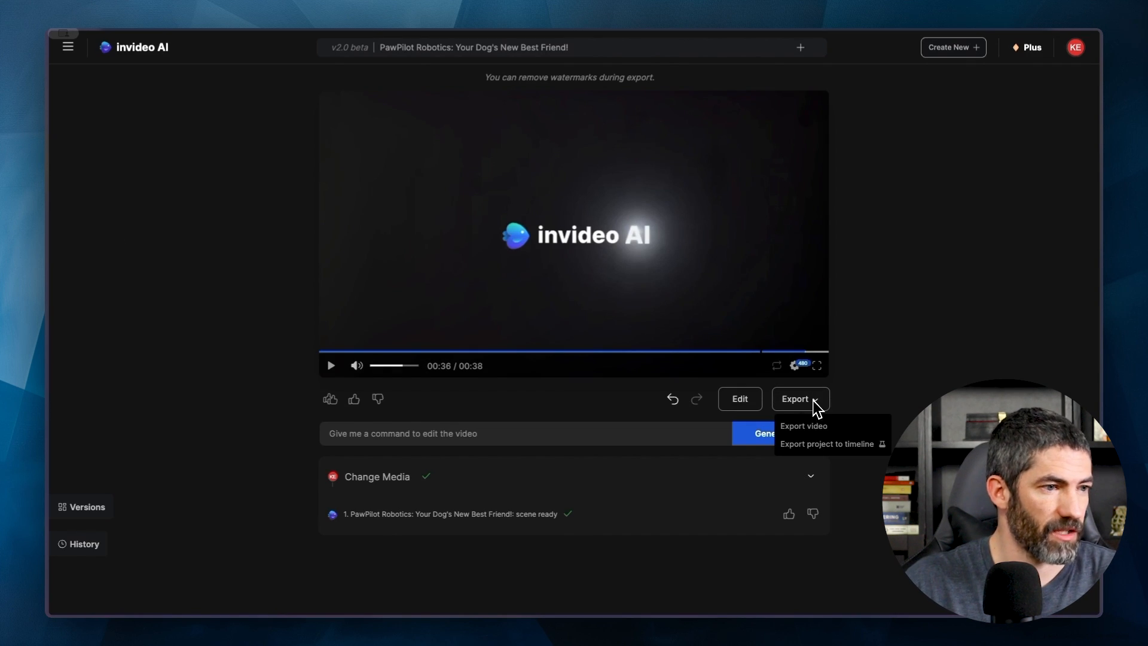
Step: Export the video at 1080p with no watermarks and no branding, confirming with Continue
{"action": "left_click", "coordinate": [803, 426]}
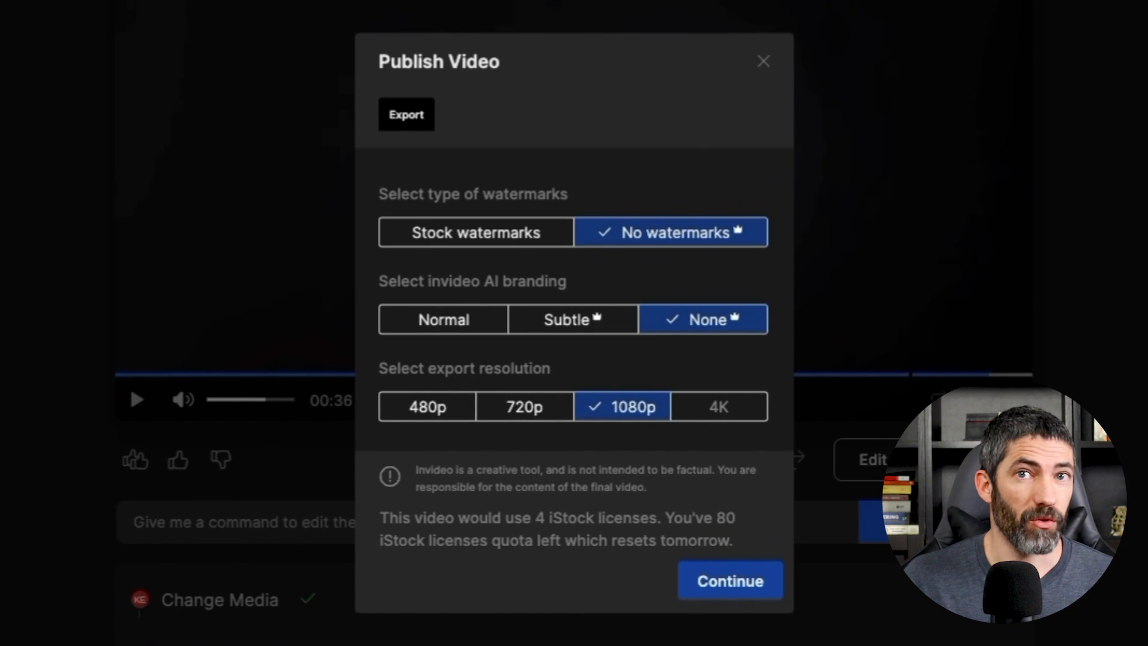
{"action": "mouse_move", "coordinate": [710, 255]}
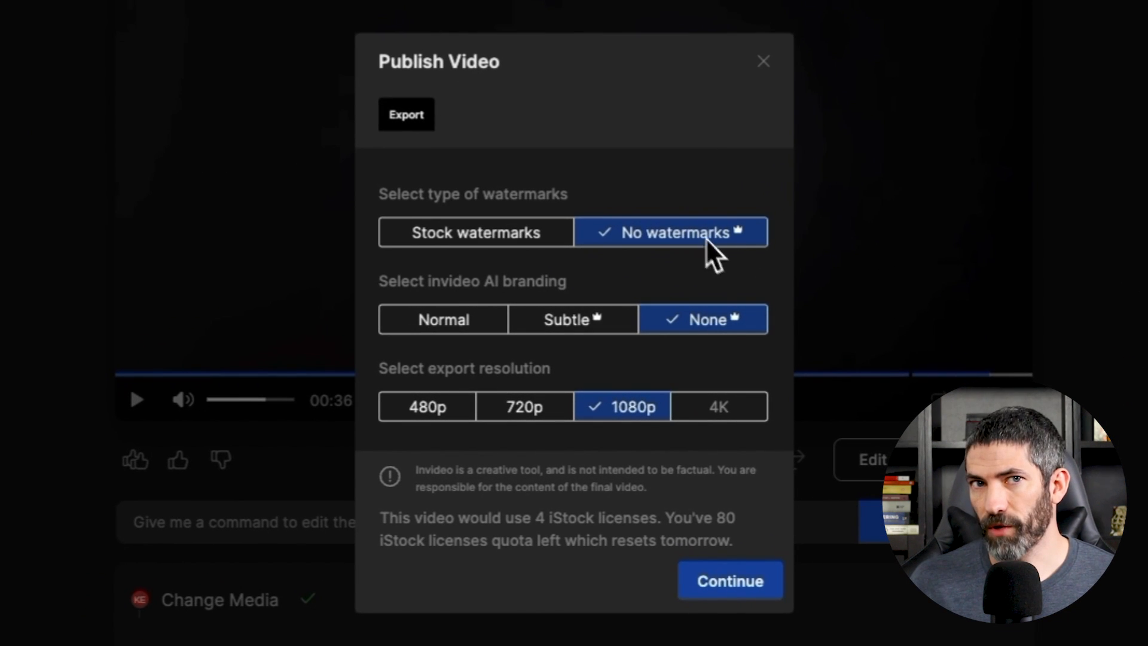
{"action": "mouse_move", "coordinate": [626, 435]}
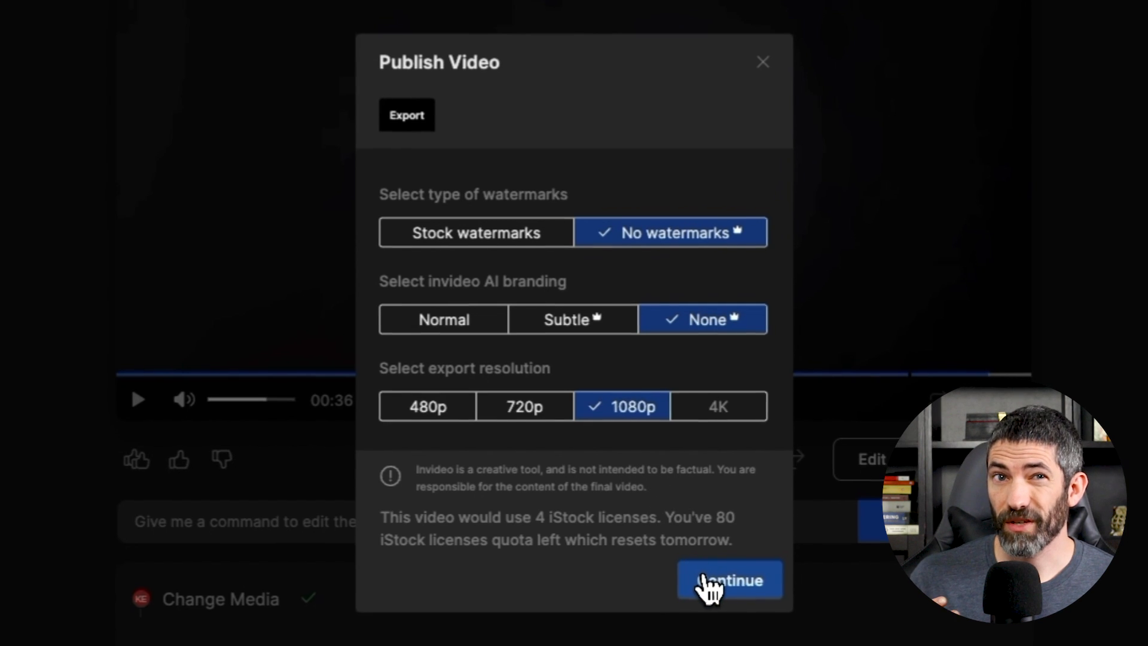
{"action": "left_click", "coordinate": [728, 579]}
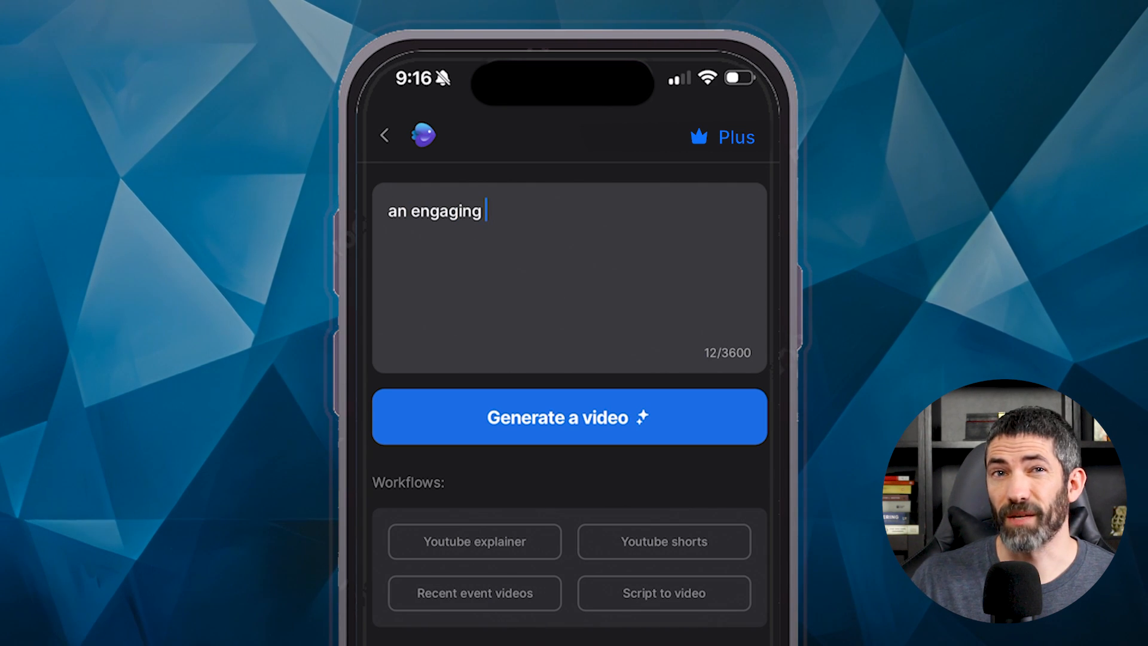
Step: Describe 'an engaging 45 second video' in the mobile app's prompt box
{"action": "type", "text": "45 second video"}
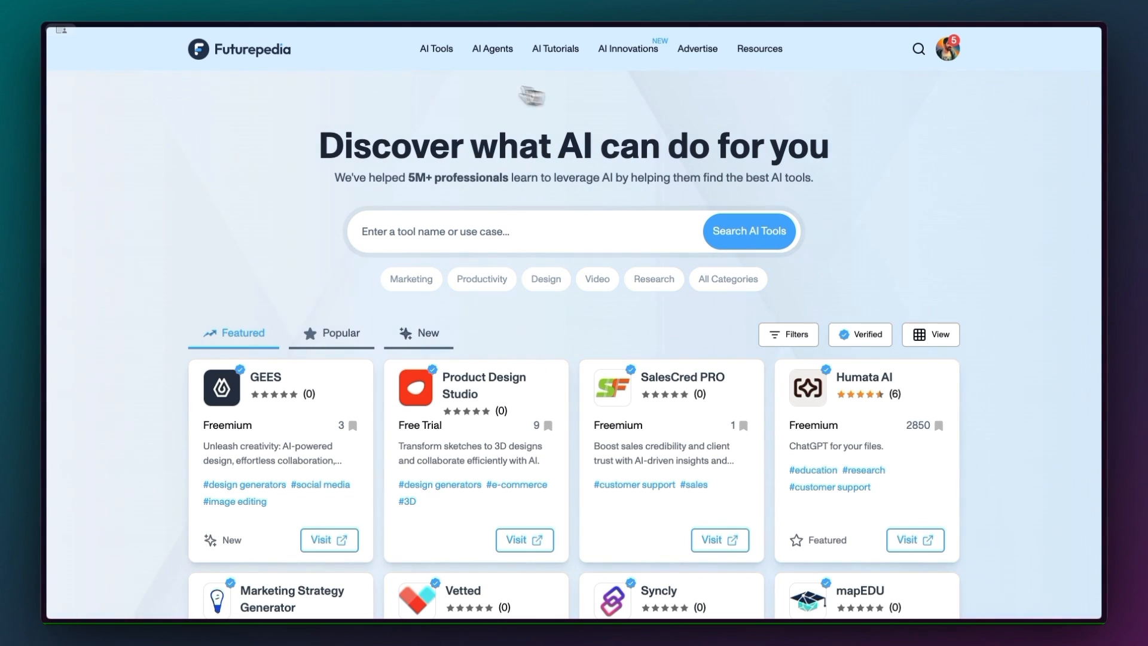
Step: Browse the AI tool categories, then the profile page with its favorites and recommendations
{"action": "left_click", "coordinate": [435, 48]}
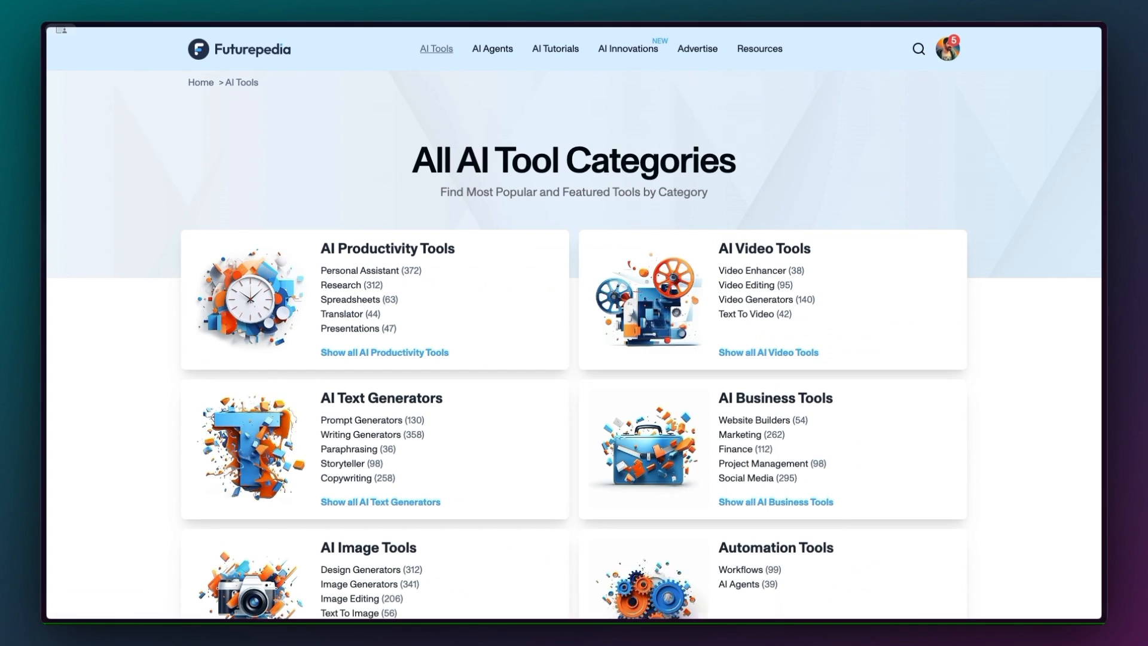
{"action": "left_click", "coordinate": [947, 48]}
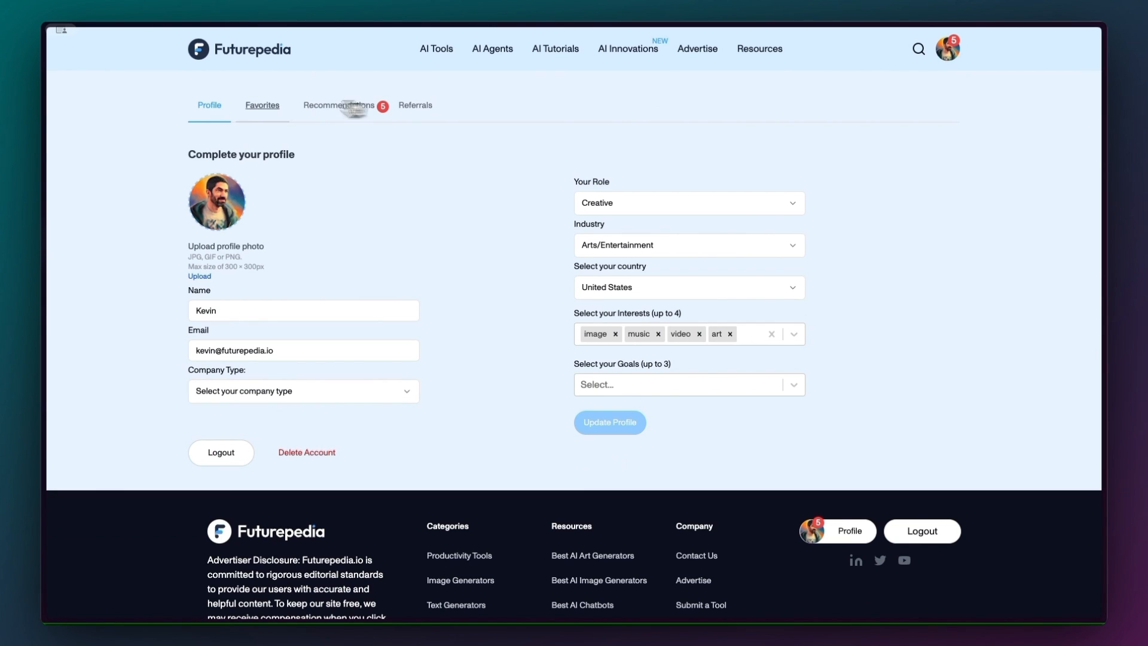
{"action": "left_click", "coordinate": [262, 105]}
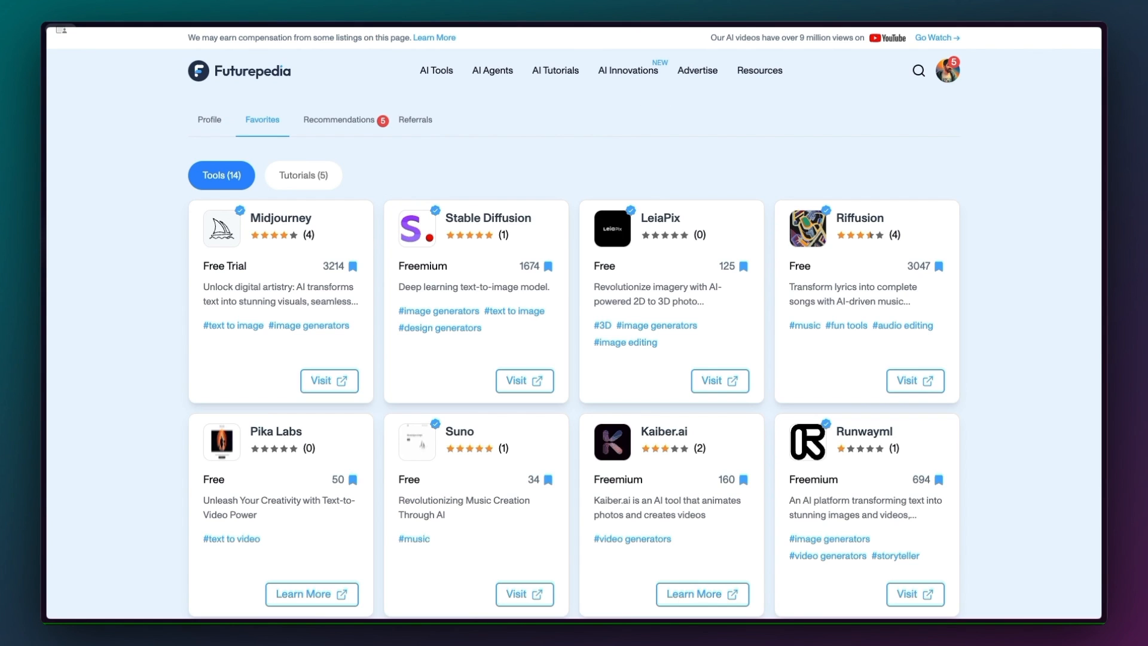
{"action": "left_click", "coordinate": [339, 120]}
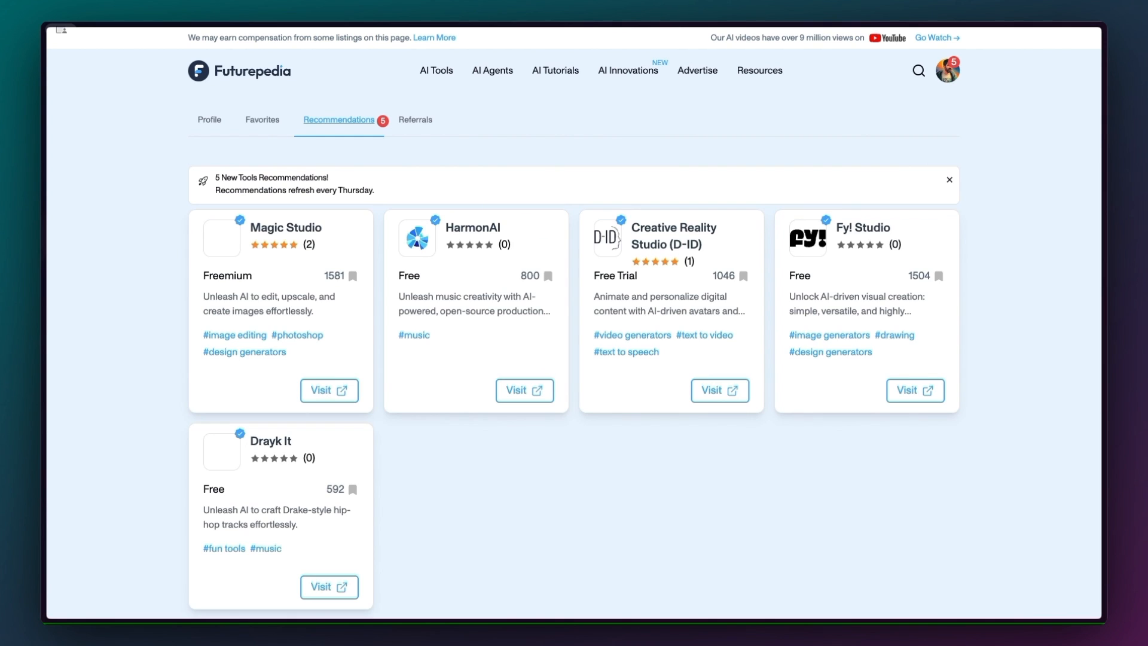
{"action": "mouse_move", "coordinate": [555, 71]}
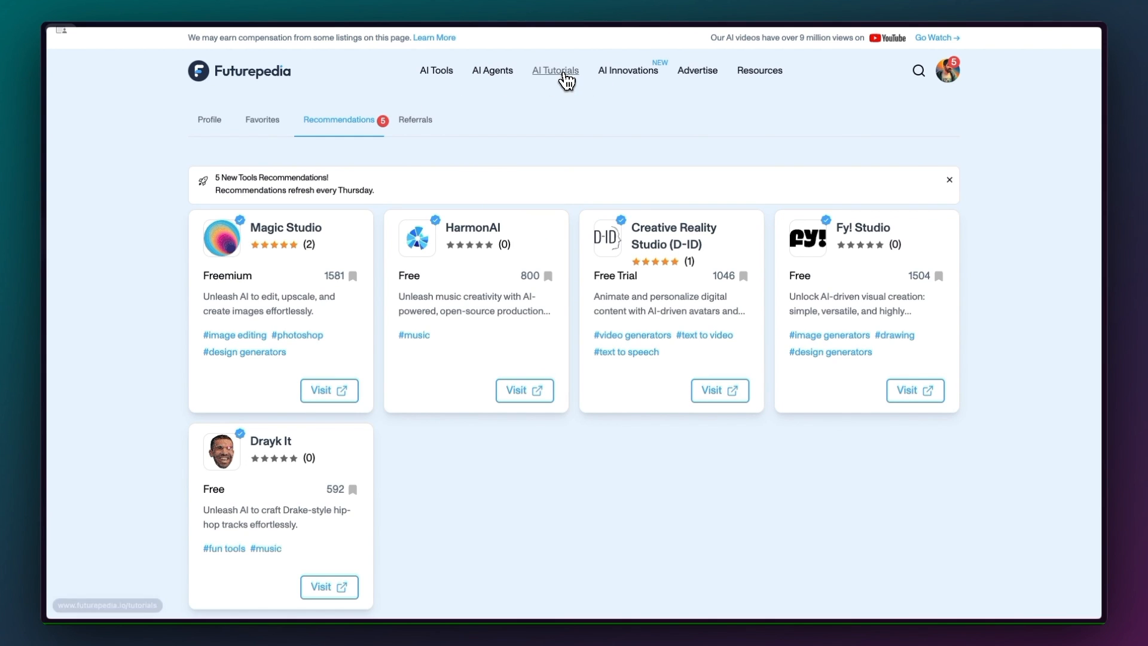
Step: View the Free AI Tutorials & Demos page and look through its listings
{"action": "left_click", "coordinate": [555, 71]}
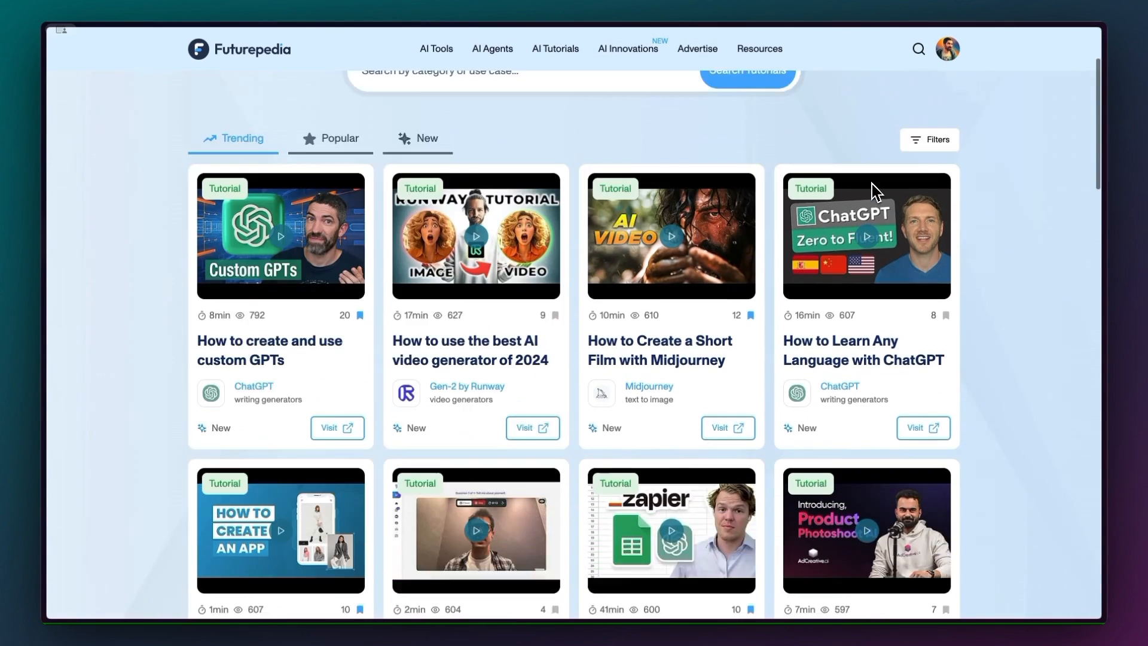
{"action": "scroll", "scroll_direction": "down", "scroll_amount": 3}
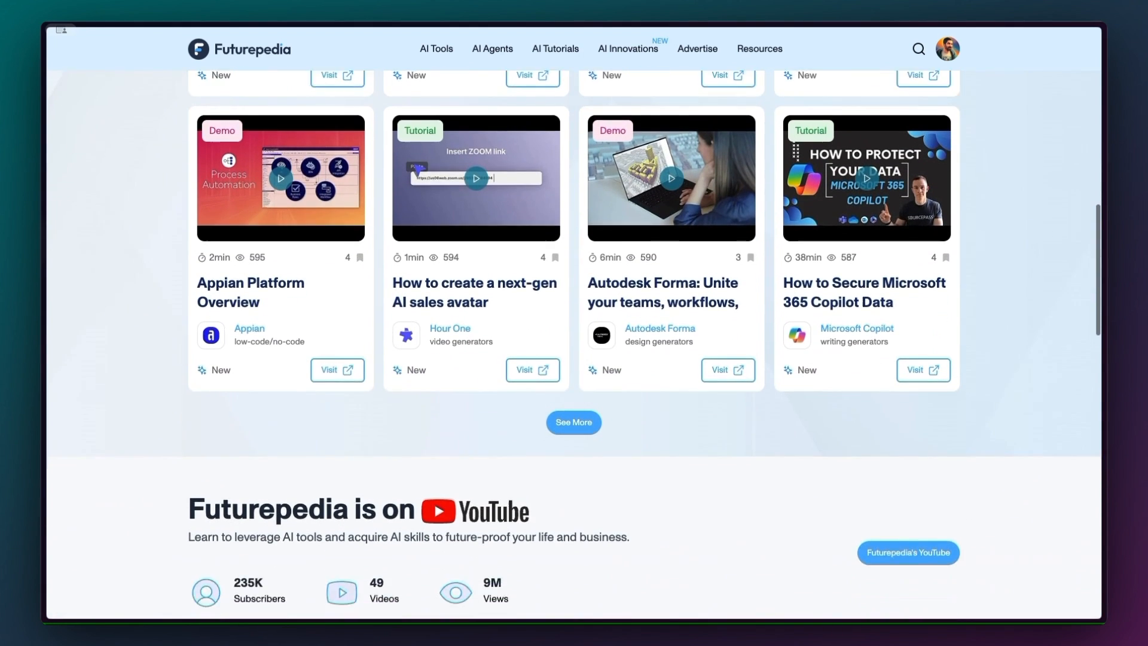
{"action": "scroll", "scroll_direction": "up", "scroll_amount": 3}
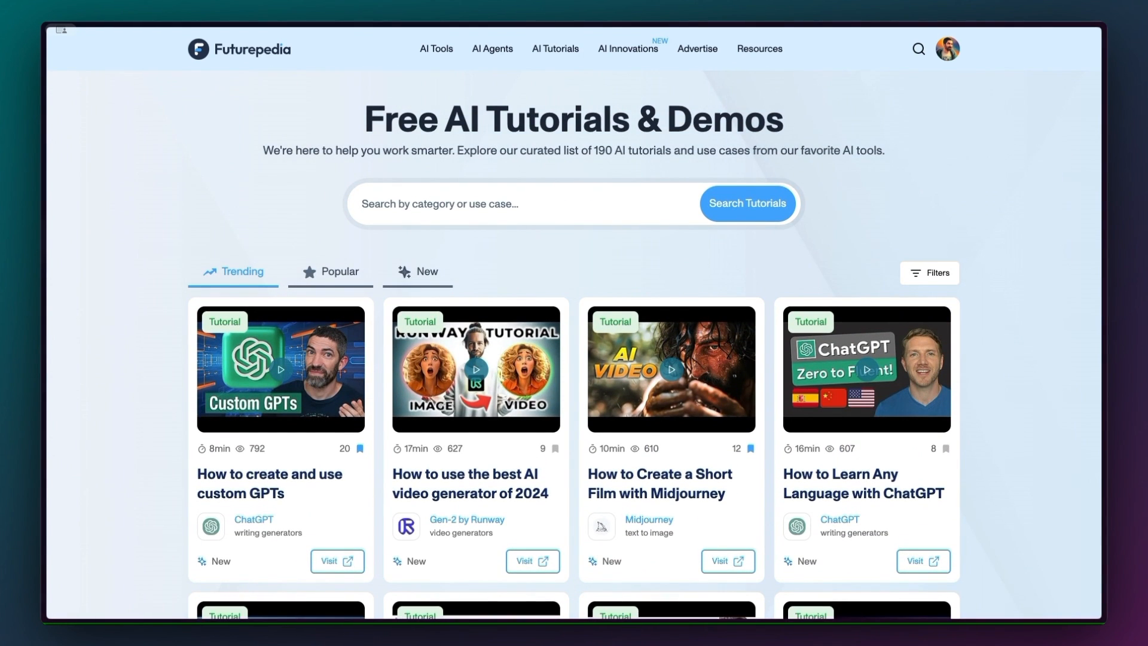
{"action": "mouse_move", "coordinate": [627, 49]}
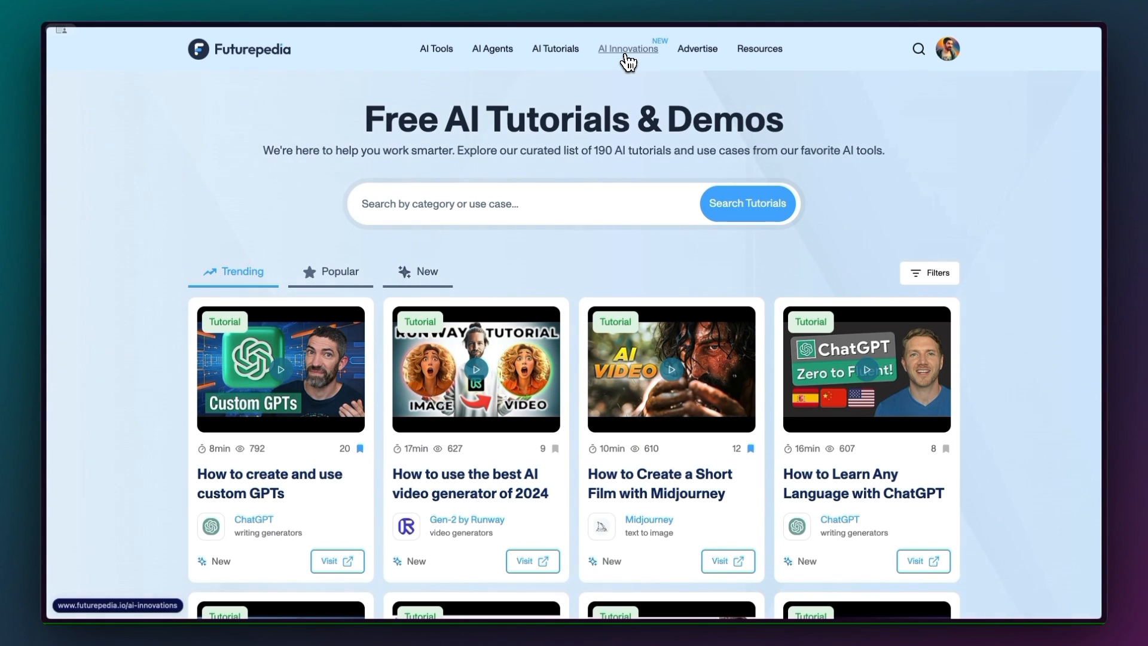
Step: View the AI Innovations charts at 3M and back at 6M, then the innovations table
{"action": "left_click", "coordinate": [626, 48]}
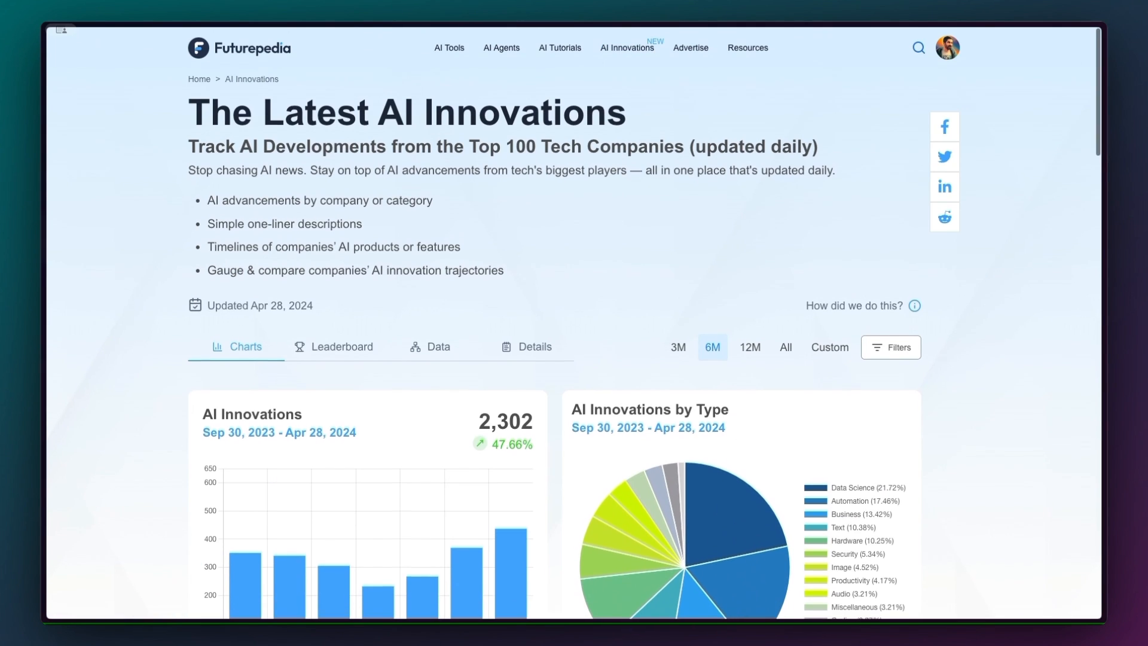
{"action": "scroll", "scroll_direction": "down", "scroll_amount": 3}
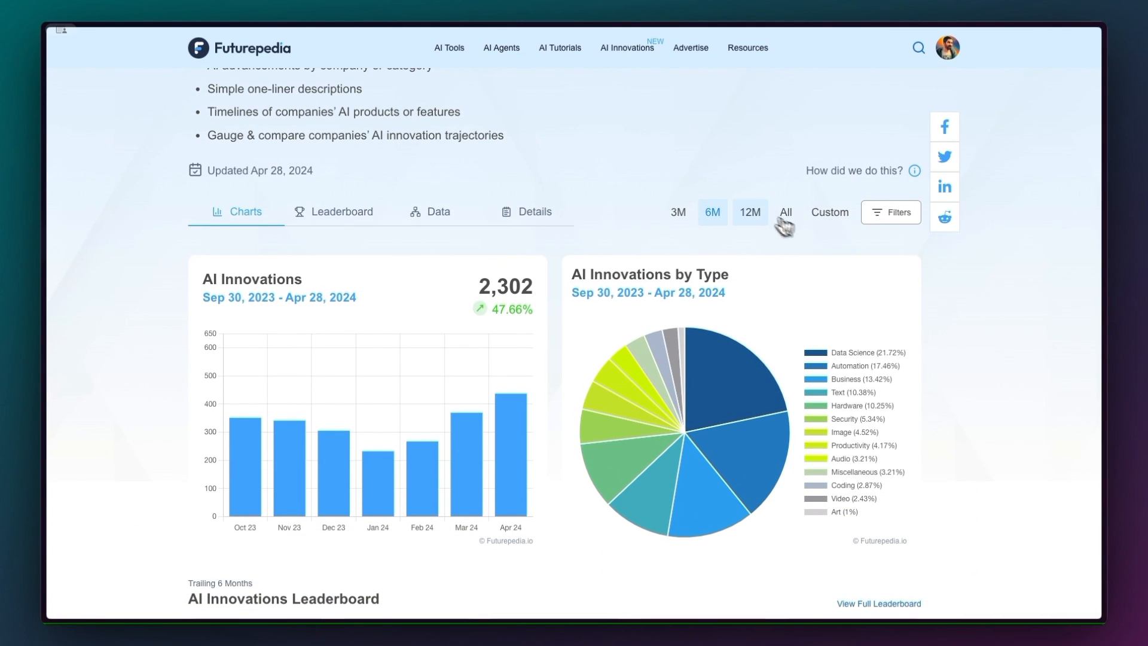
{"action": "left_click", "coordinate": [677, 212]}
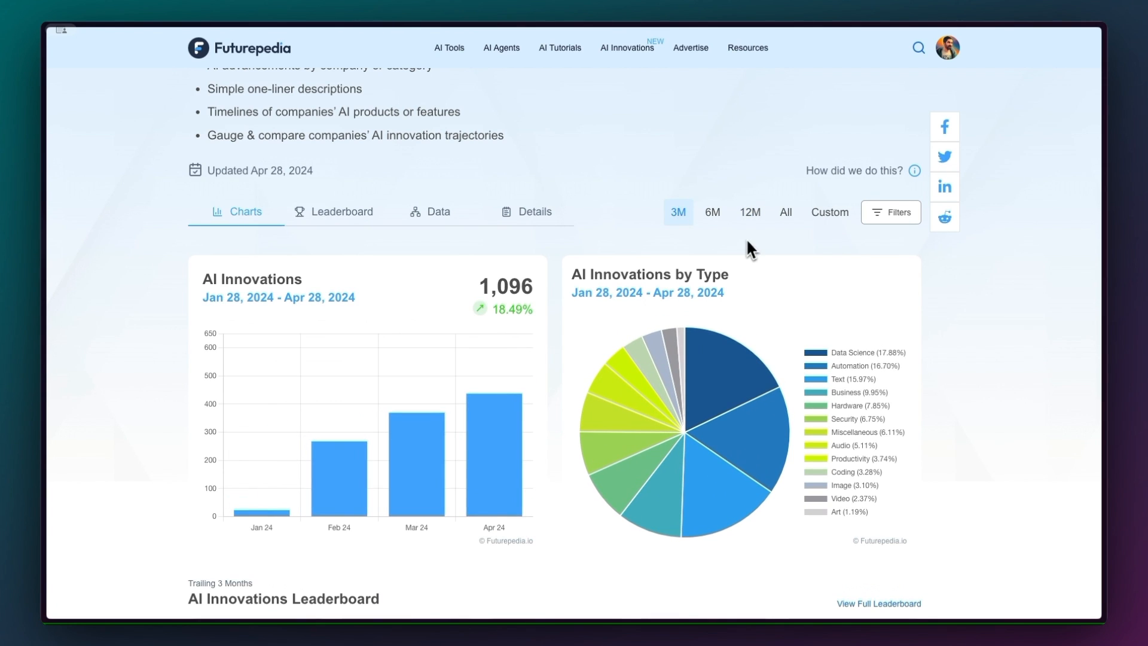
{"action": "left_click", "coordinate": [711, 212]}
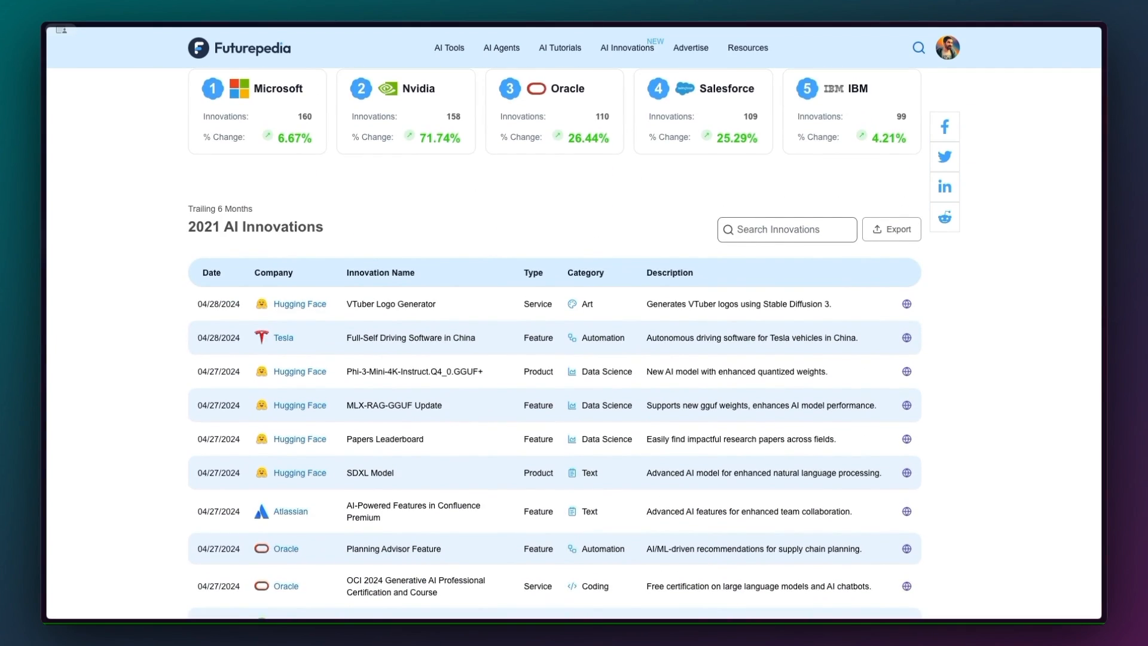
{"action": "scroll", "scroll_direction": "down", "scroll_amount": 3}
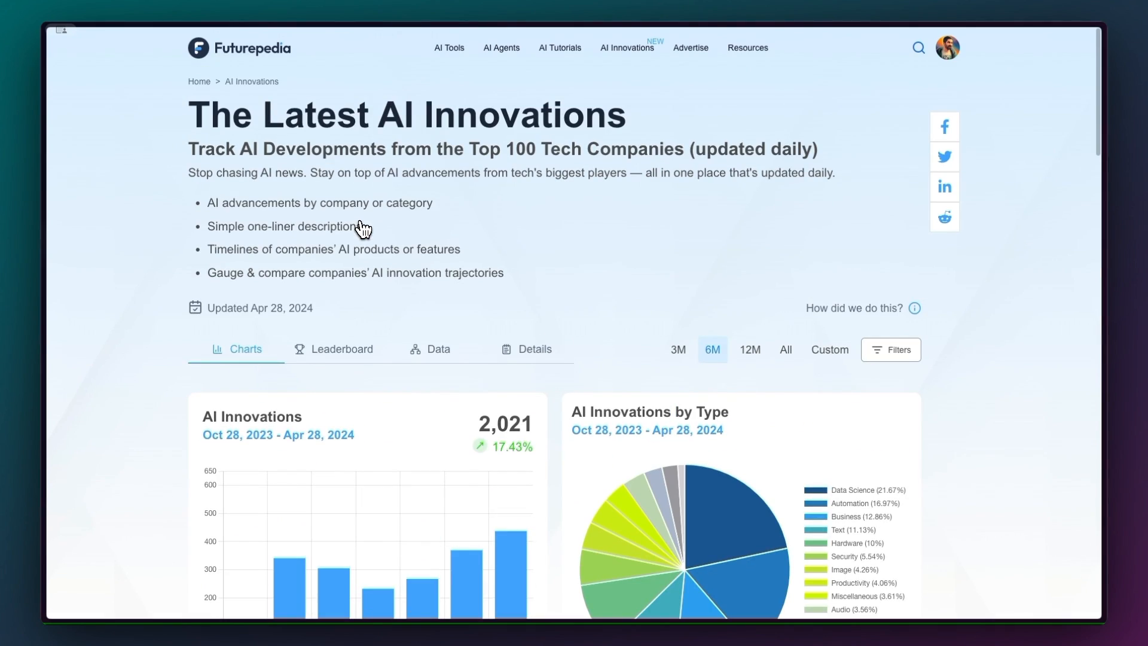
Step: Reach the Newsletter Archive from the Resources menu
{"action": "left_click", "coordinate": [747, 48]}
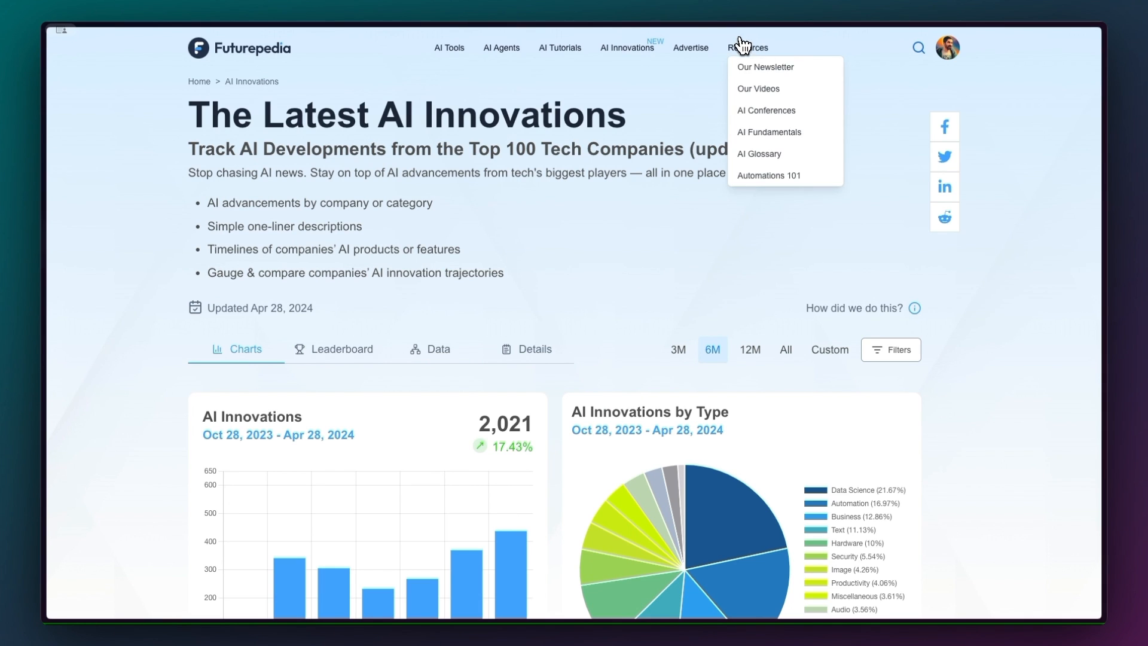
{"action": "left_click", "coordinate": [764, 67]}
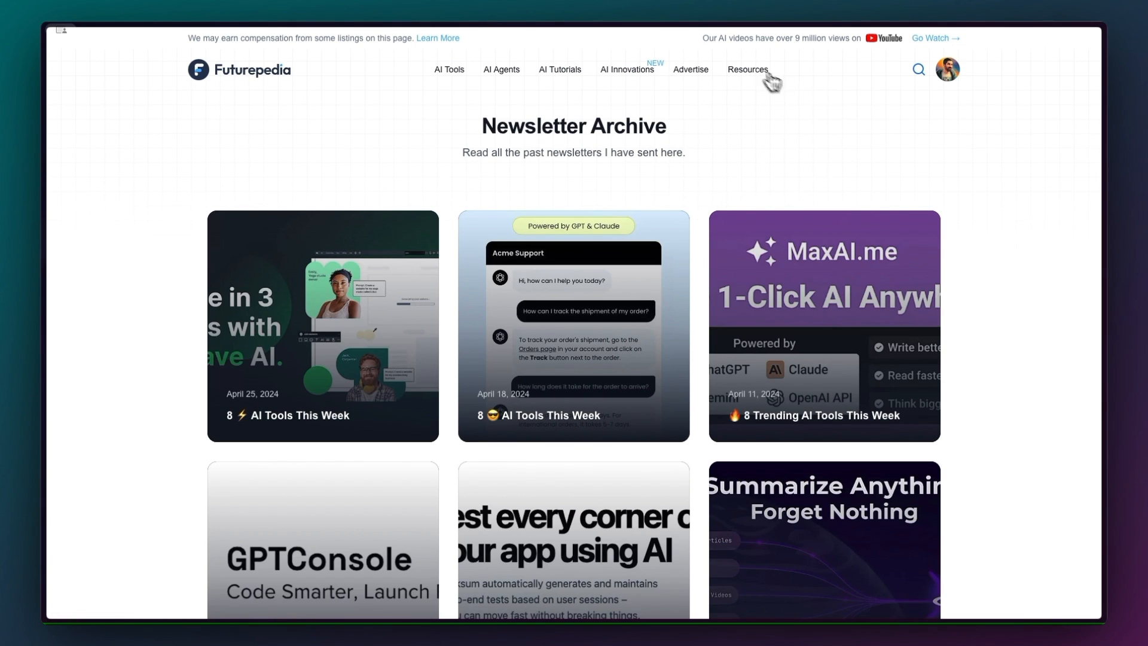
{"action": "mouse_move", "coordinate": [953, 129]}
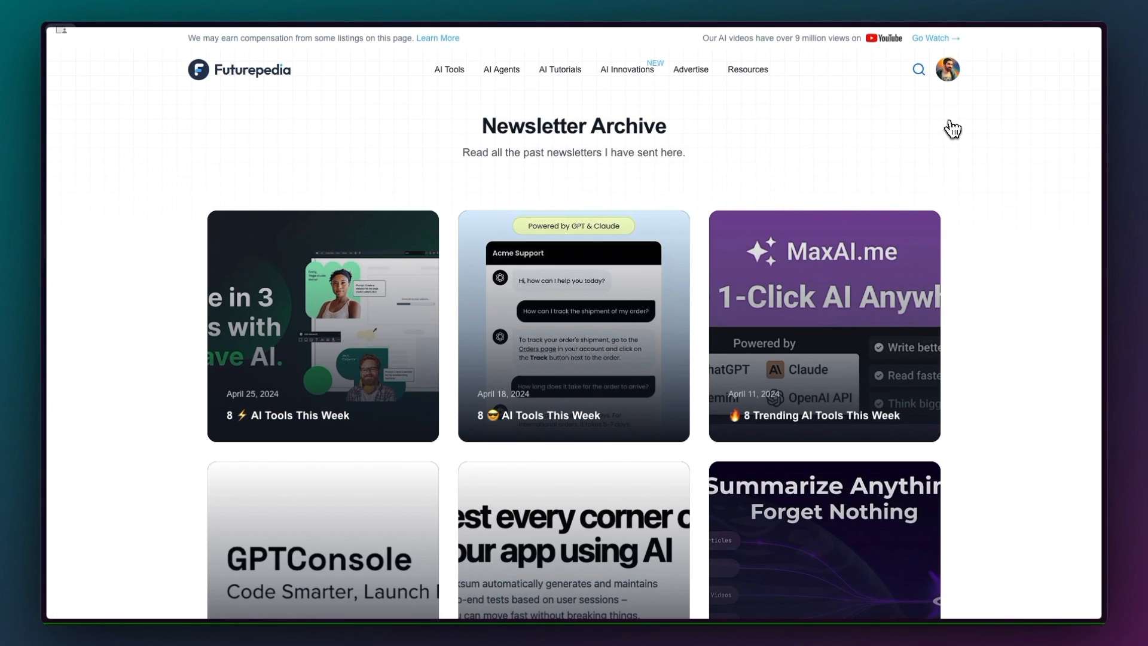